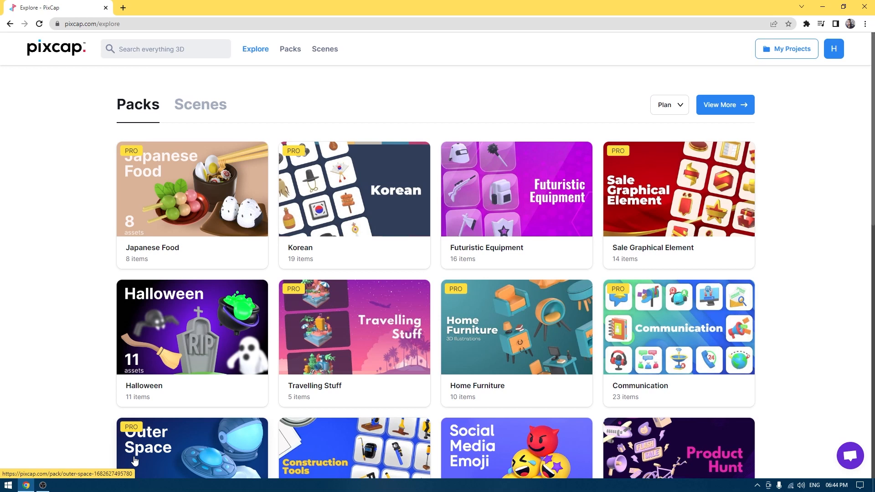
pyautogui.moveTo(78, 347)
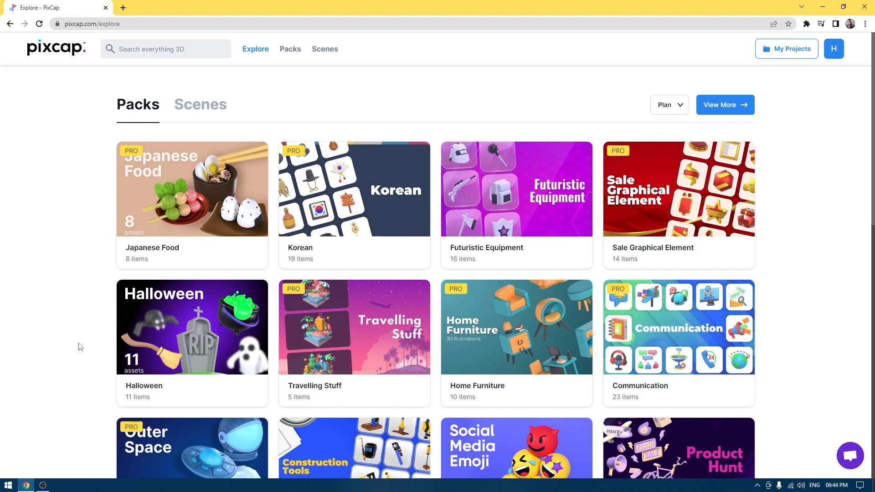
pyautogui.moveTo(225, 237)
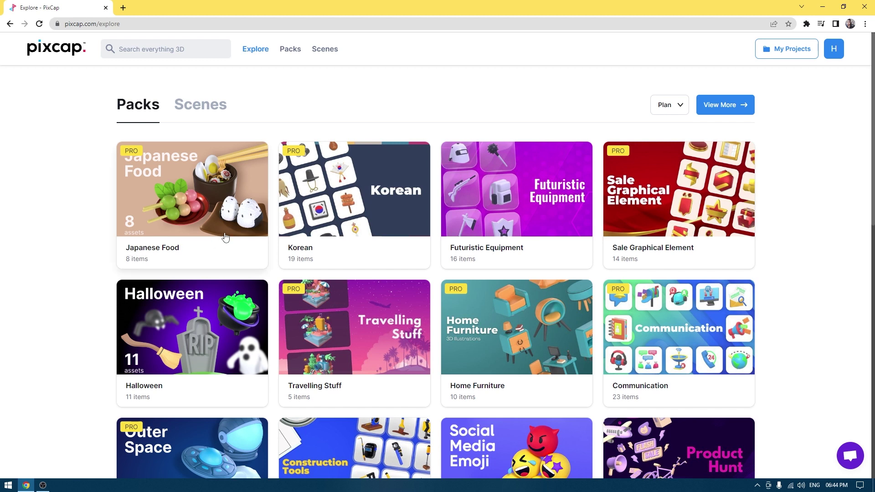
pyautogui.moveTo(226, 237)
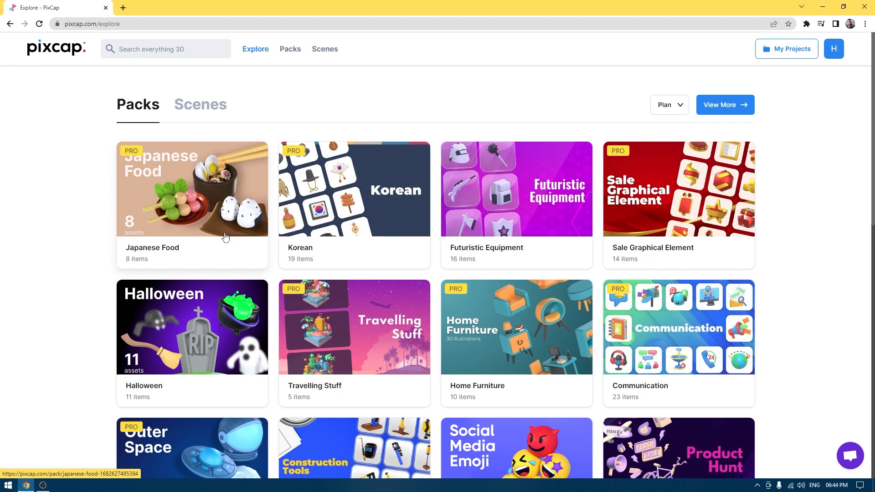
pyautogui.moveTo(583, 211)
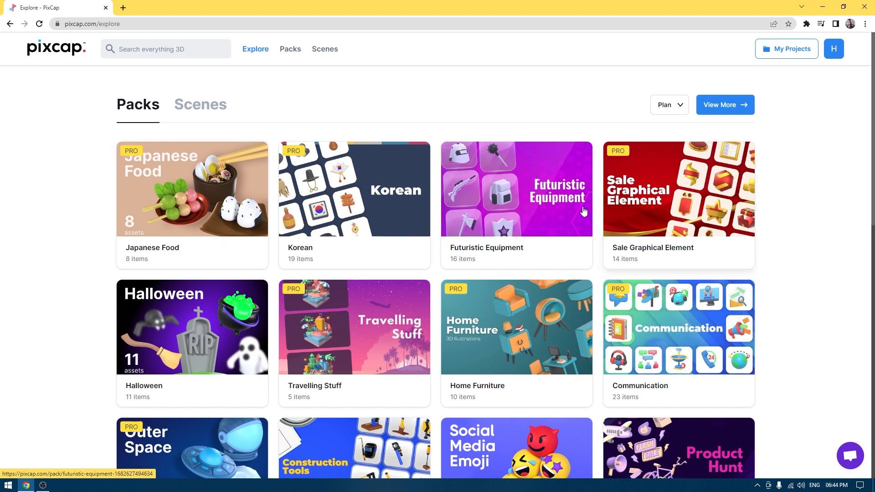
# Filter the Packs list to show only Free-plan packs and browse down it
pyautogui.click(668, 105)
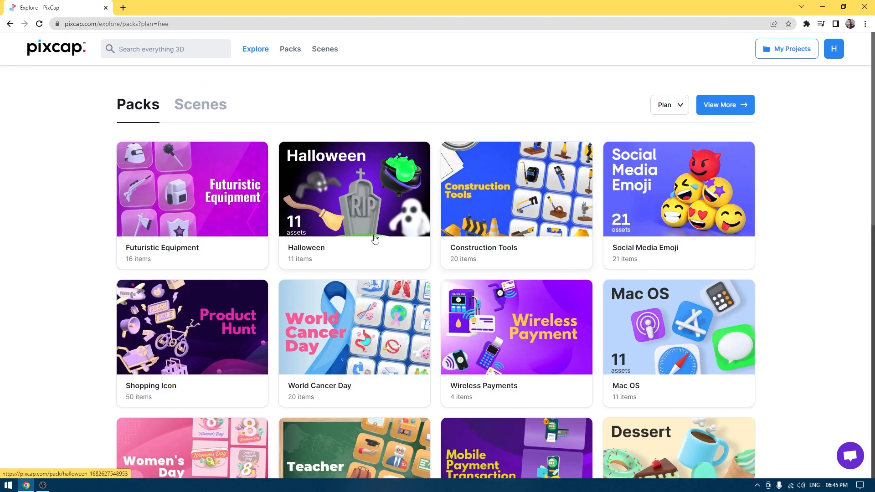
pyautogui.scroll(-3)
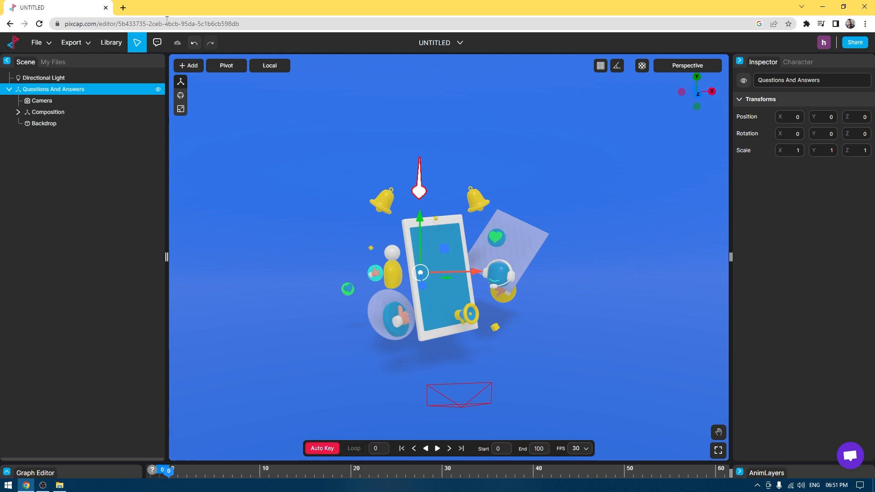
pyautogui.click(36, 43)
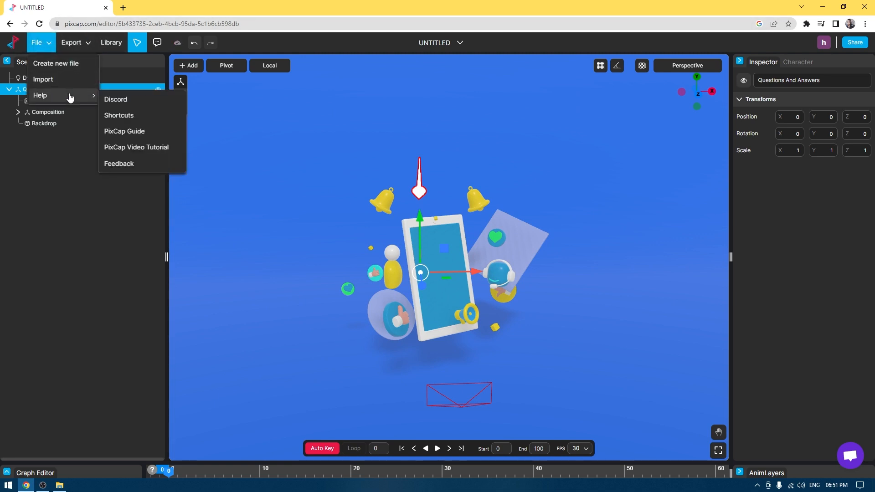
pyautogui.moveTo(118, 115)
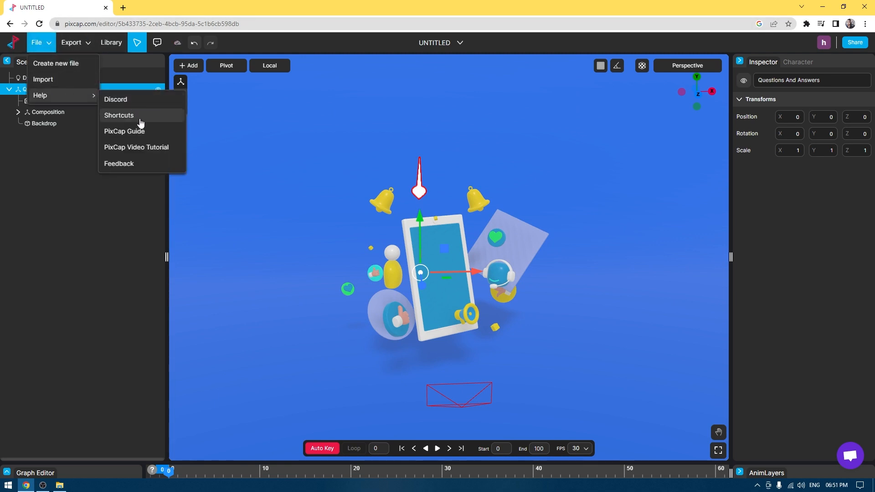
pyautogui.click(119, 116)
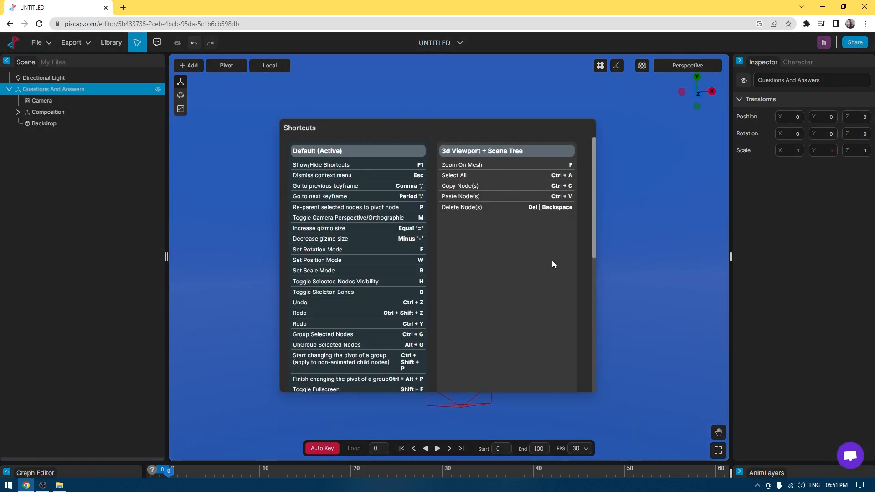
pyautogui.scroll(-3)
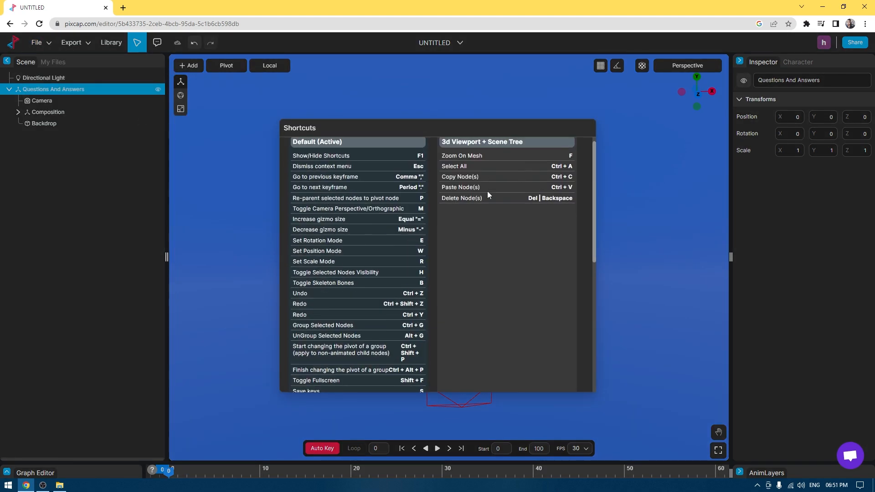
pyautogui.scroll(-3)
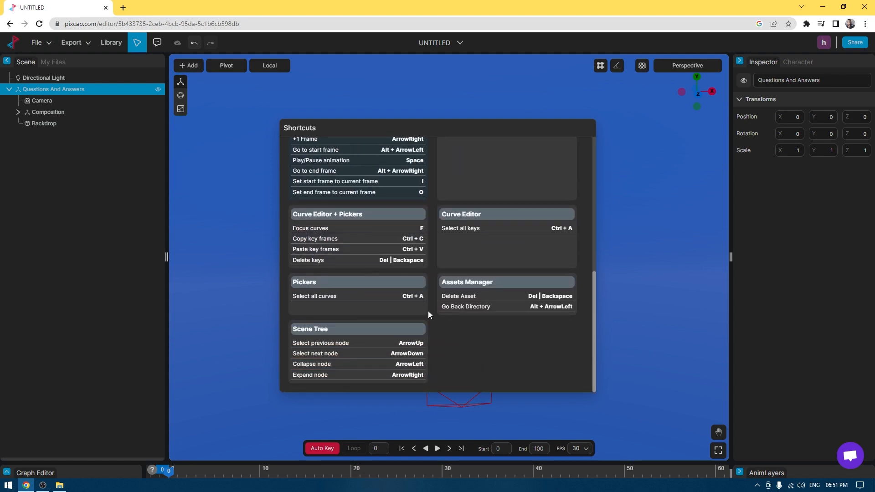
pyautogui.scroll(3)
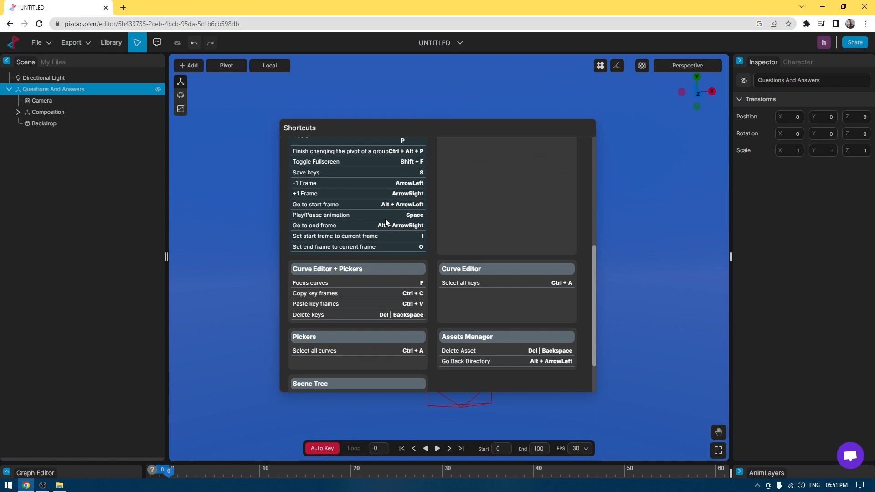
pyautogui.moveTo(361, 171)
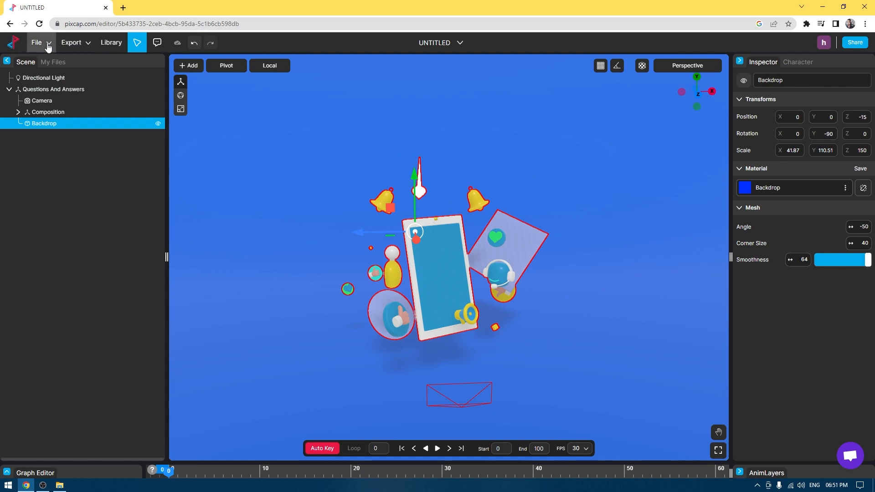
# Insert a Cube via the Add list, then expand the Composition node in the Scene panel
pyautogui.click(36, 42)
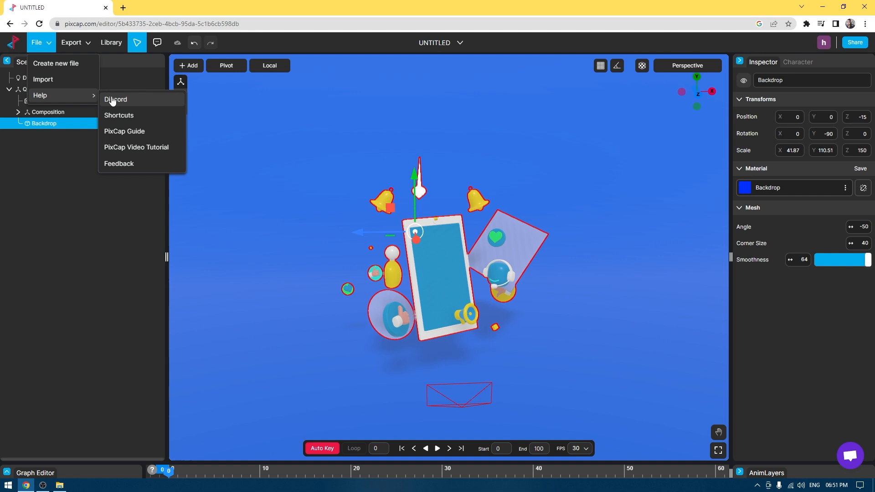
pyautogui.click(337, 97)
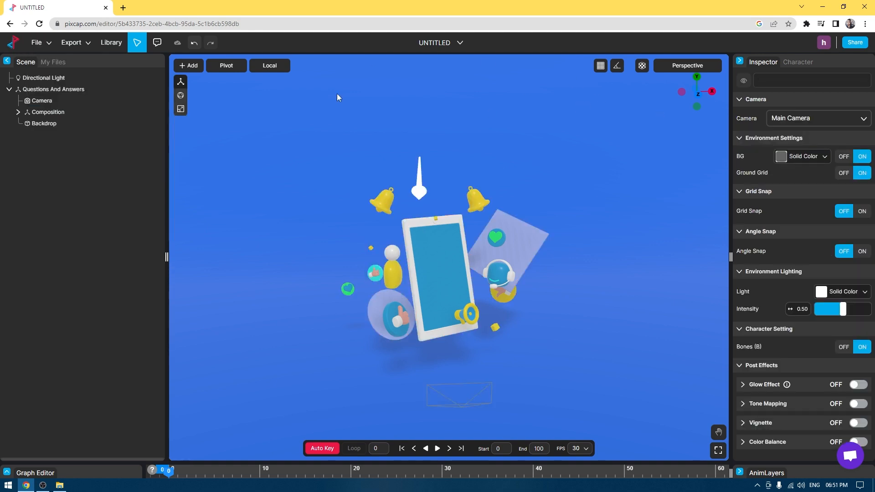
pyautogui.click(188, 65)
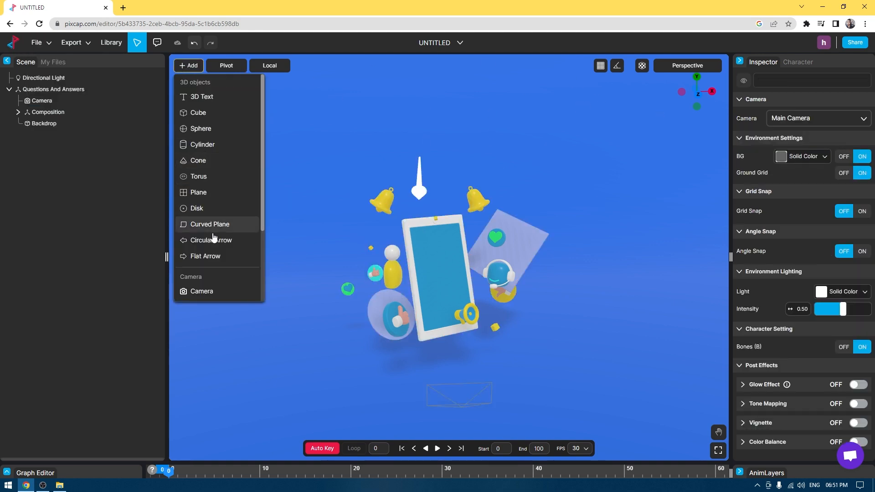
pyautogui.moveTo(217, 177)
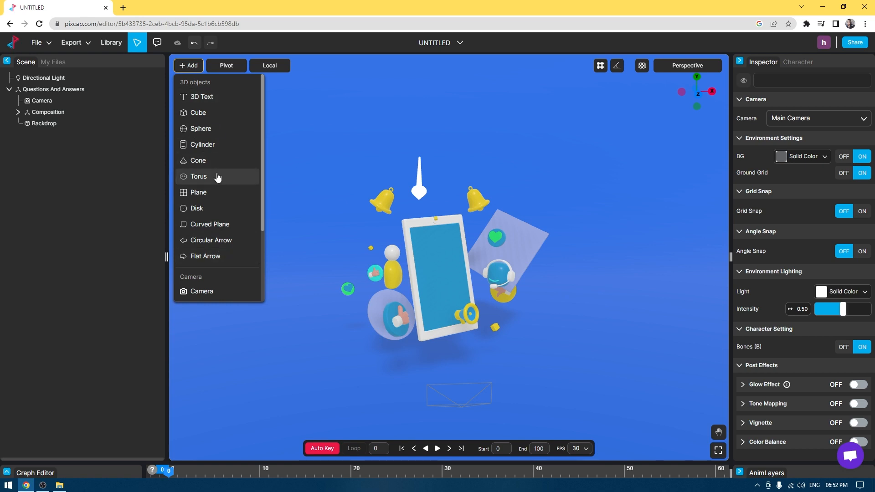
pyautogui.moveTo(200, 128)
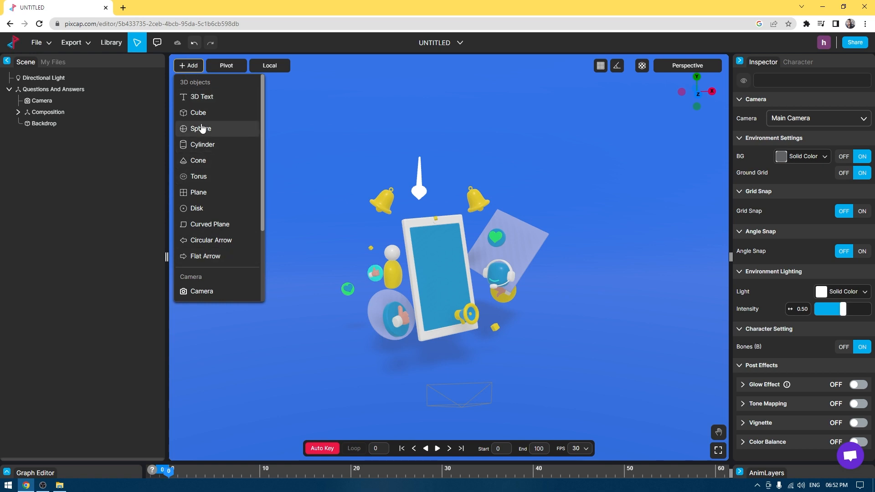
pyautogui.click(197, 113)
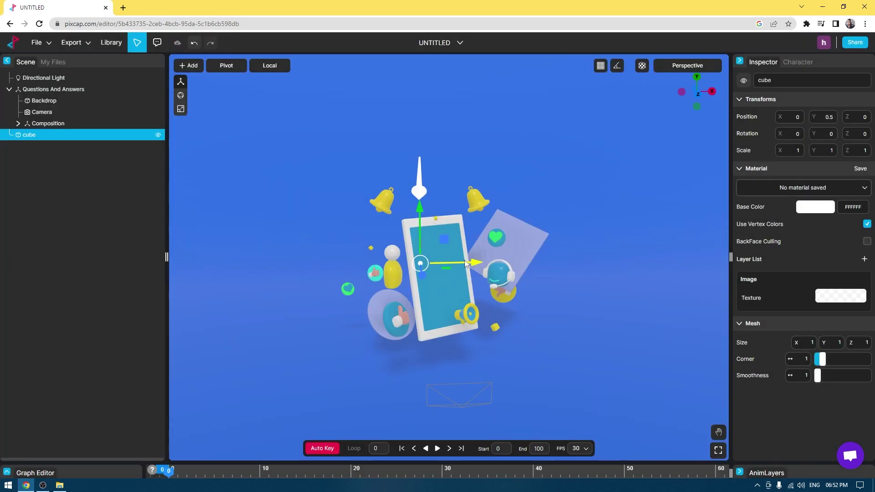
pyautogui.click(19, 123)
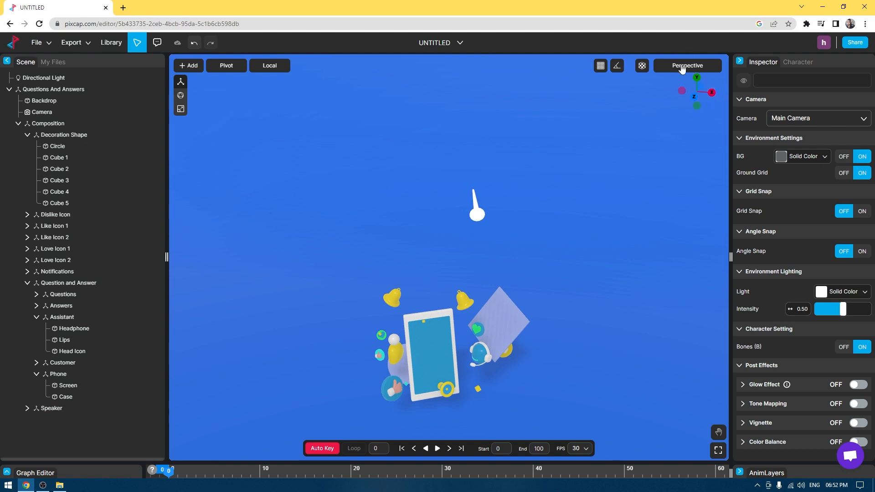
# View the scene through its Camera instead of Perspective, then play and pause the animation
pyautogui.click(687, 66)
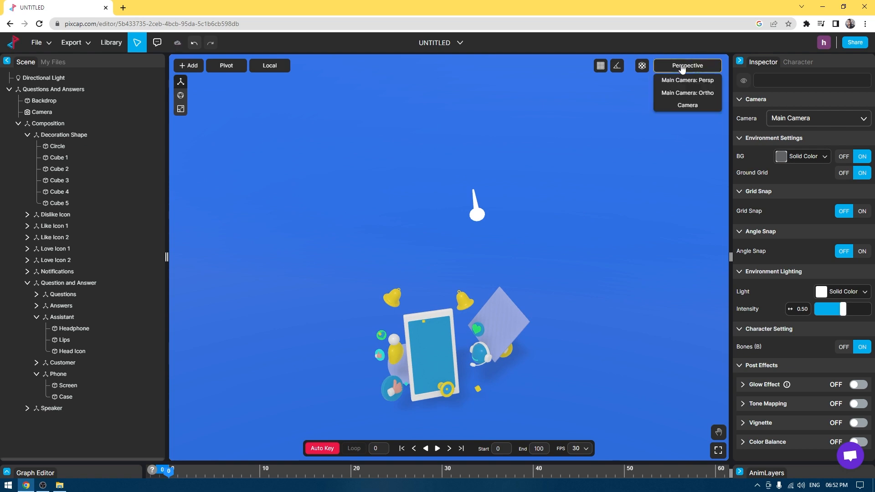
pyautogui.moveTo(702, 83)
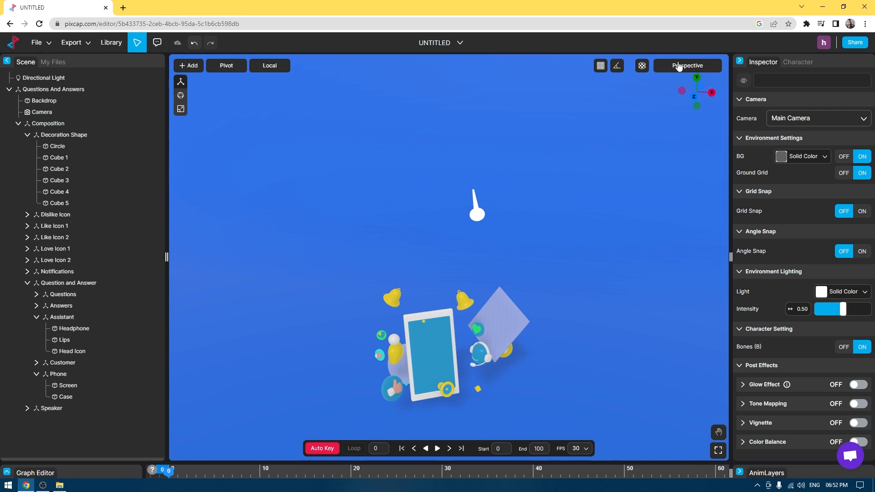
pyautogui.click(686, 65)
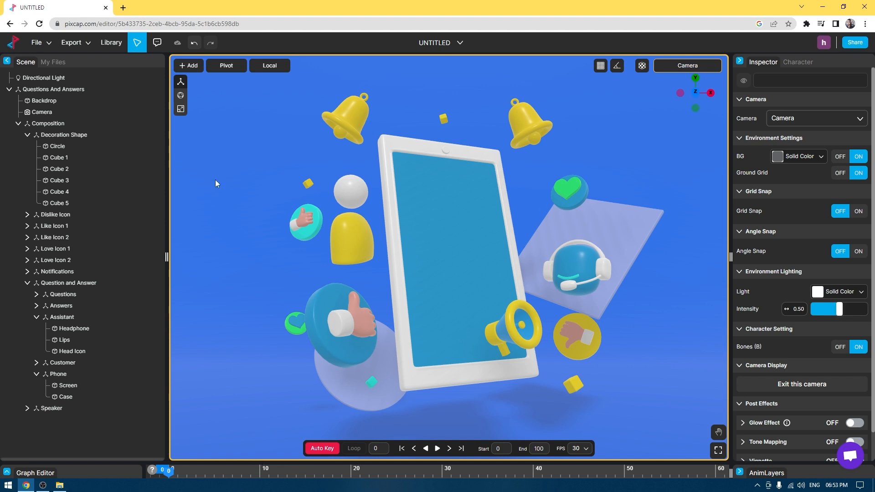
pyautogui.moveTo(623, 220)
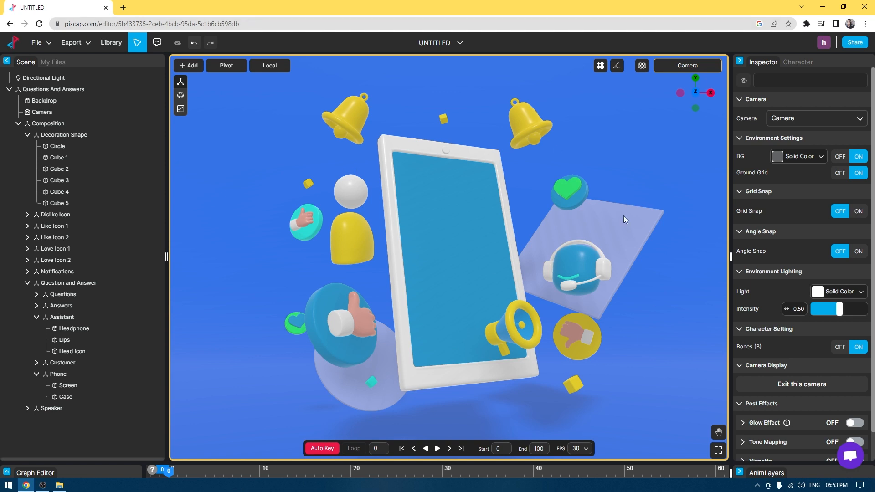
pyautogui.moveTo(437, 448)
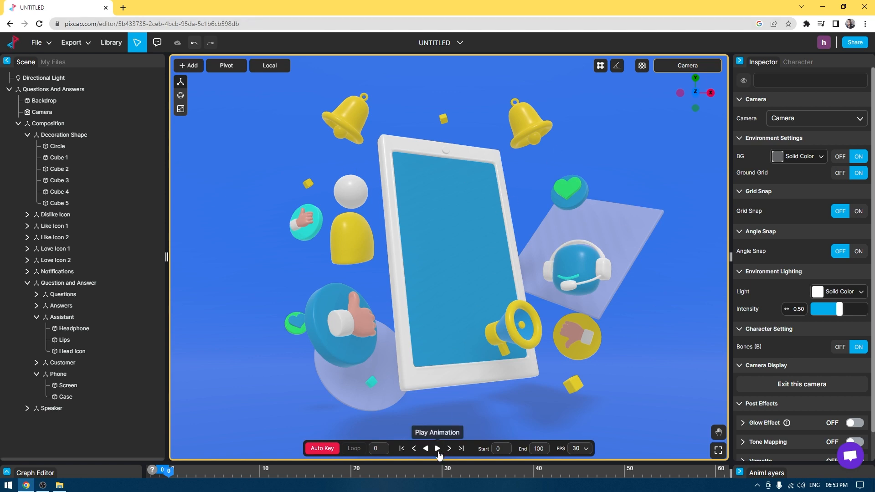
pyautogui.click(437, 449)
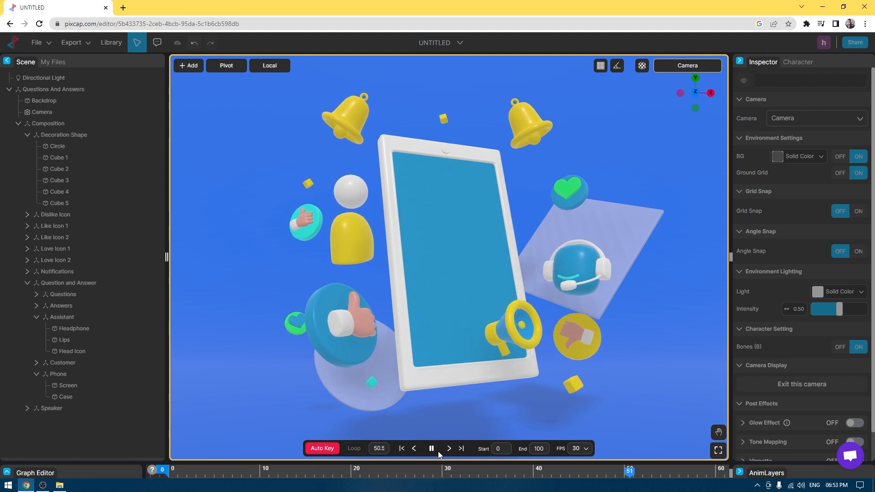
pyautogui.moveTo(431, 449)
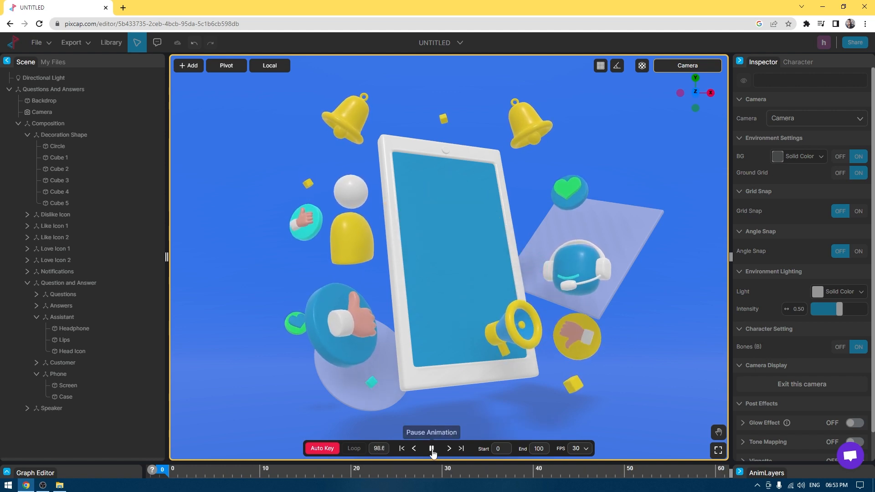
pyautogui.click(34, 473)
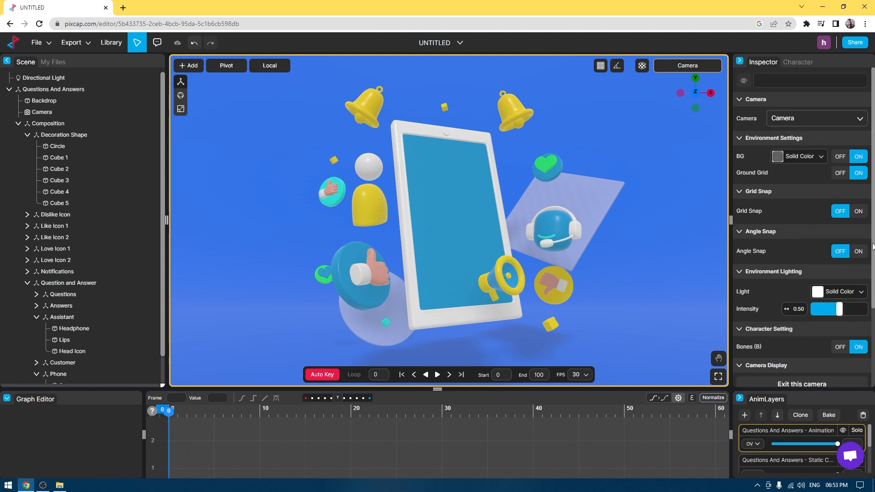
pyautogui.moveTo(287, 182)
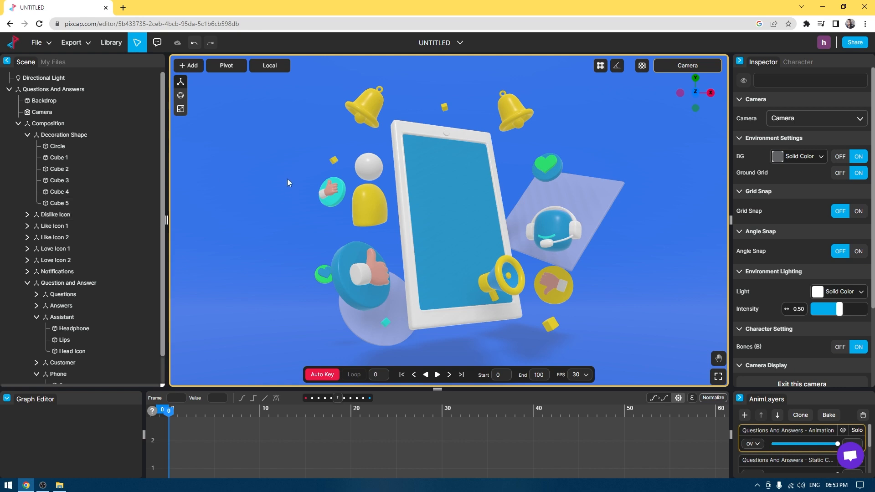
# Select the Backdrop and assign it the Love Base 2 material
pyautogui.click(53, 88)
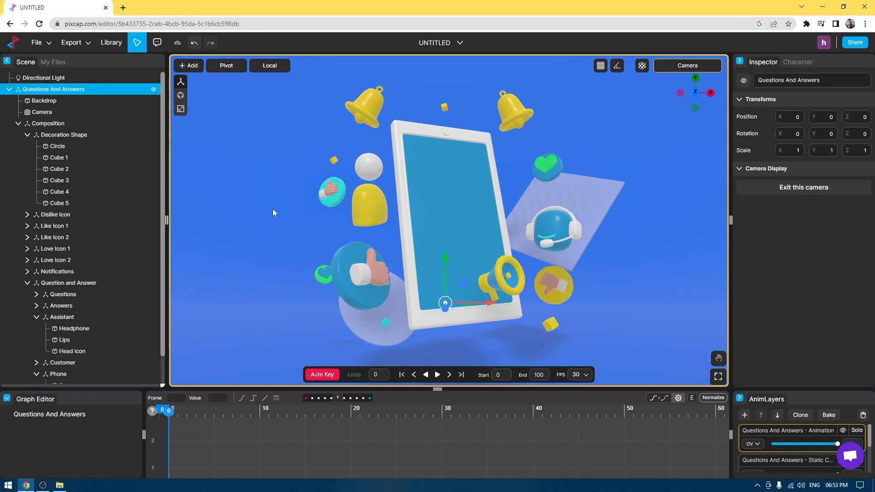
pyautogui.click(44, 100)
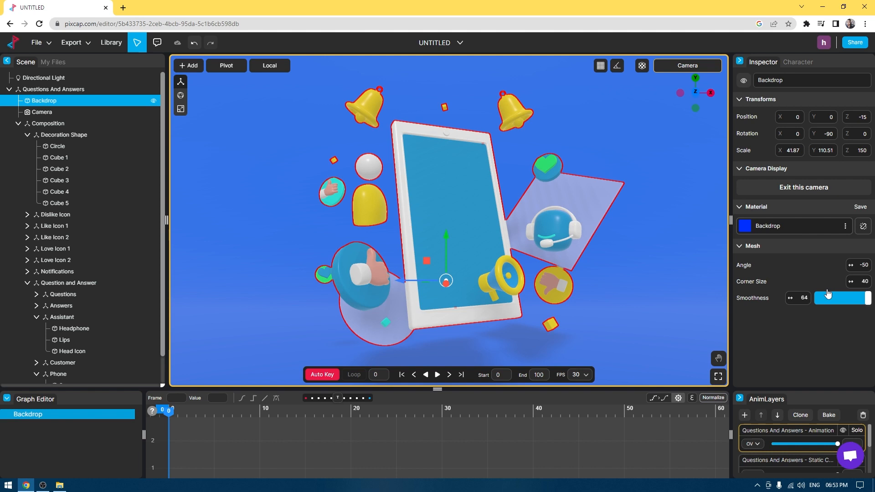
pyautogui.click(864, 226)
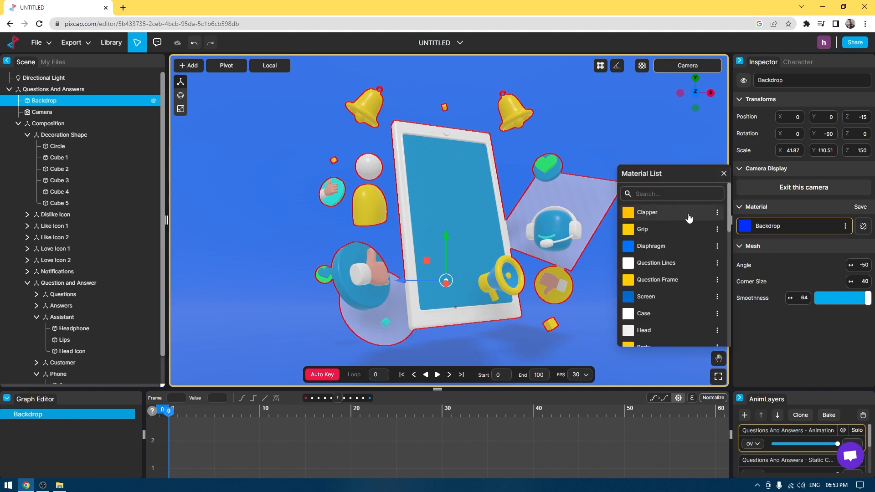
pyautogui.scroll(-3)
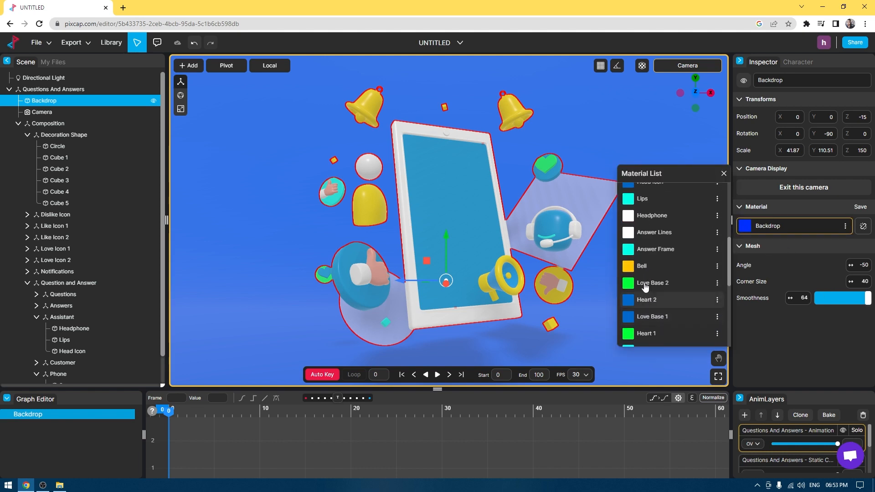
pyautogui.click(652, 282)
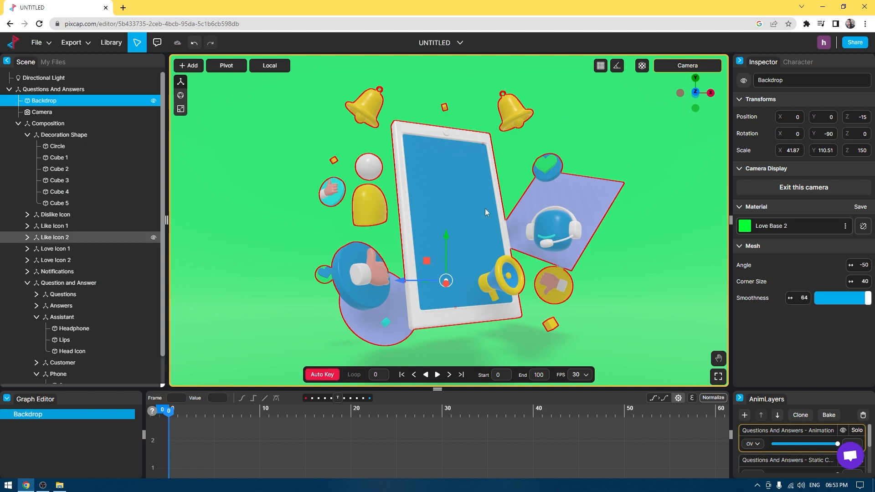
# Edit Love Base 2's base colour, trying a darker green before settling on a muted blue
pyautogui.click(844, 225)
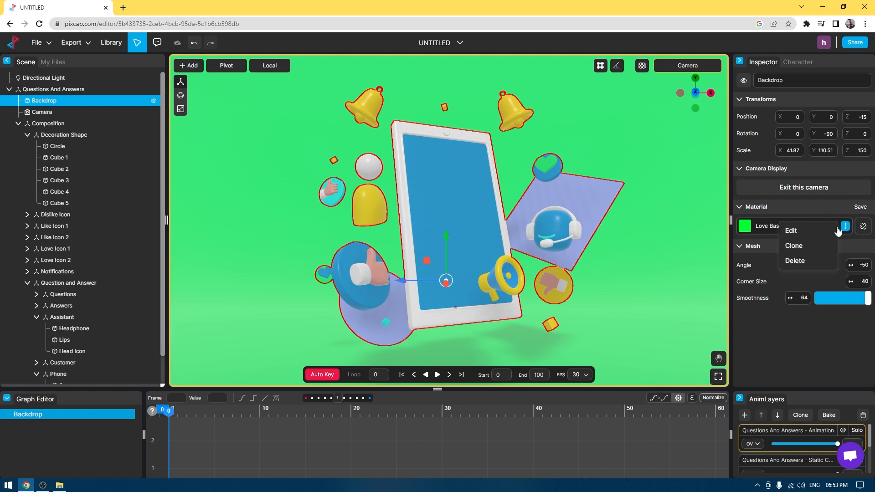
pyautogui.click(791, 230)
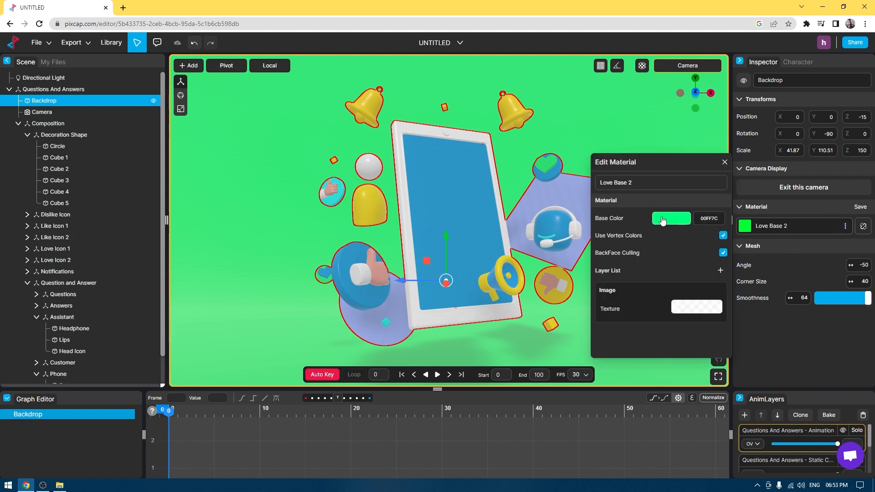
pyautogui.click(672, 217)
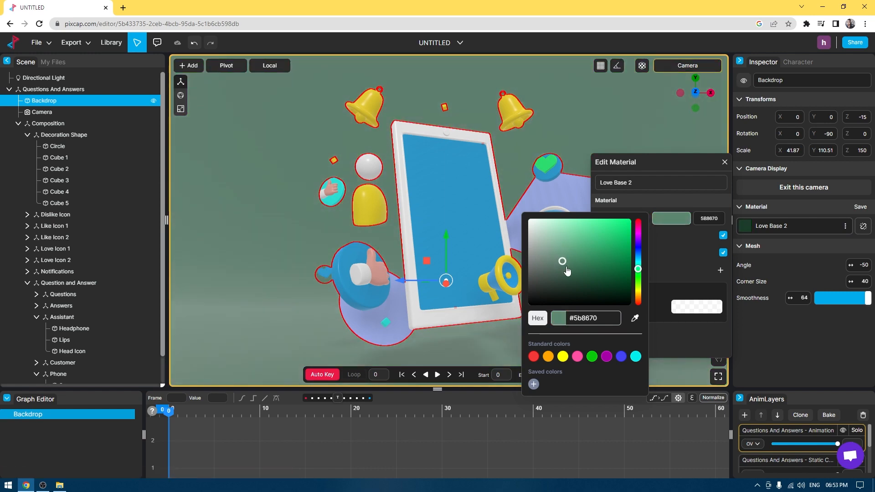
pyautogui.click(608, 260)
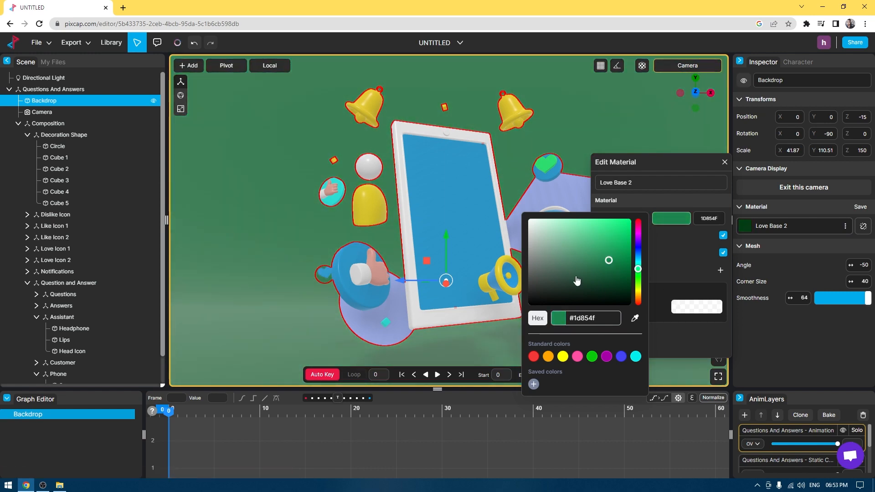
pyautogui.click(725, 162)
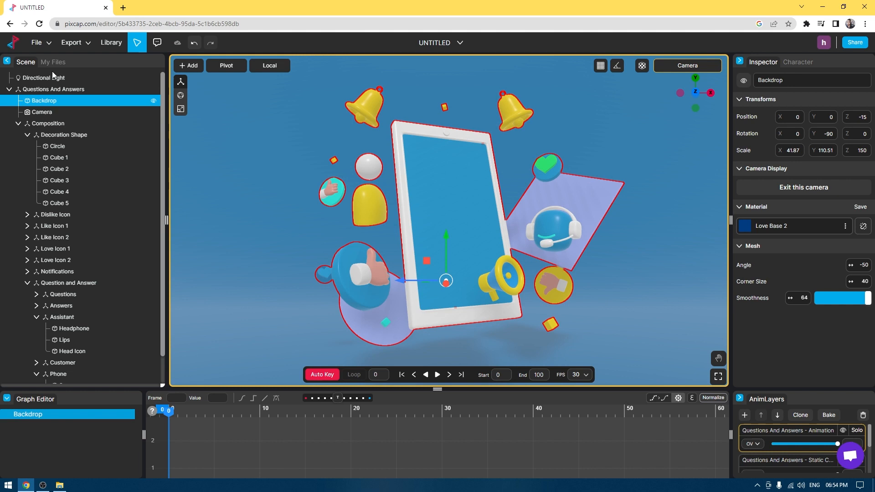
# Raise the Directional Light's intensity from 1 to about 2.21
pyautogui.click(44, 78)
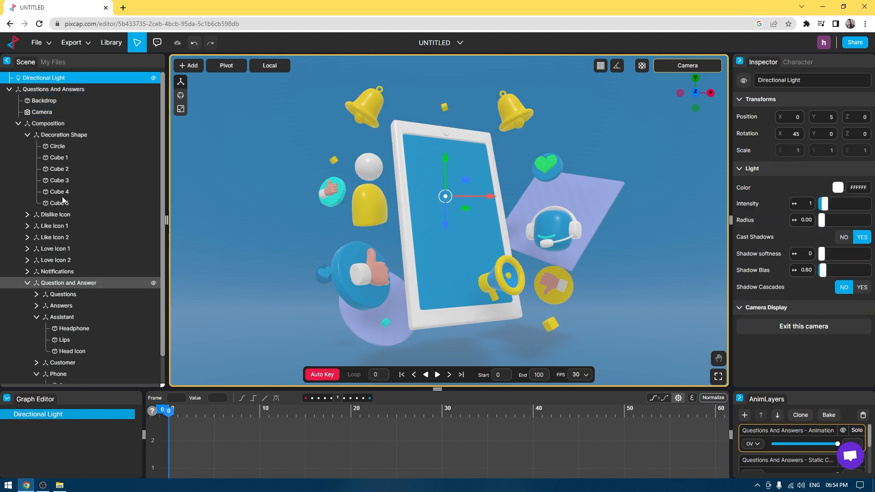
pyautogui.moveTo(281, 121)
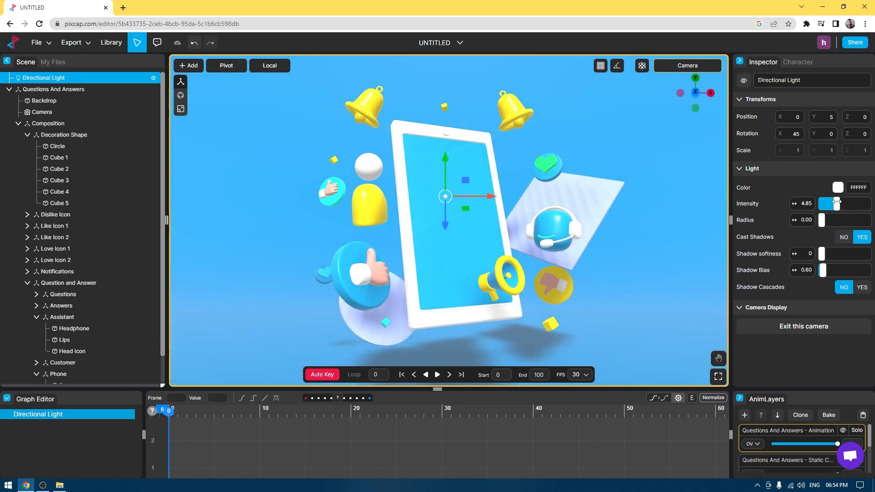
pyautogui.click(837, 188)
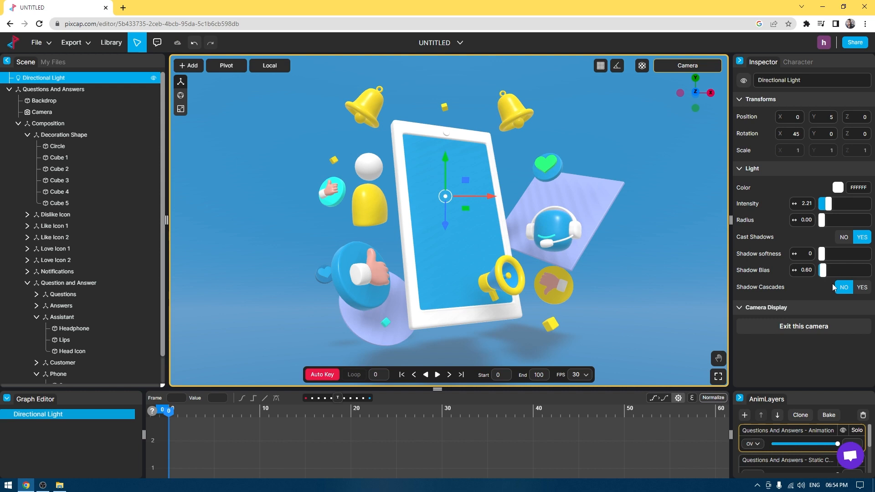
pyautogui.moveTo(791, 297)
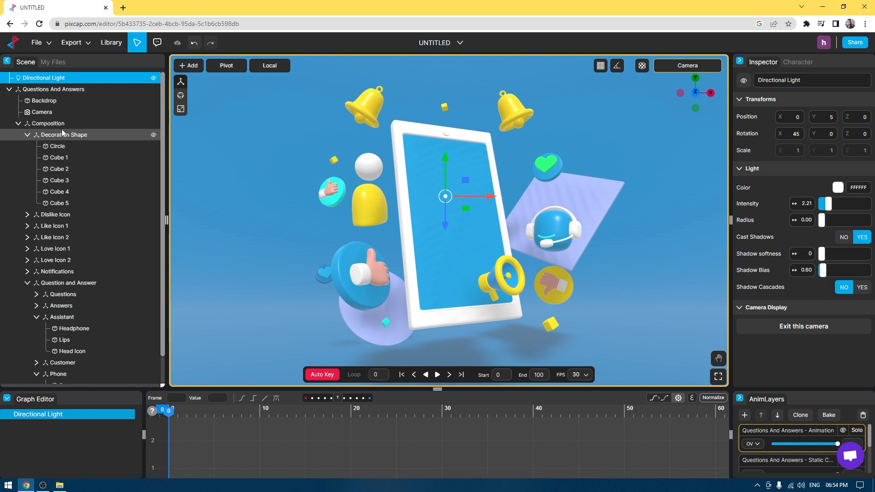
pyautogui.click(42, 112)
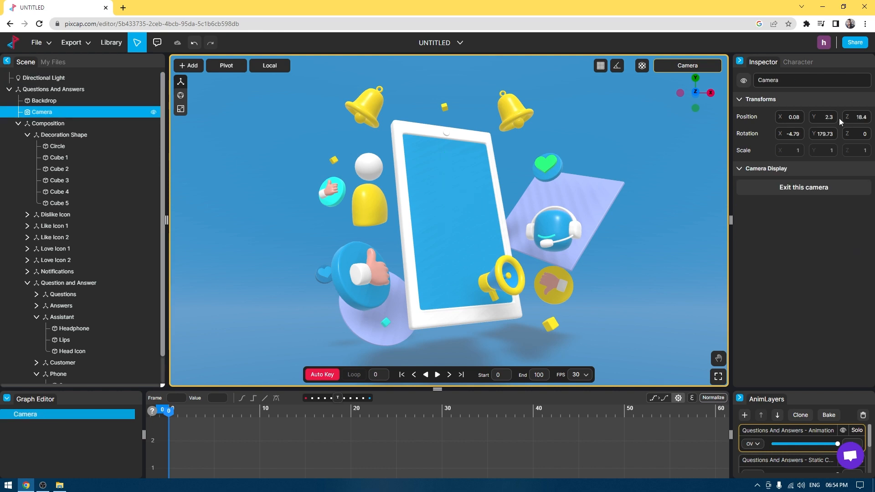
pyautogui.moveTo(654, 277)
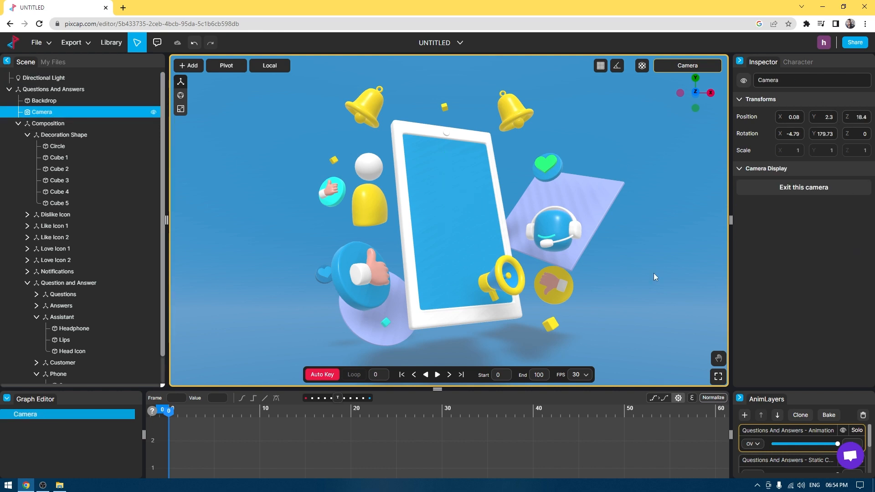
pyautogui.scroll(-3)
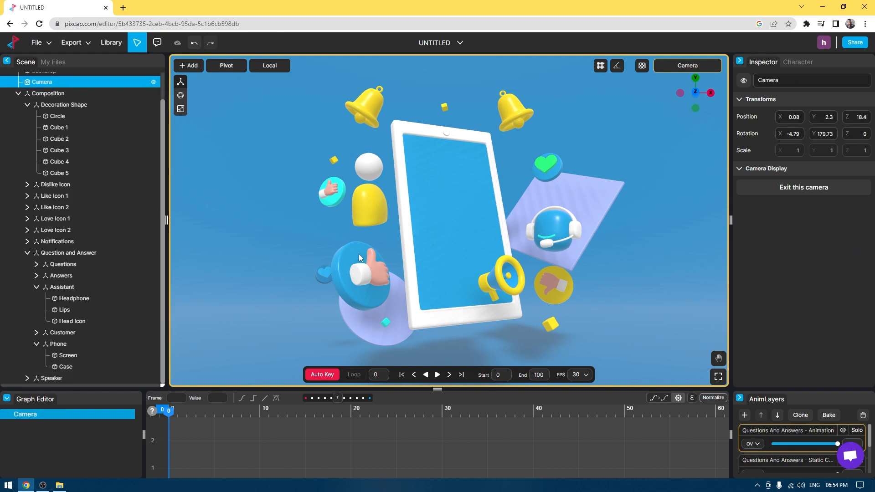
pyautogui.click(67, 356)
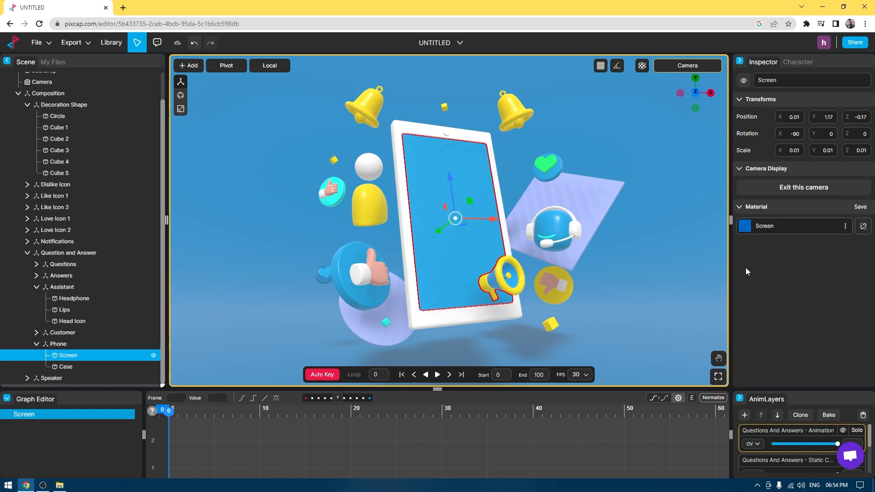
pyautogui.moveTo(508, 211)
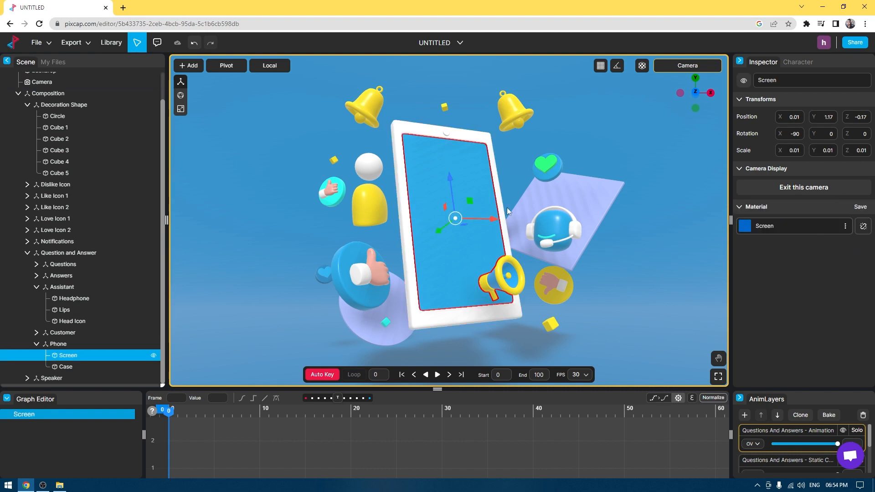
pyautogui.click(69, 253)
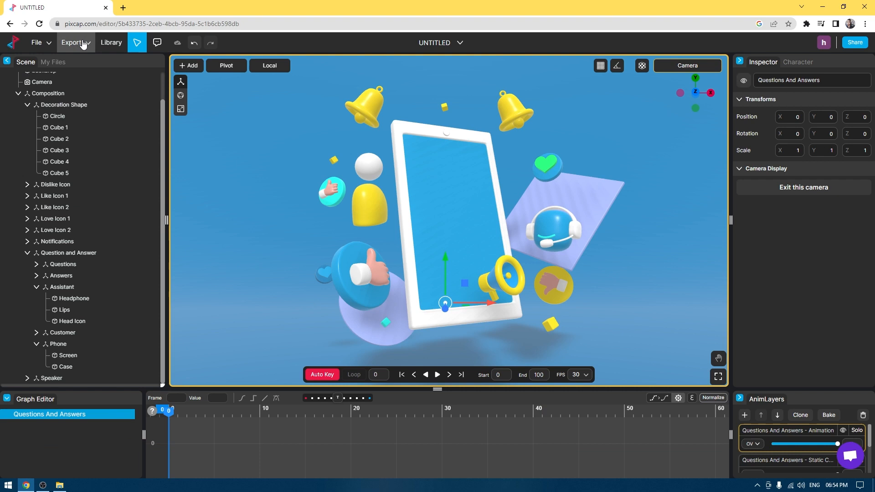
# Show the Export menu's FBX, GLB, Video, GIF and Image format choices
pyautogui.click(74, 42)
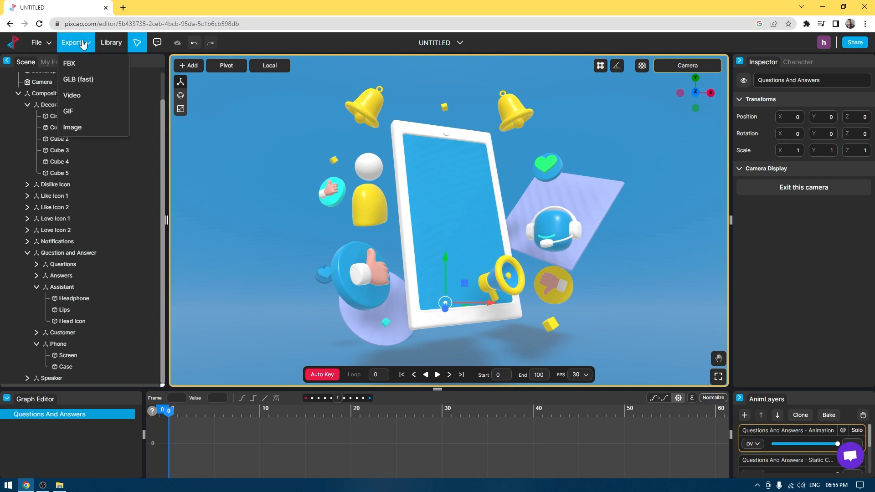
pyautogui.moveTo(105, 110)
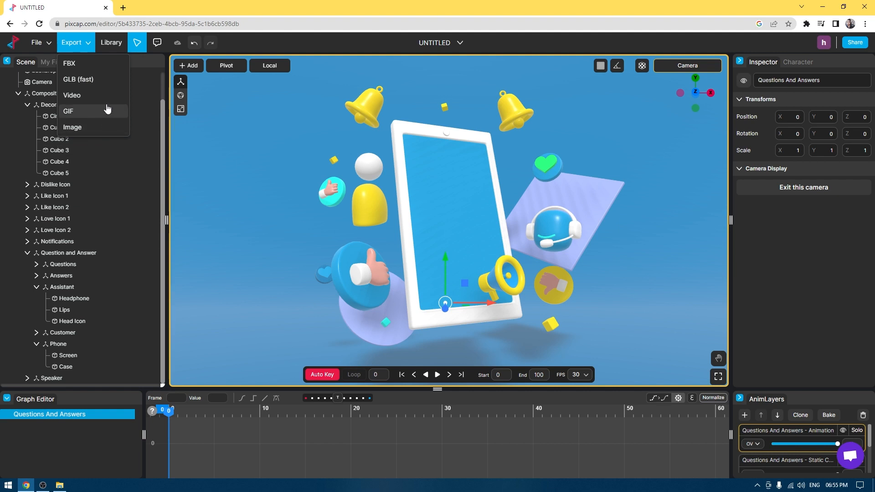
pyautogui.moveTo(97, 118)
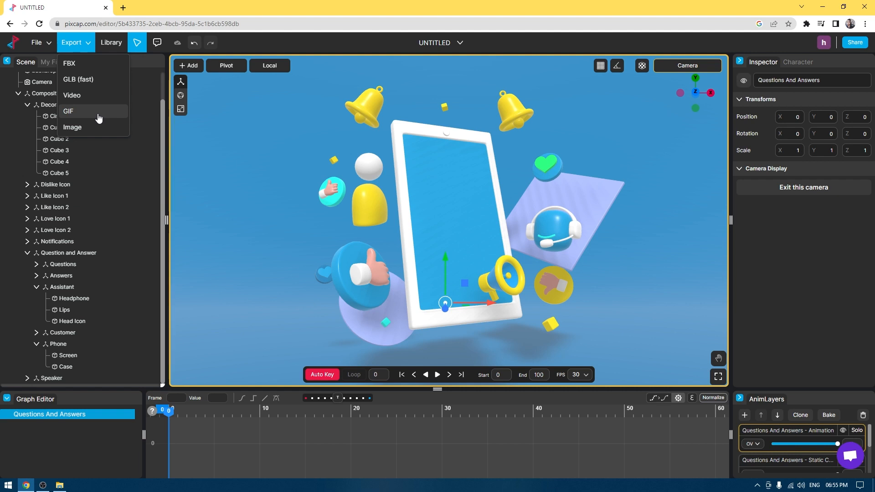
pyautogui.moveTo(79, 80)
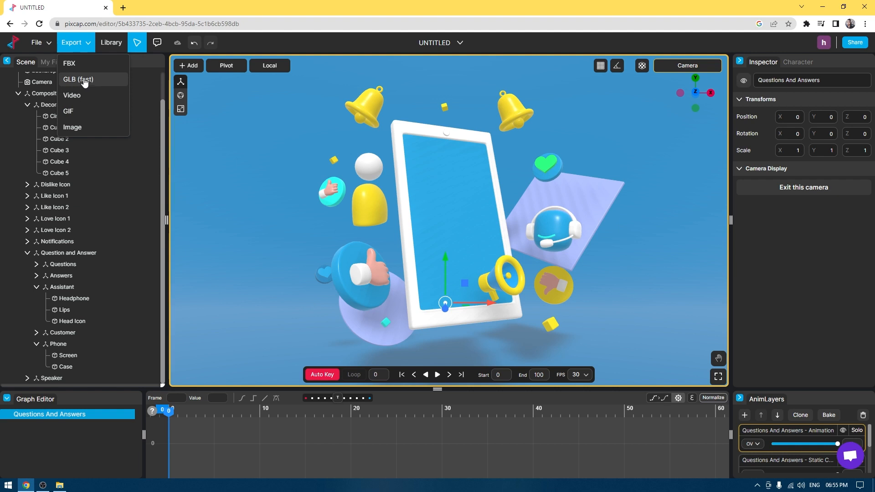
pyautogui.moveTo(78, 88)
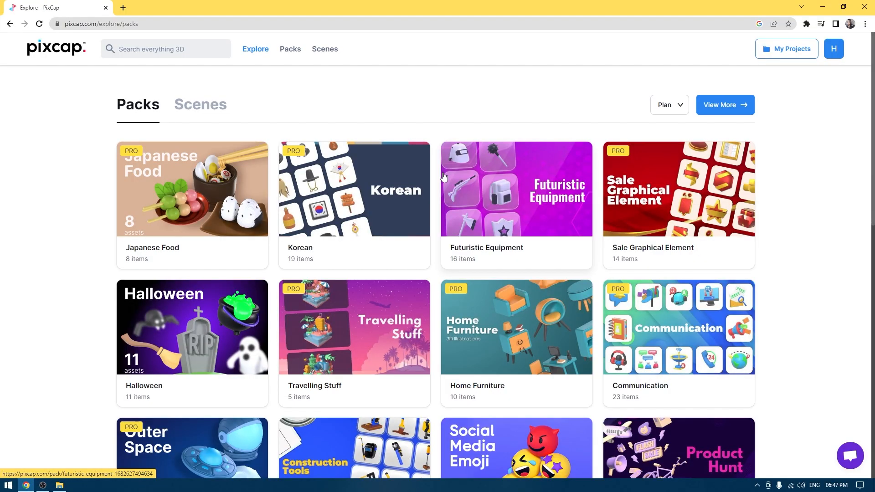
# Browse the Explore packs and view the Mac OS pack's icon models and related packs
pyautogui.scroll(-3)
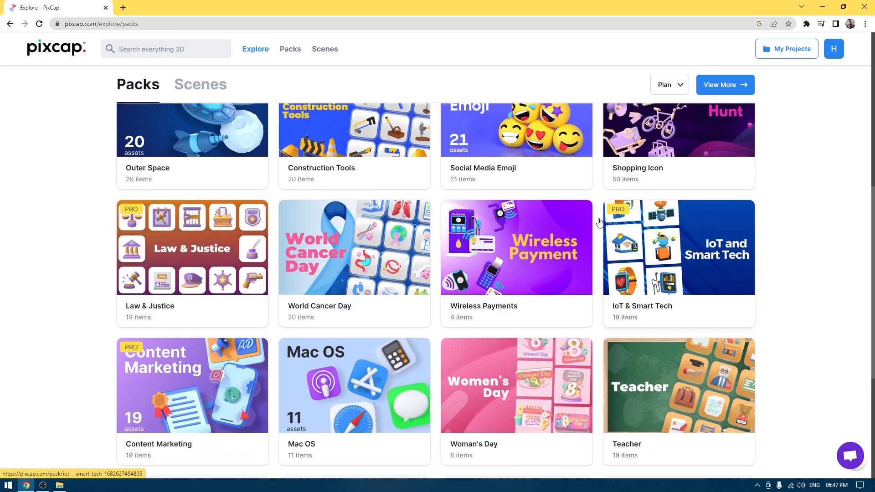
pyautogui.scroll(-3)
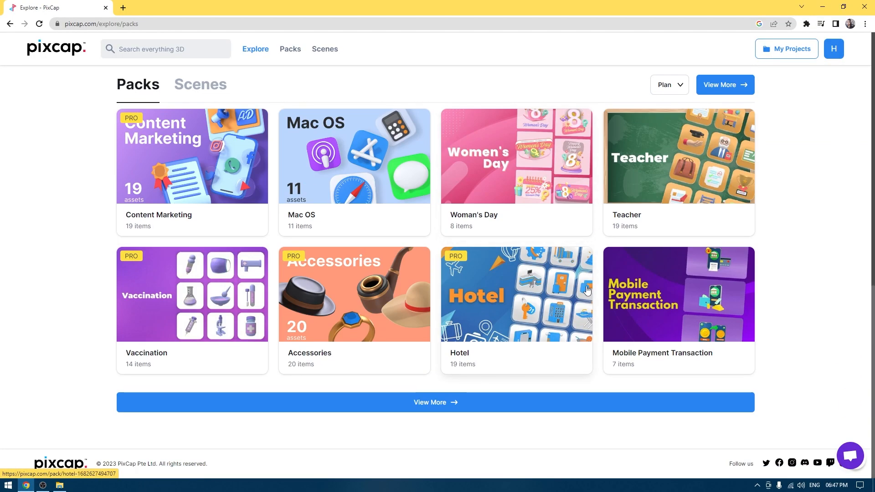
pyautogui.scroll(3)
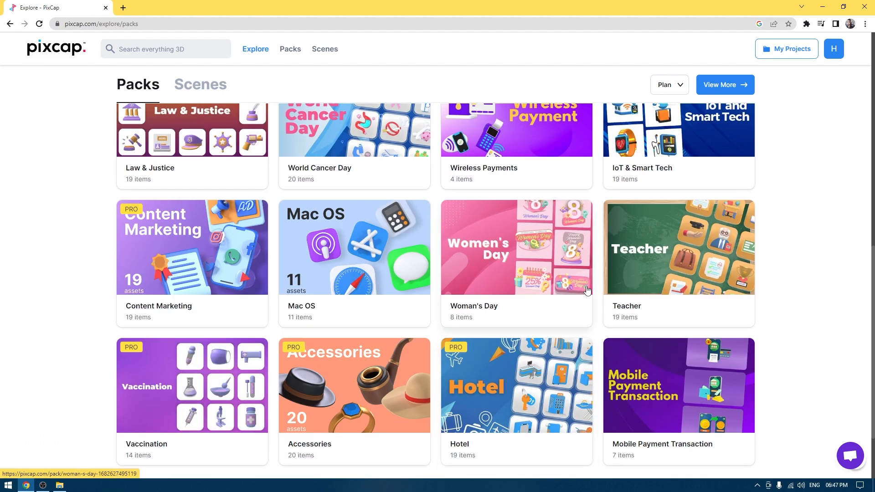
pyautogui.click(354, 247)
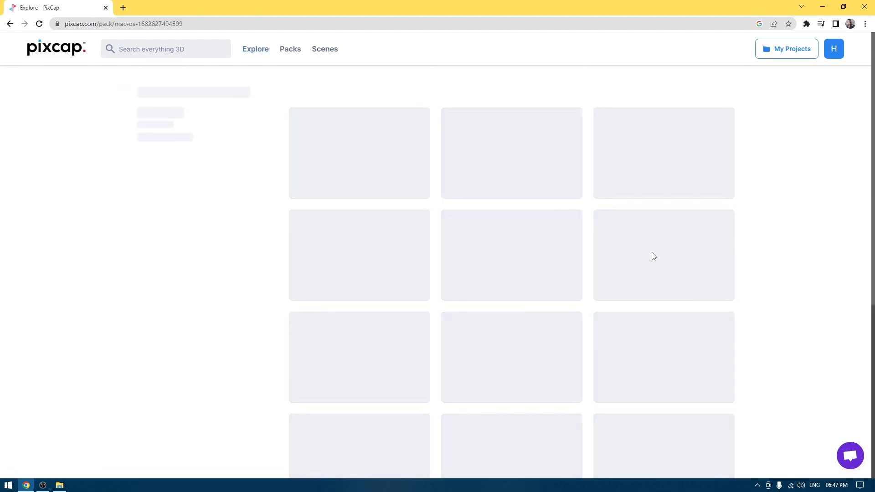
pyautogui.scroll(-3)
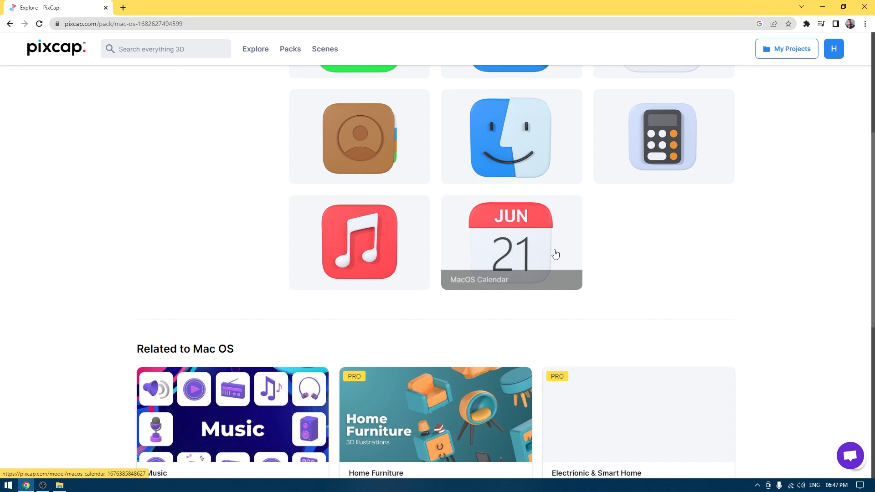
pyautogui.scroll(-3)
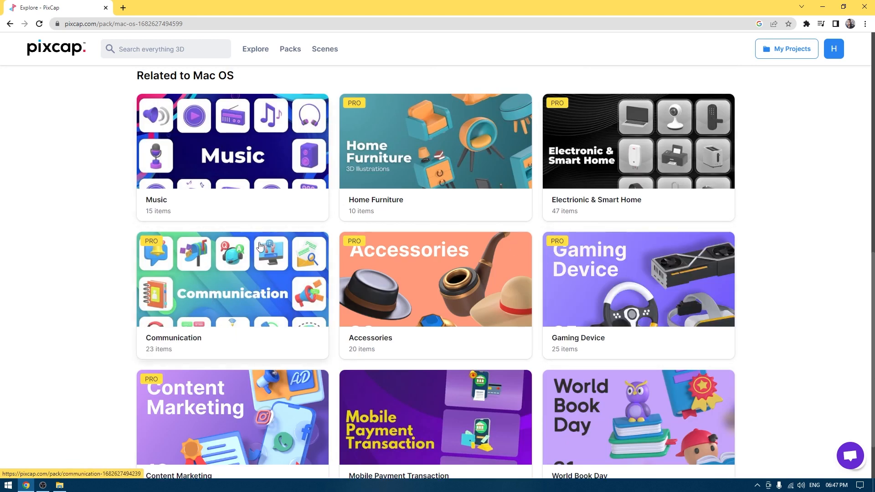
pyautogui.scroll(-3)
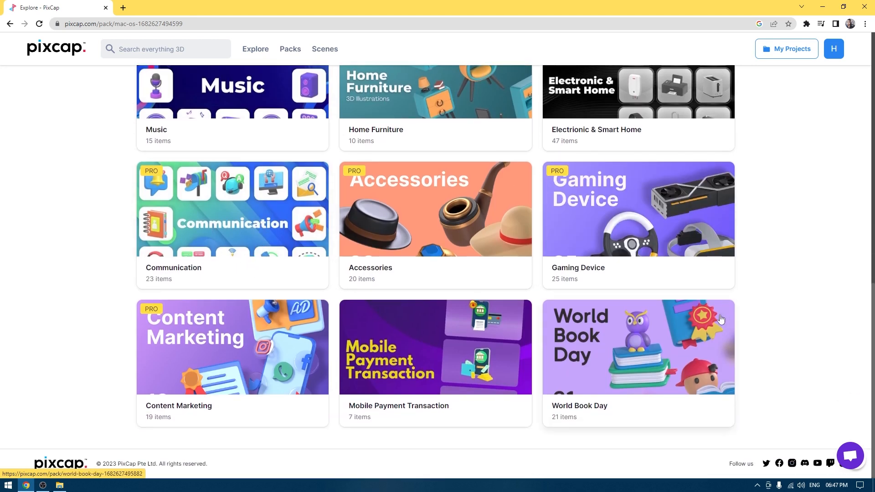
pyautogui.moveTo(562, 319)
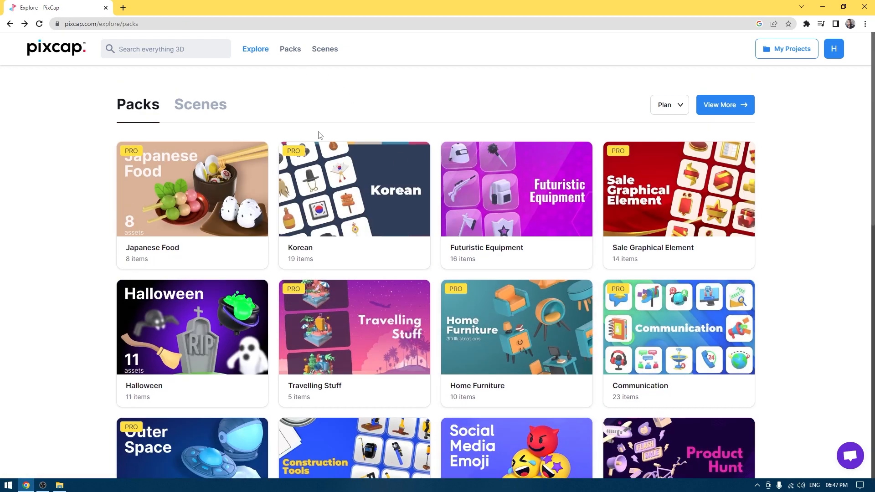
# Switch Explore to the Scenes tab and browse the ready-made scenes
pyautogui.click(200, 104)
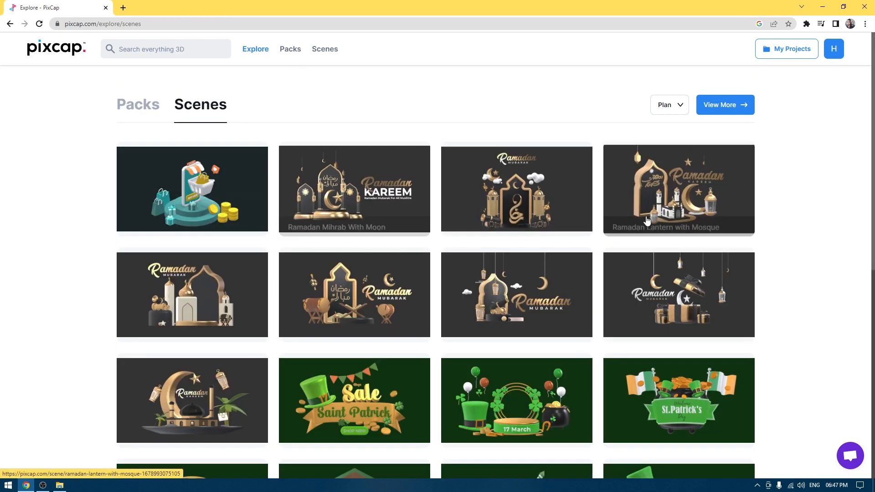
pyautogui.scroll(-3)
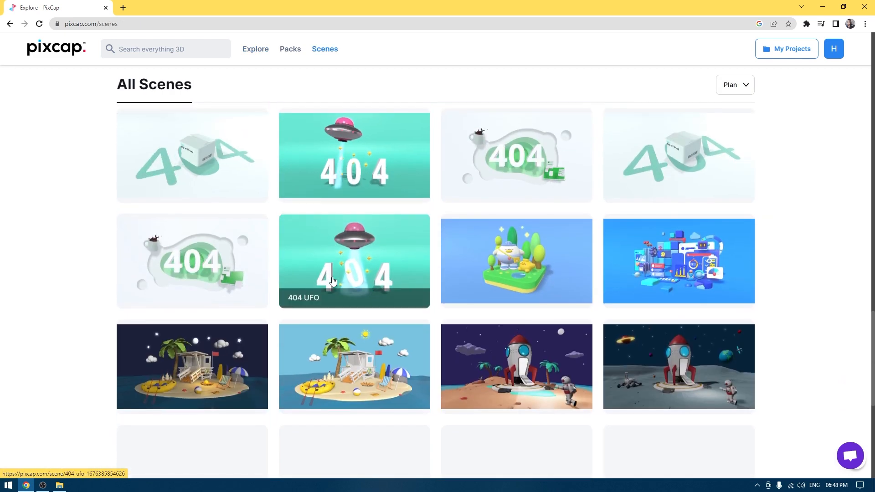
pyautogui.moveTo(279, 286)
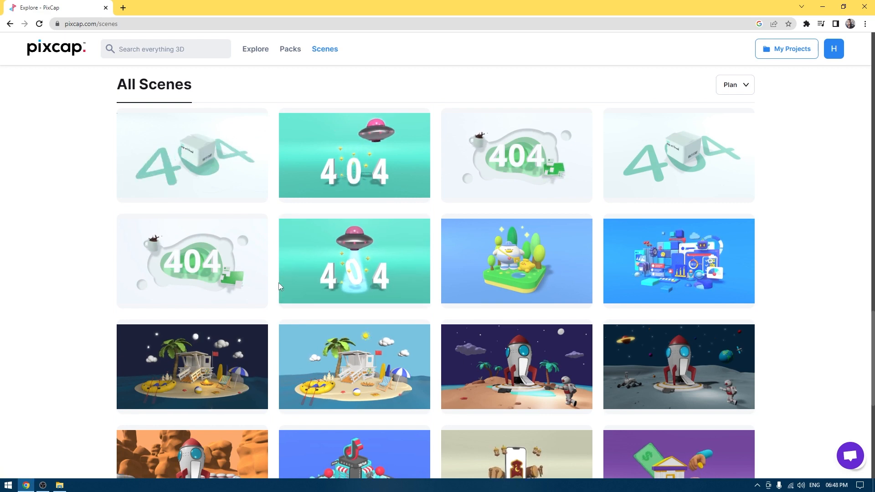
pyautogui.moveTo(856, 295)
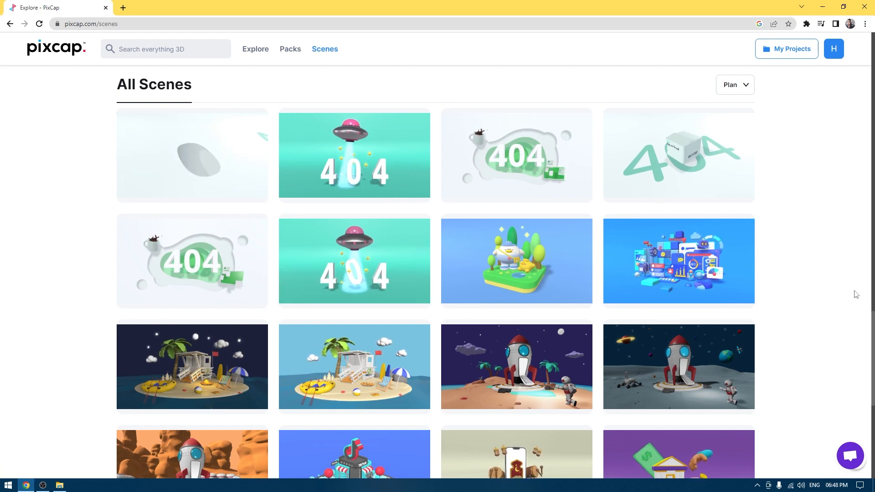
# Start an empty editor project and browse the Library's 3989 models down to the bubble teas
pyautogui.click(192, 156)
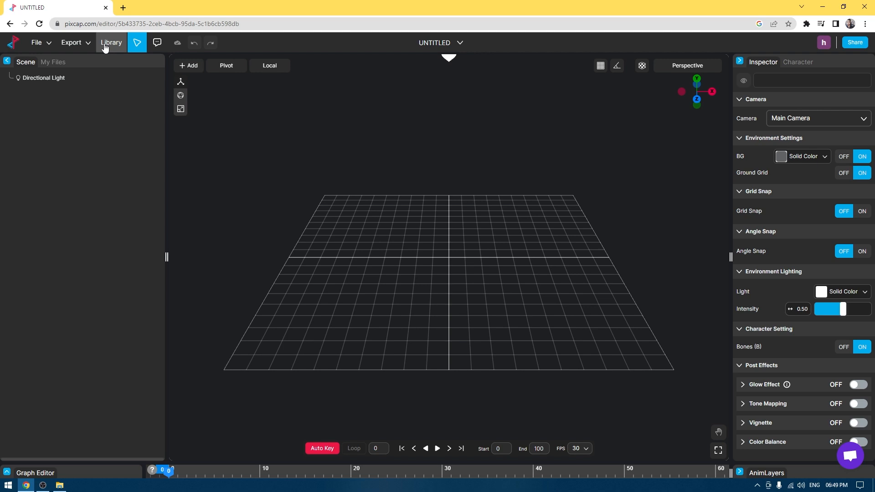
pyautogui.click(110, 43)
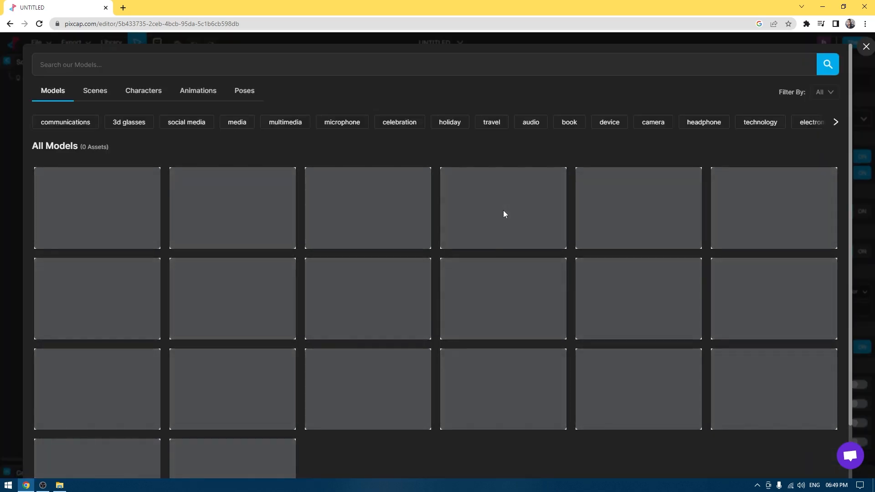
pyautogui.scroll(-3)
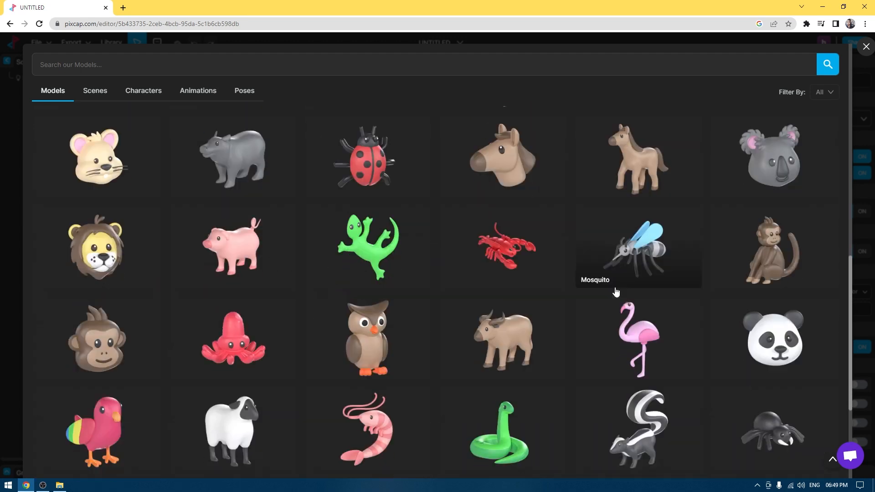
pyautogui.scroll(-3)
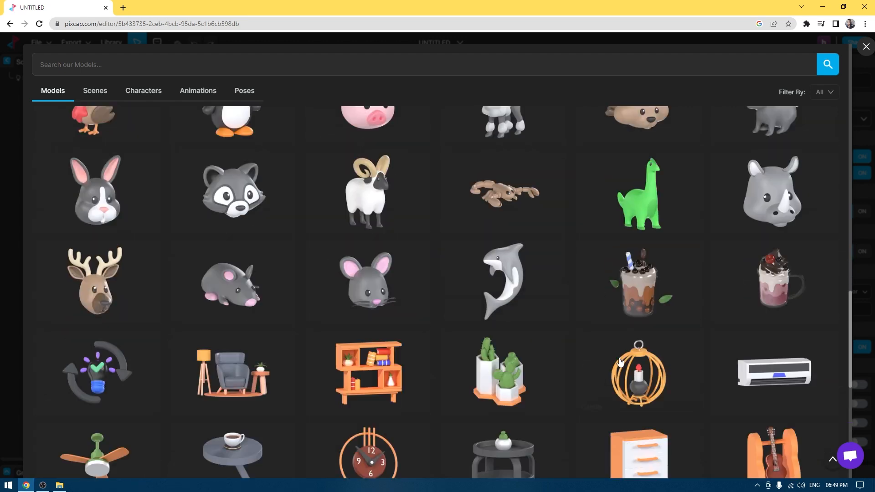
pyautogui.scroll(-3)
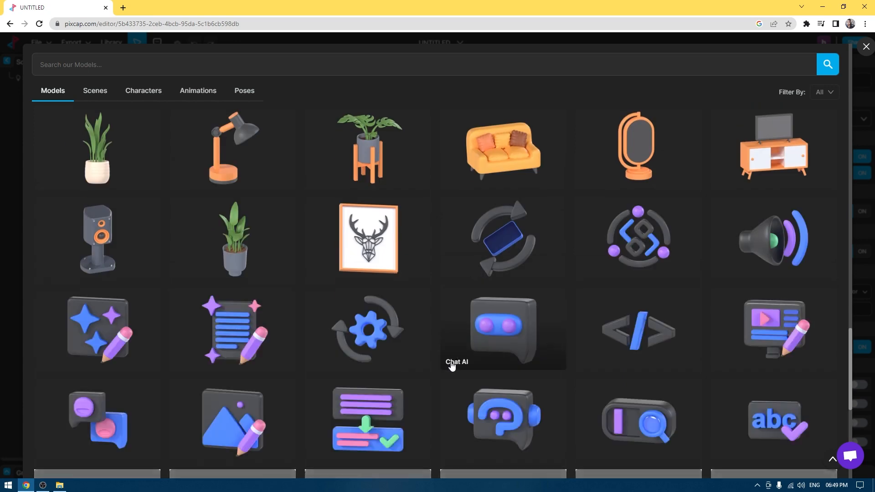
pyautogui.scroll(-3)
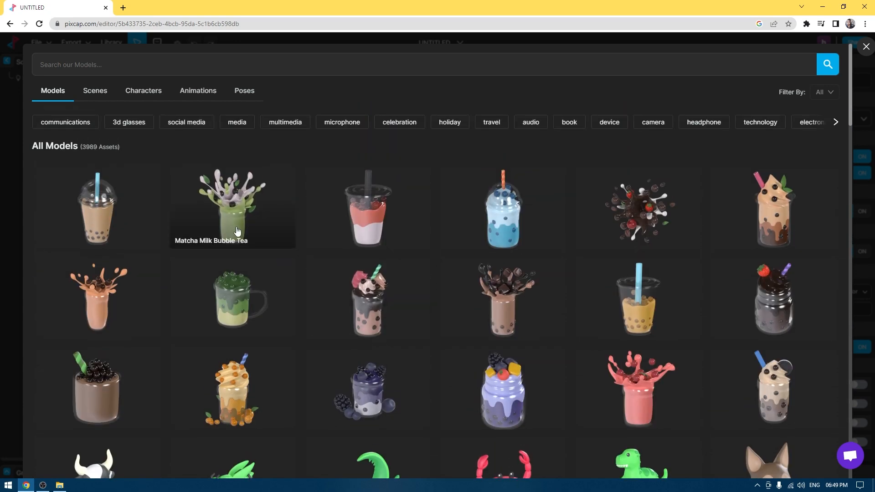
pyautogui.moveTo(528, 335)
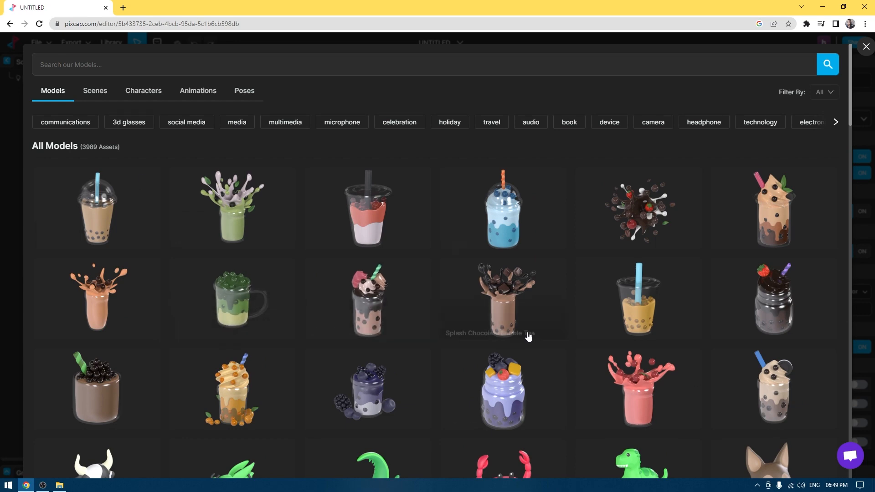
# Browse the Library's Scenes, Characters and Animations tabs, ending on the 175 ready-made scenes
pyautogui.click(94, 91)
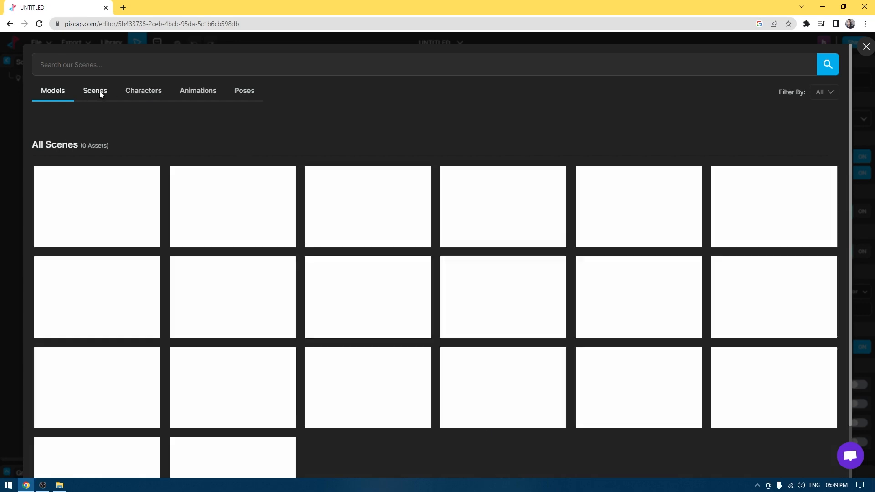
pyautogui.click(144, 90)
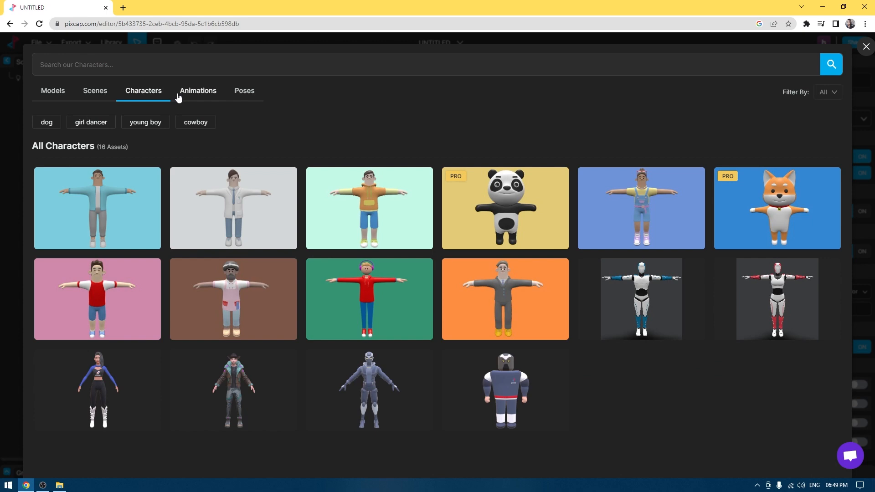
pyautogui.click(198, 91)
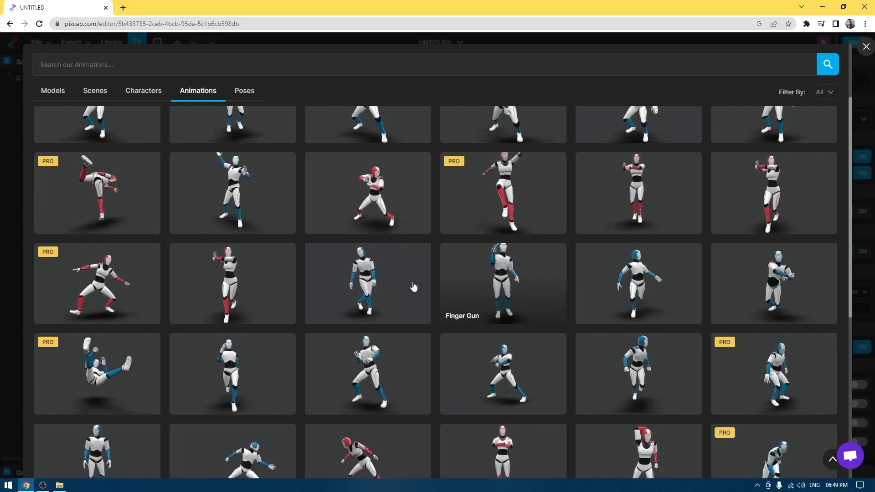
pyautogui.click(143, 90)
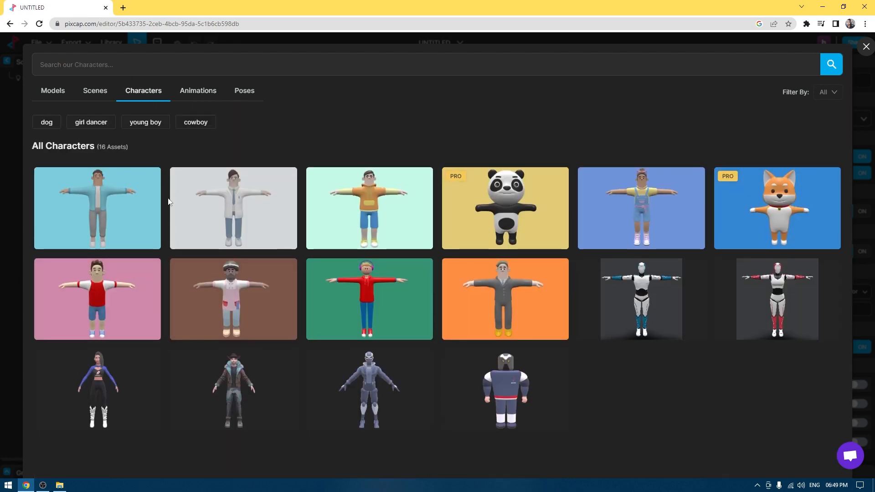
pyautogui.moveTo(683, 307)
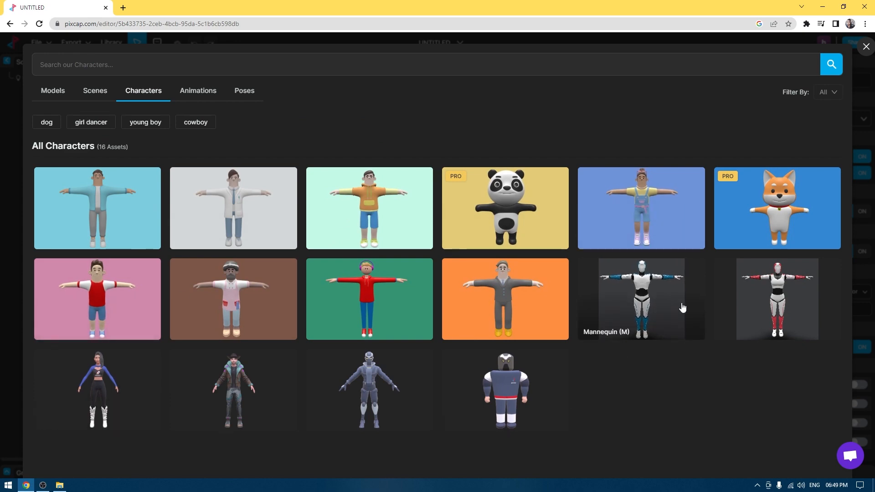
pyautogui.click(94, 90)
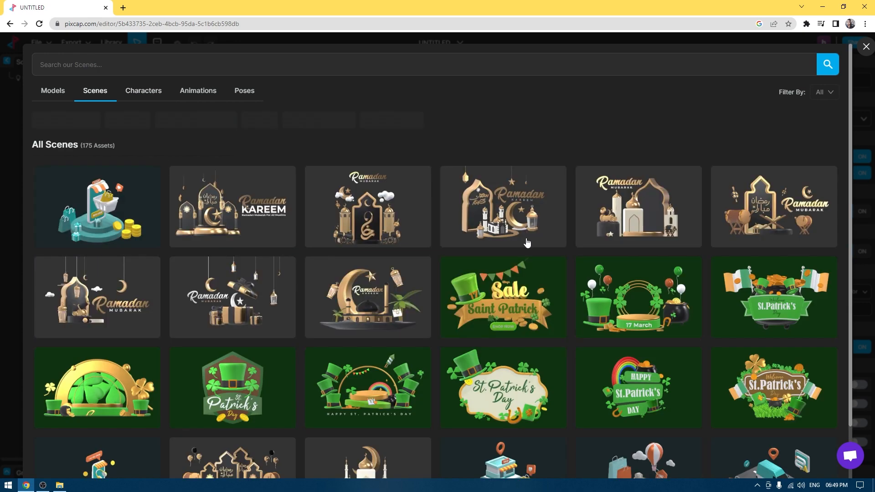
# Load the Questions And Answers scene from the Scenes tab and bring up the export format choices
pyautogui.scroll(-3)
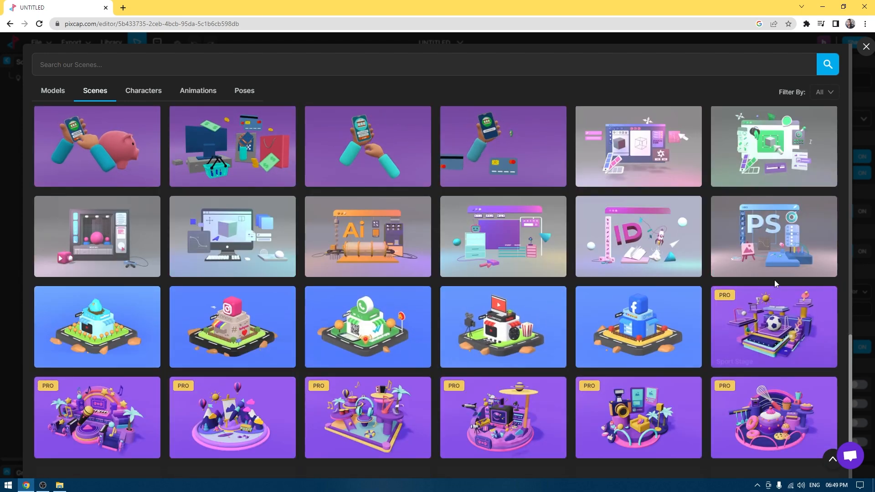
pyautogui.scroll(-3)
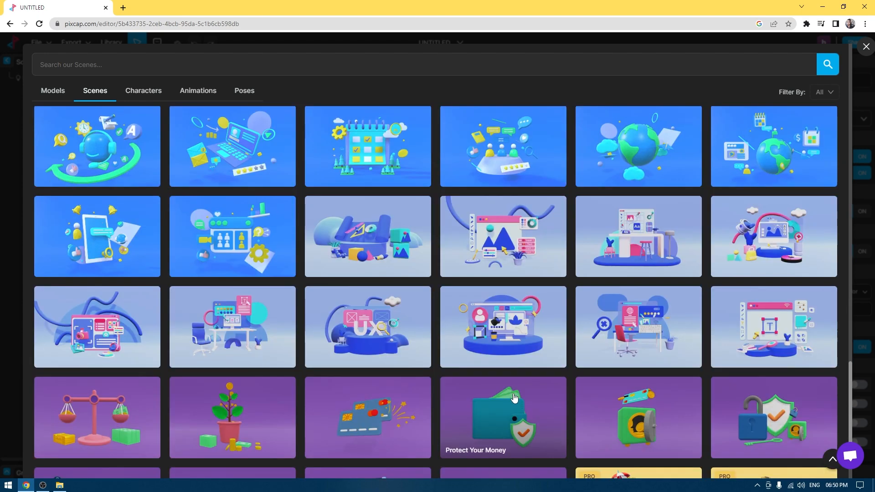
pyautogui.scroll(3)
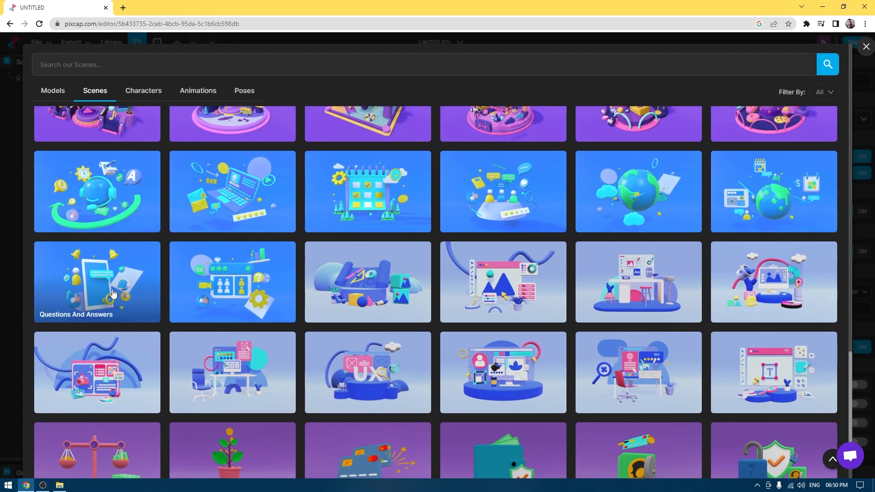
pyautogui.click(98, 281)
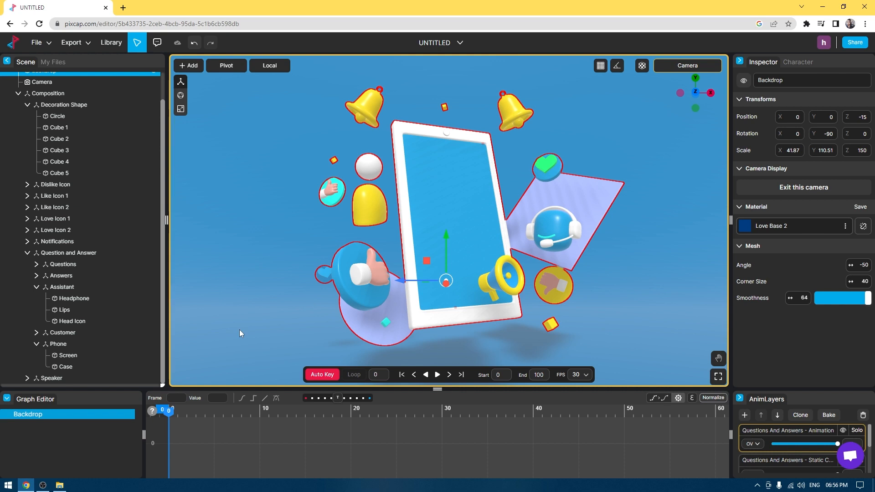
pyautogui.moveTo(446, 387)
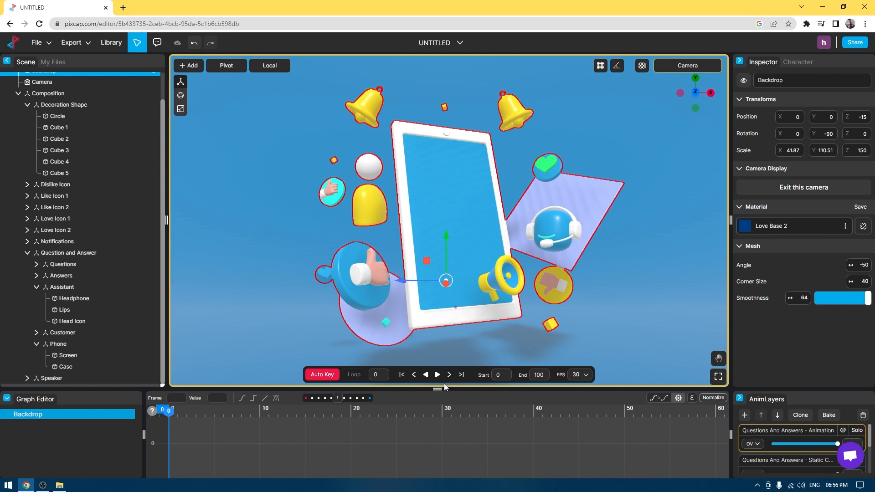
pyautogui.moveTo(401, 375)
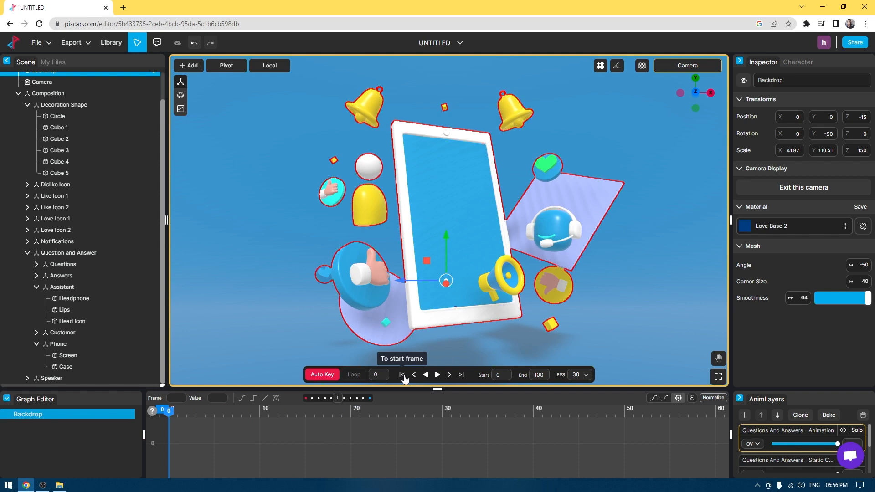
pyautogui.click(71, 42)
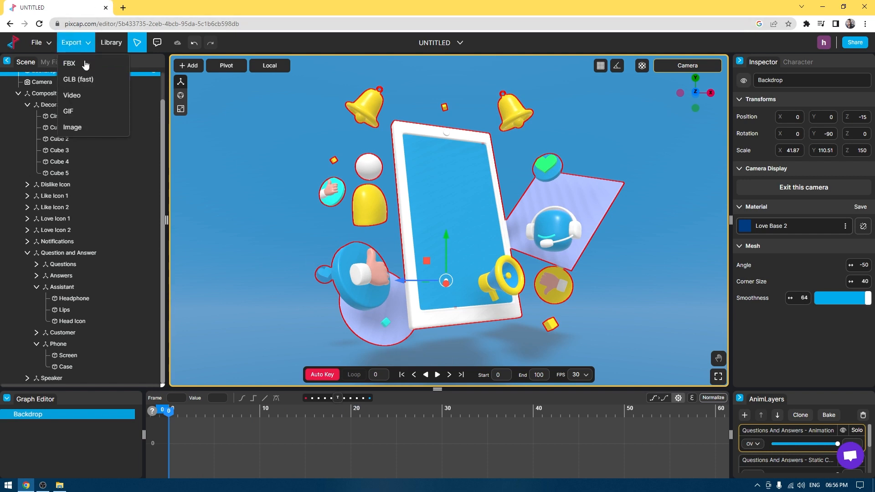
# Export the animation as an MP4 video at the Instagram Post 1080 × 1080 size
pyautogui.click(71, 94)
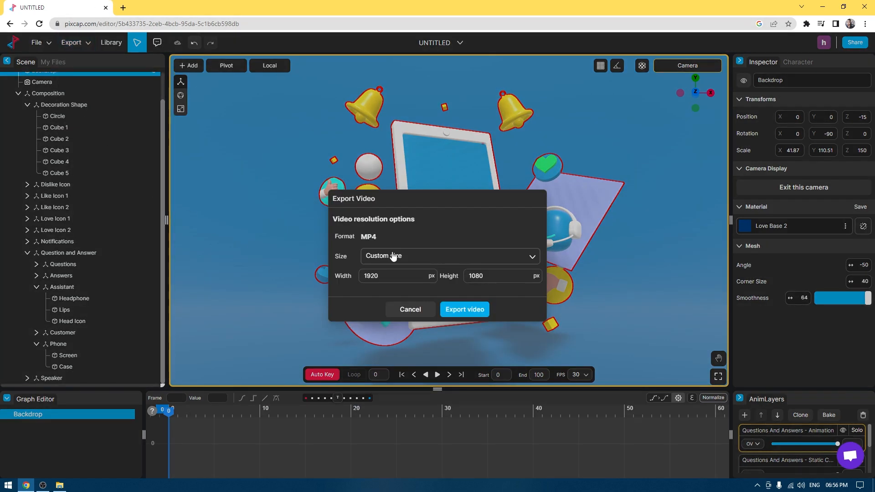
pyautogui.click(449, 255)
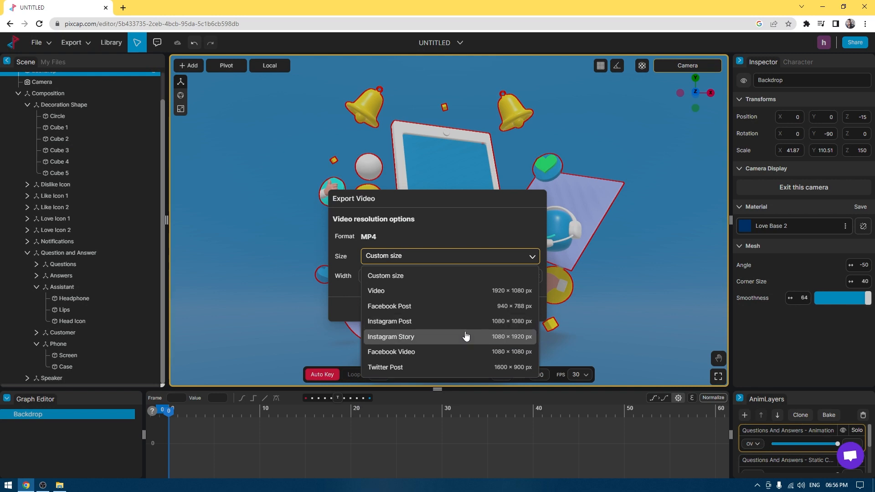
pyautogui.moveTo(489, 324)
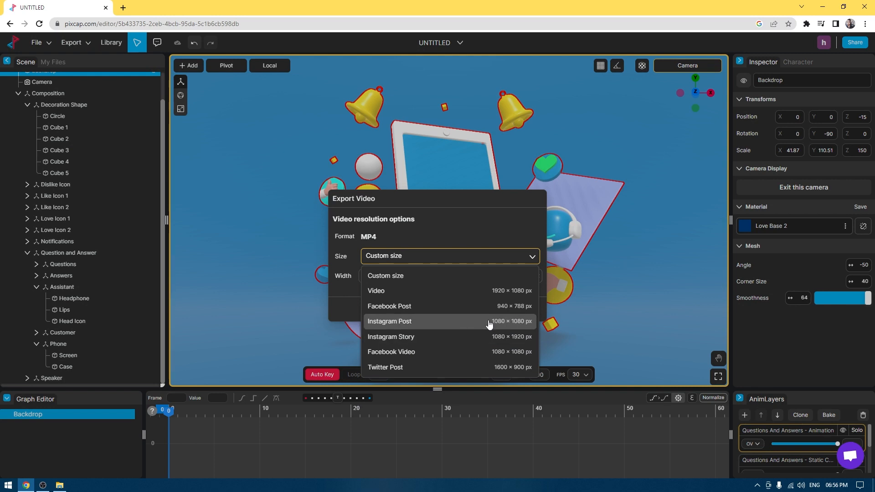
pyautogui.moveTo(412, 243)
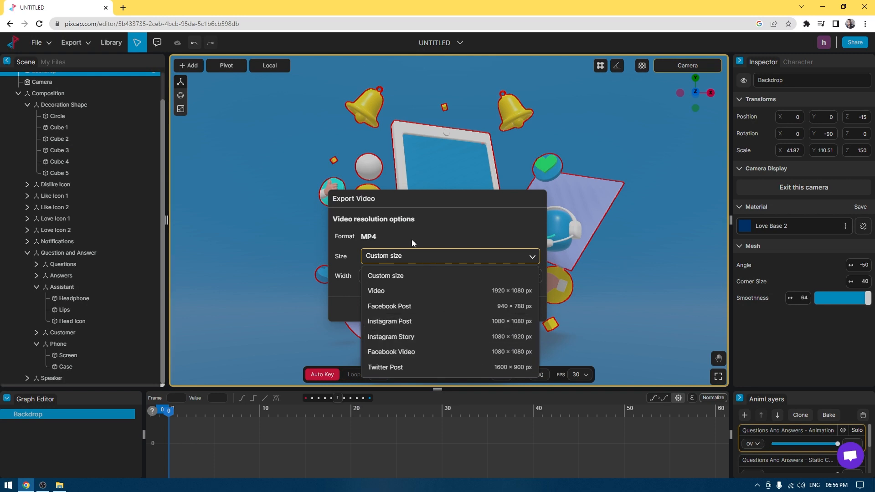
pyautogui.click(384, 276)
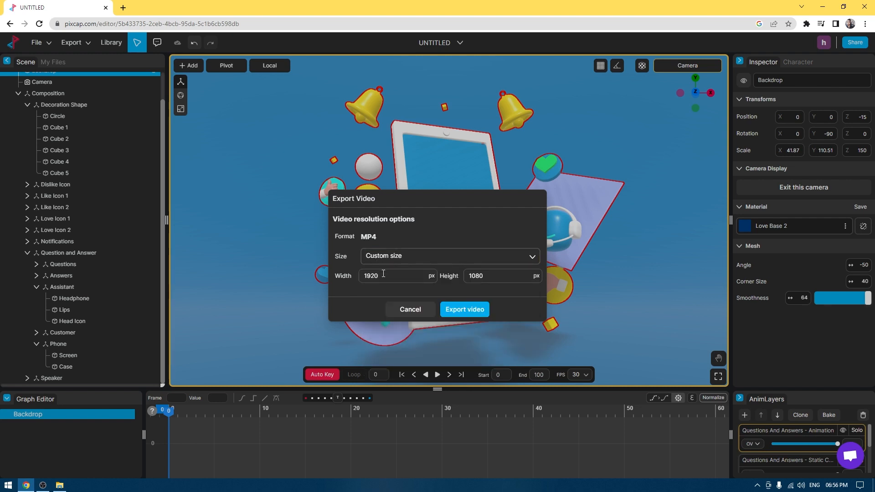
pyautogui.click(449, 257)
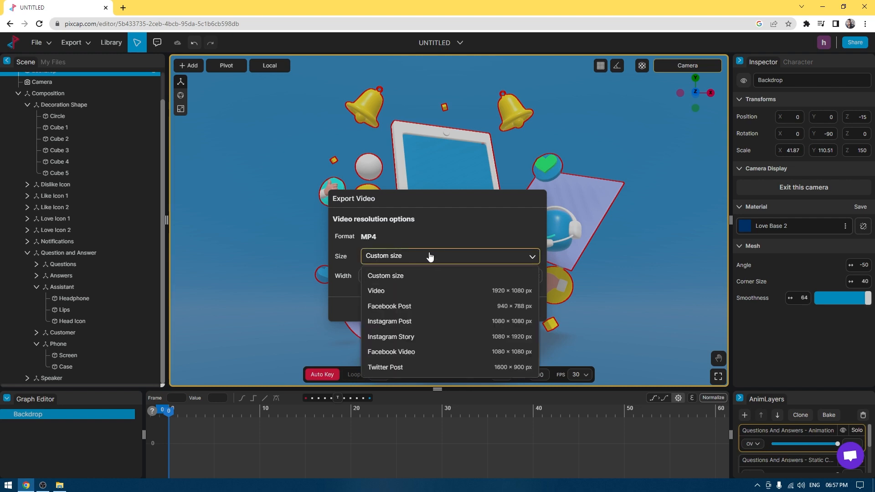
pyautogui.moveTo(431, 323)
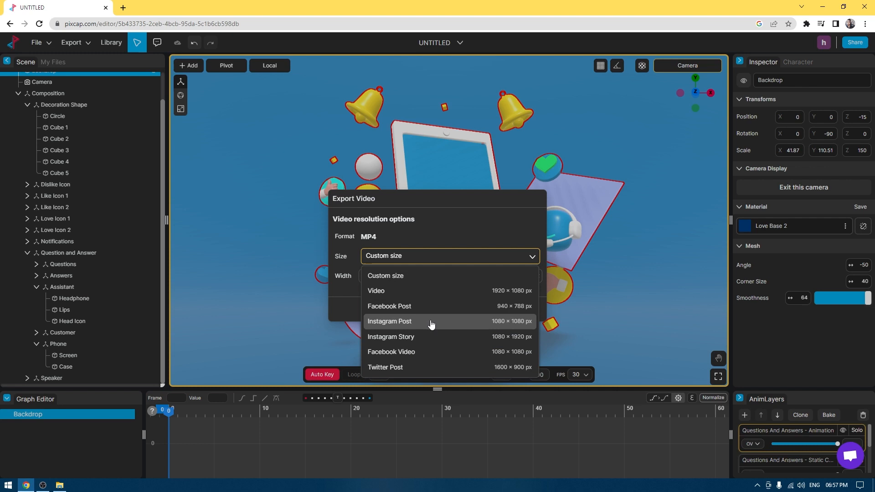
pyautogui.click(389, 321)
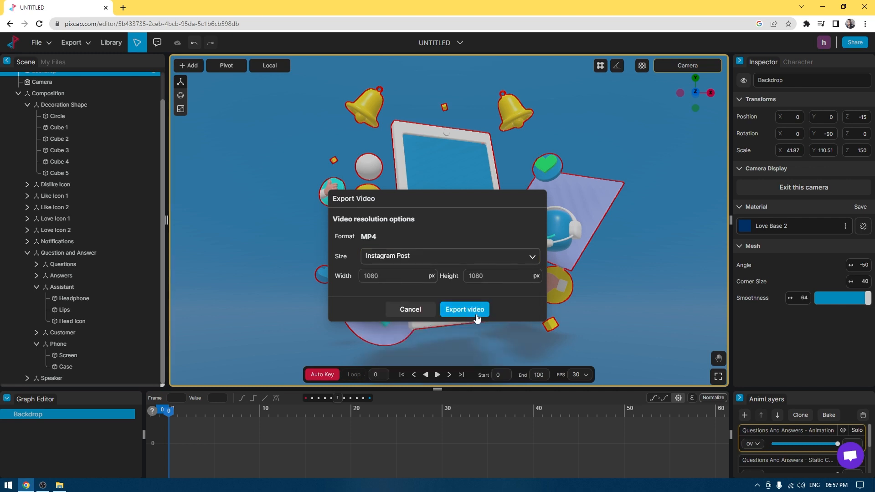
pyautogui.click(464, 309)
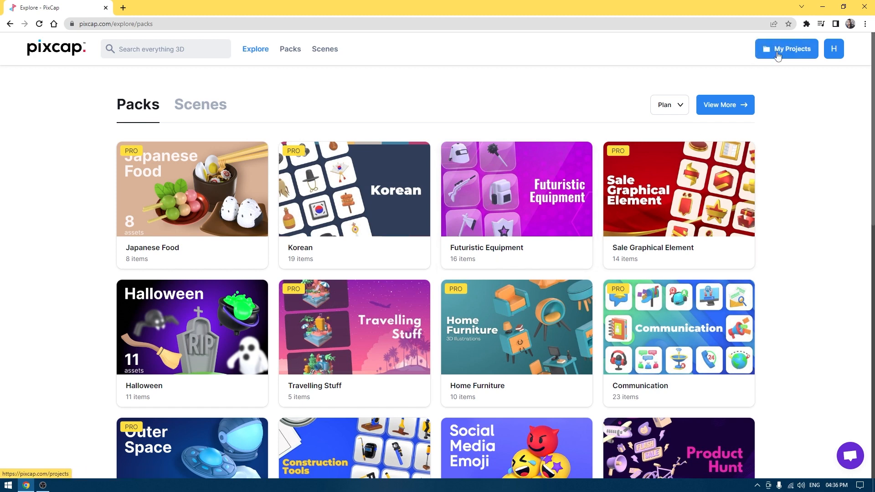
# Start a new empty project from My Projects and select its Directional Light
pyautogui.click(786, 48)
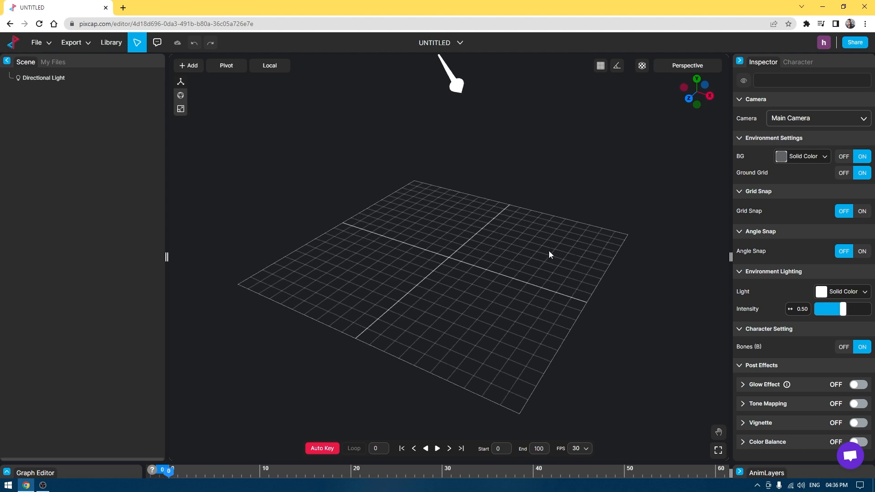
pyautogui.click(44, 78)
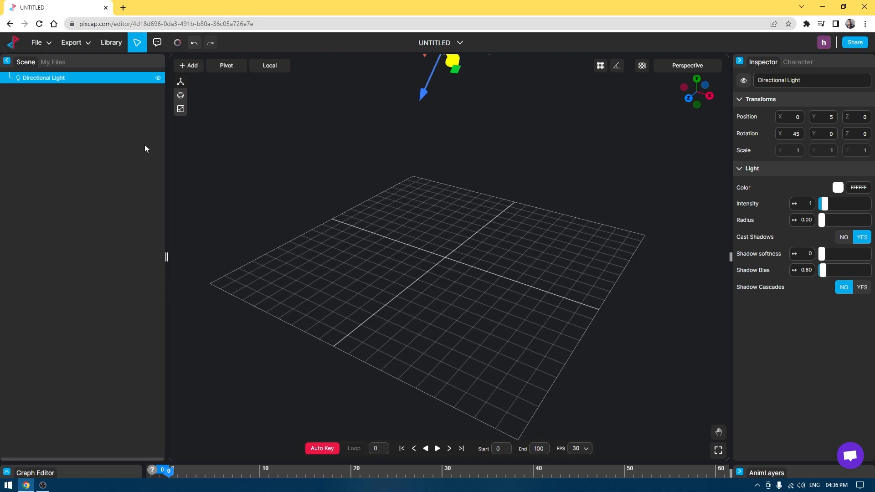
pyautogui.moveTo(746, 64)
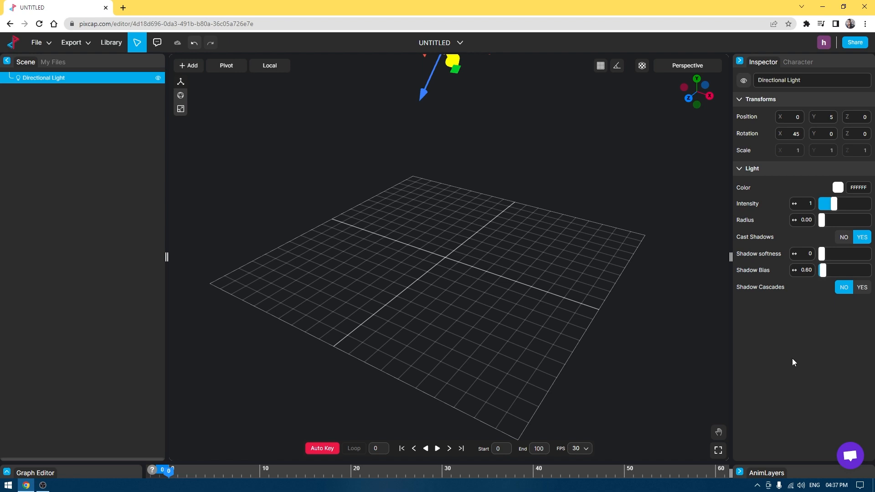
# Add a Plane object as the ground, scaled up to roughly 1.5 times, then deselect it
pyautogui.click(187, 65)
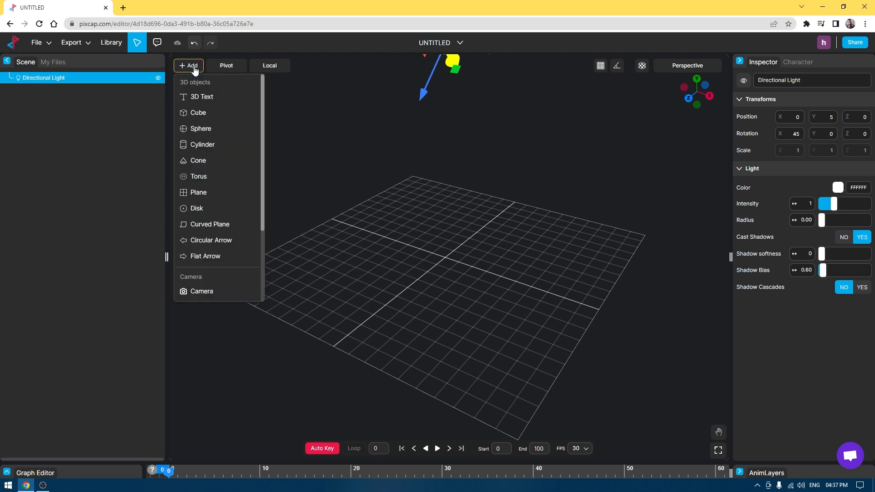
pyautogui.moveTo(212, 192)
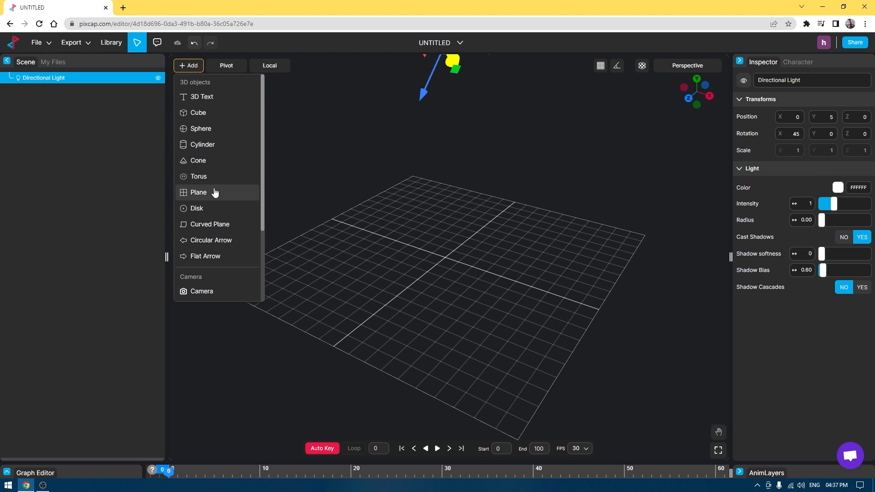
pyautogui.click(198, 192)
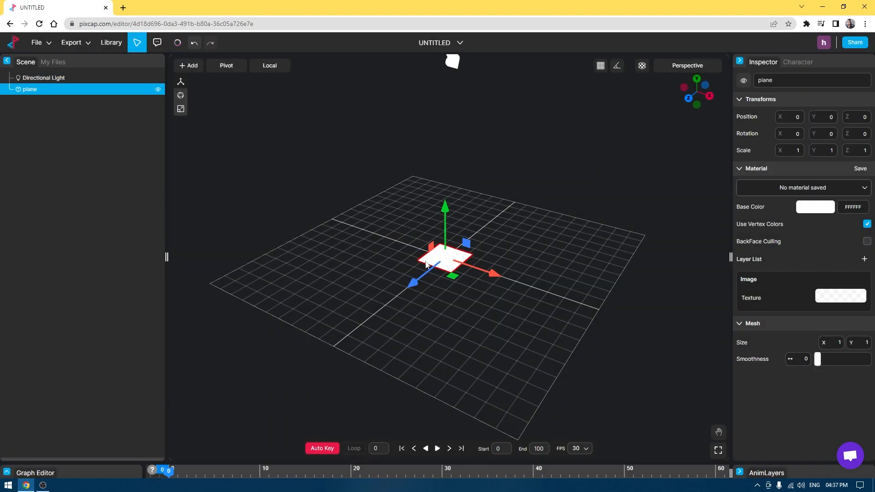
pyautogui.moveTo(179, 292)
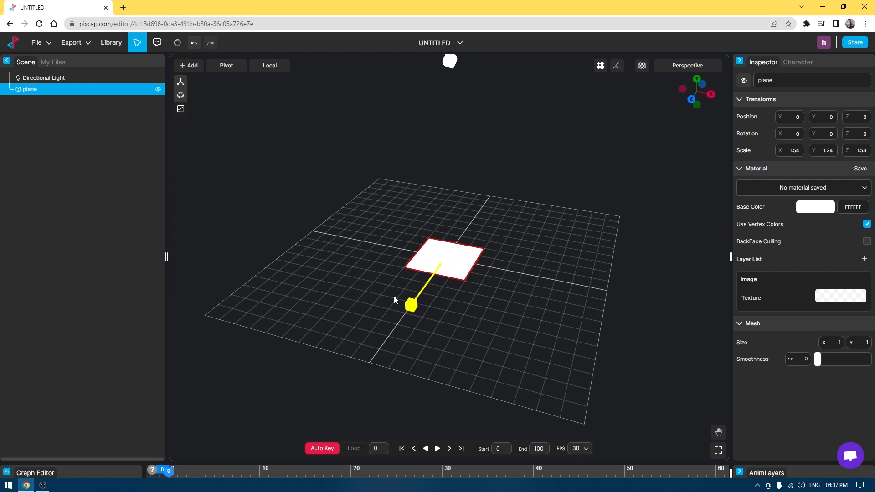
pyautogui.click(193, 43)
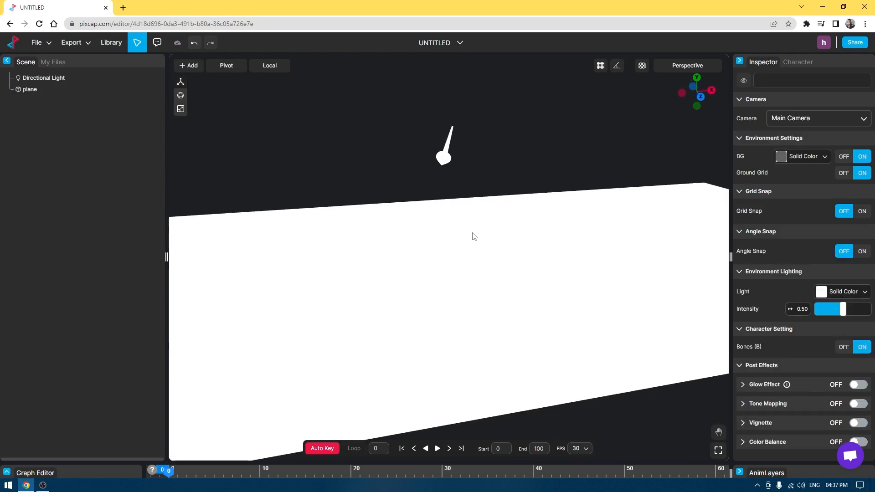
pyautogui.click(189, 66)
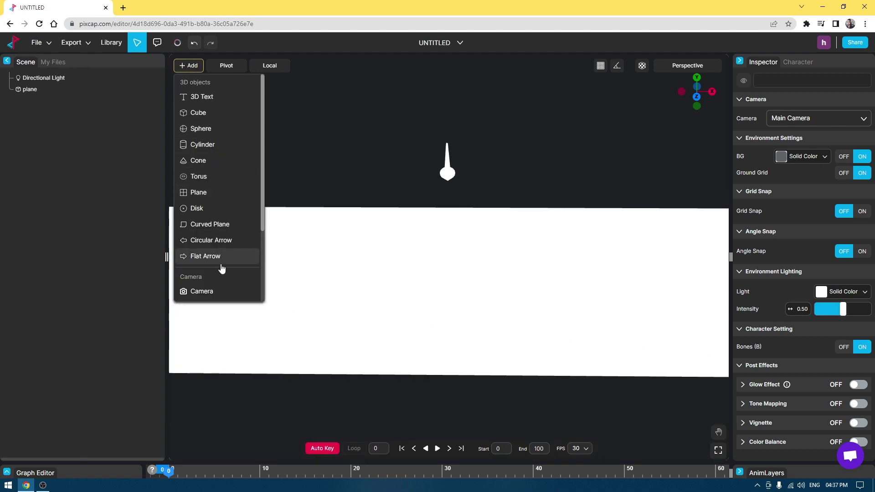
# Add a Camera, look through it briefly, then return to the default perspective view
pyautogui.click(201, 291)
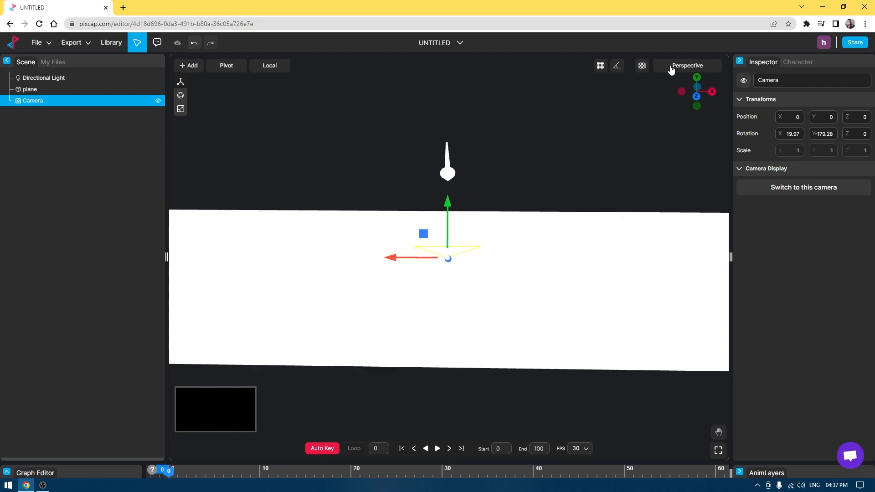
pyautogui.click(803, 187)
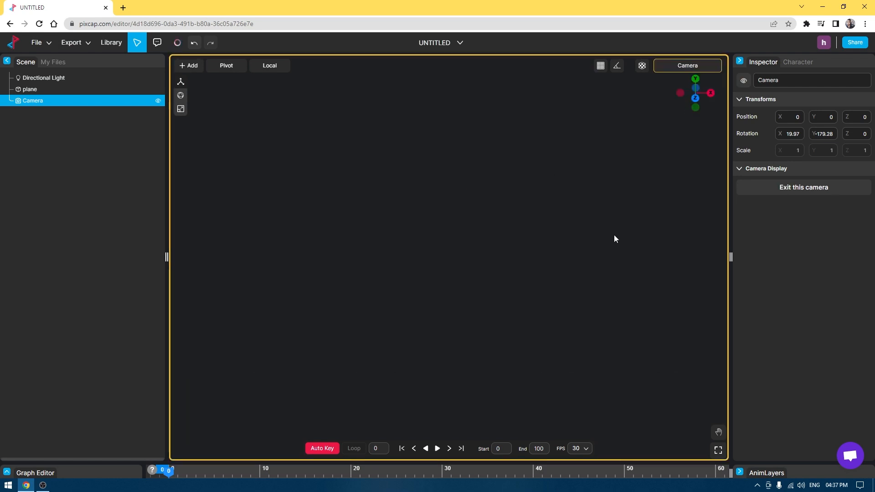
pyautogui.moveTo(396, 260)
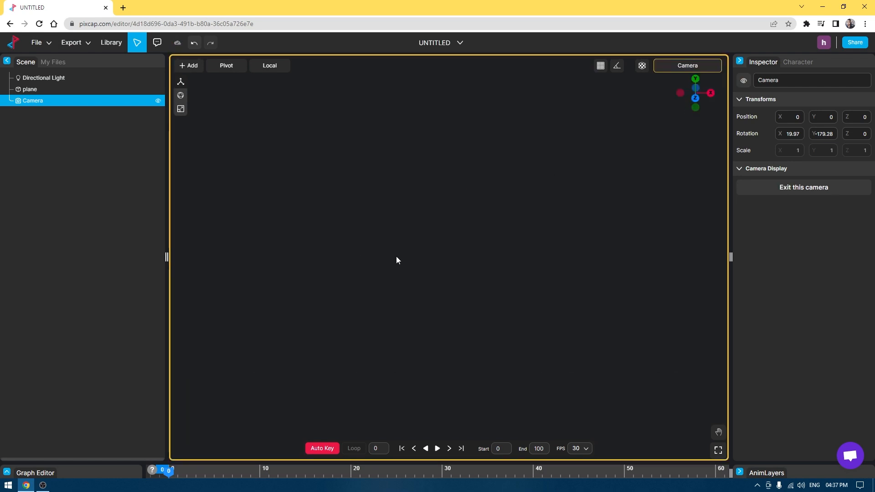
pyautogui.click(688, 65)
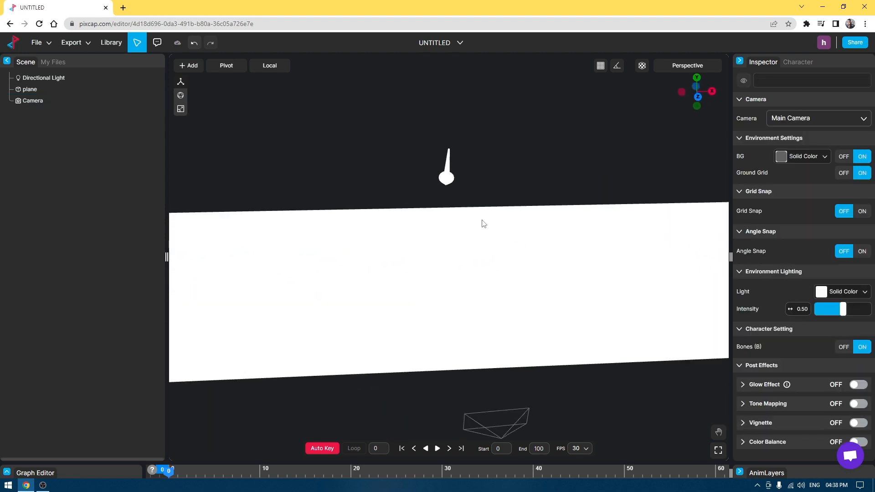
pyautogui.moveTo(110, 46)
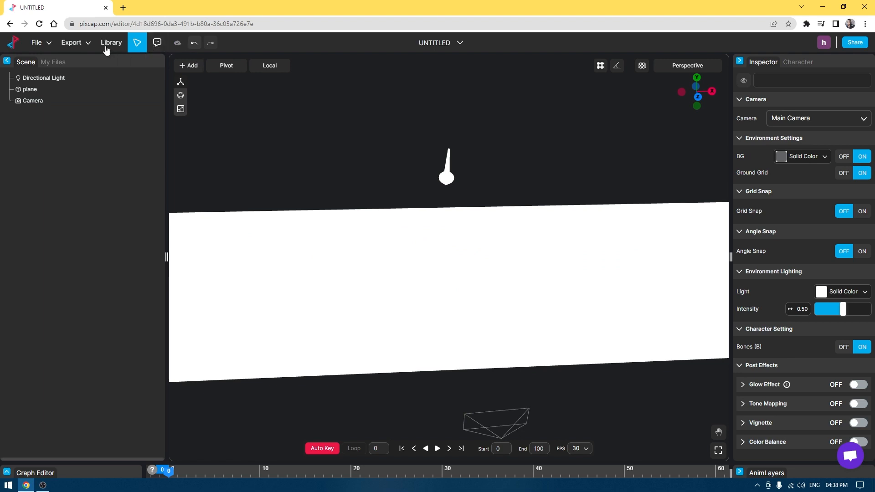
# Browse Library tags and scenes, search 'rocks', and place the seven-rock Rocks model on the plane
pyautogui.click(111, 43)
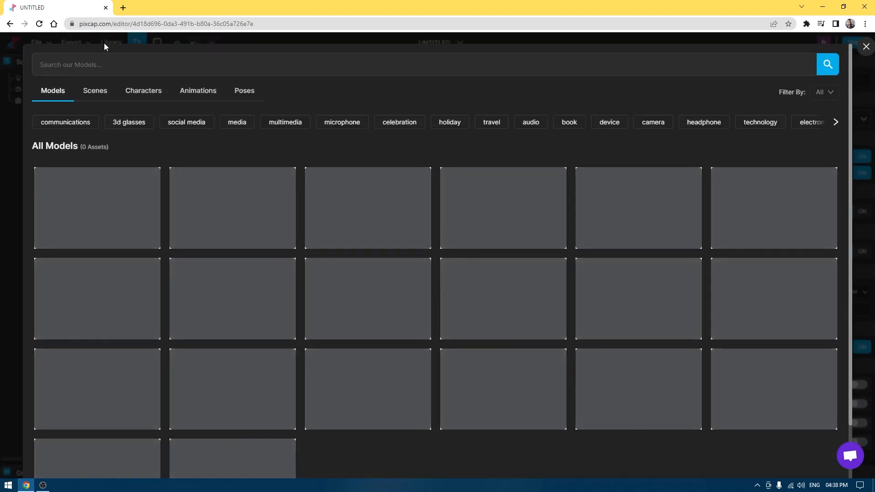
pyautogui.scroll(-3)
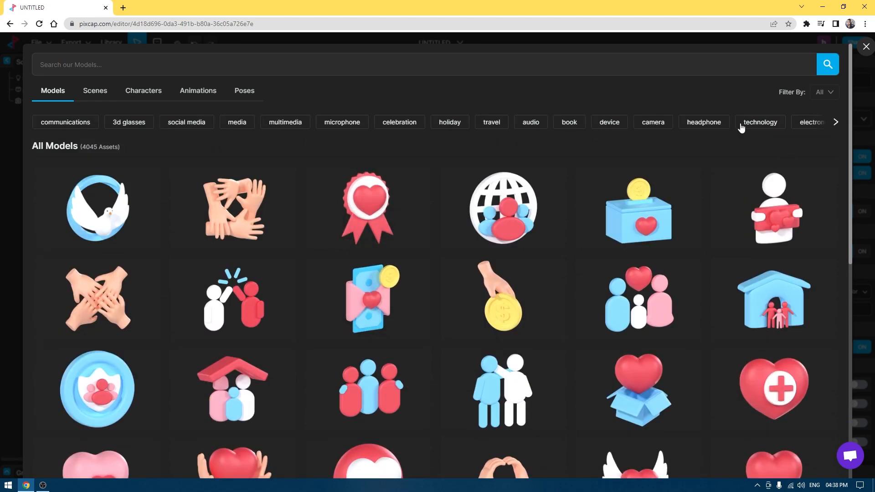
pyautogui.click(836, 122)
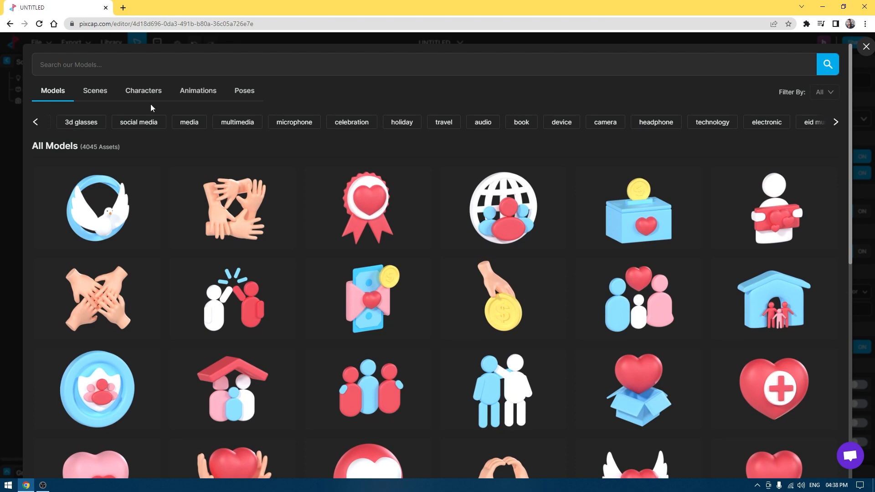
pyautogui.click(35, 122)
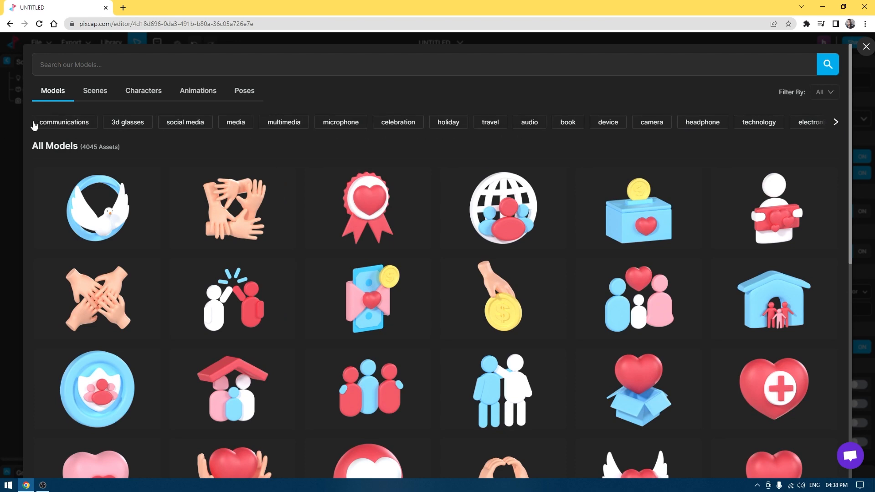
pyautogui.click(64, 122)
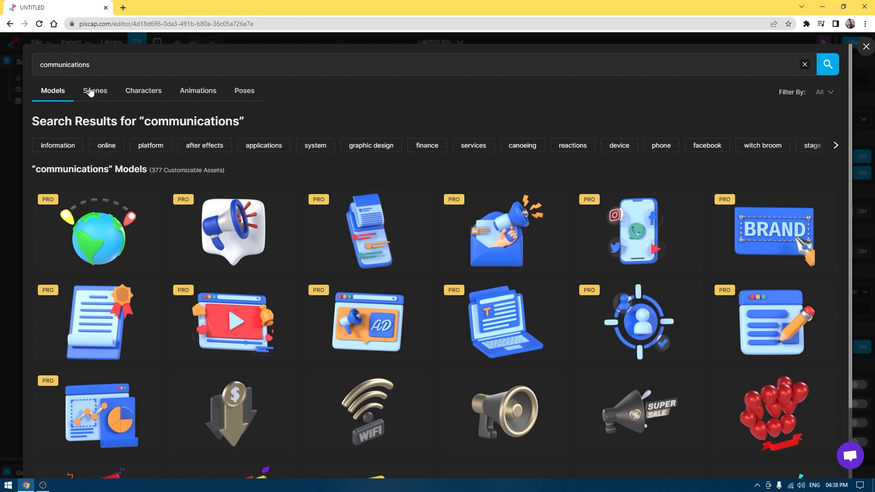
pyautogui.click(93, 90)
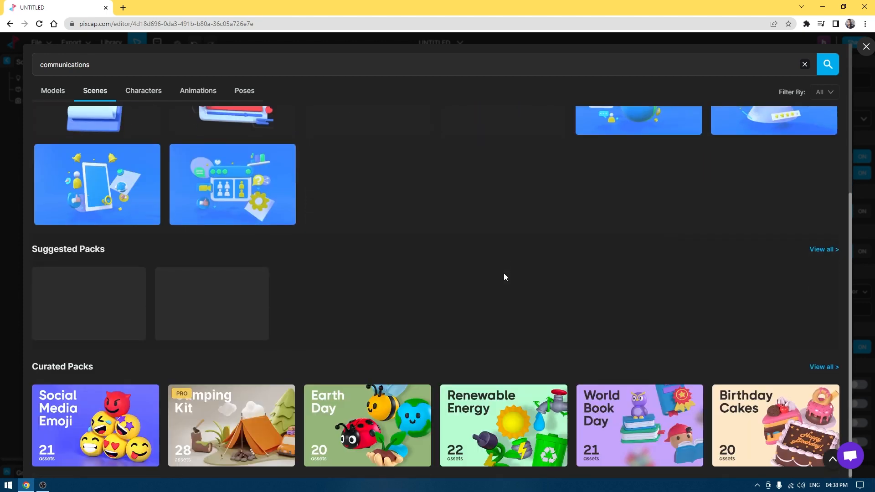
pyautogui.scroll(3)
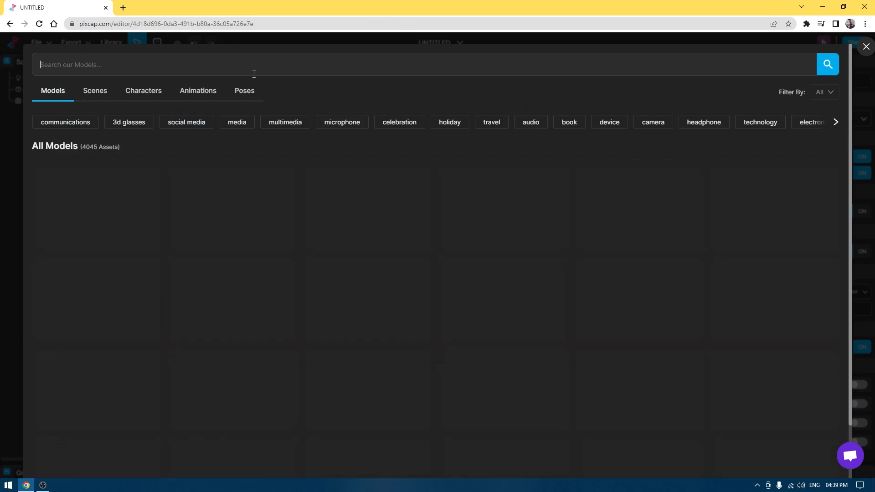
pyautogui.write('rocks')
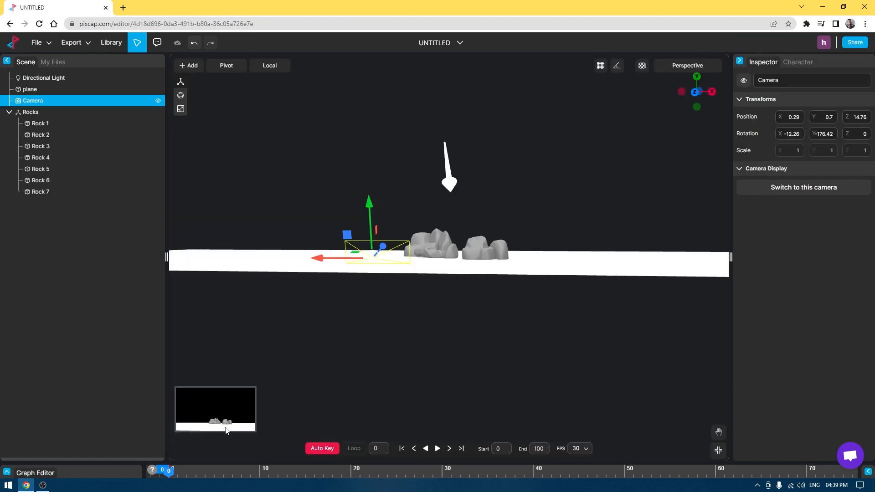
pyautogui.moveTo(525, 254)
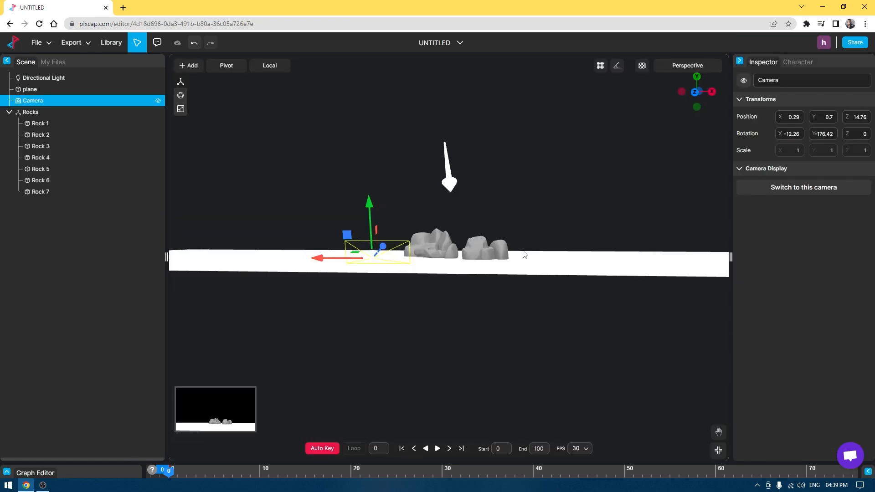
# Duplicate Rock 3 and Rock 7 in world orientation and scale the Rocks group to 0.25 into a wide row
pyautogui.click(30, 111)
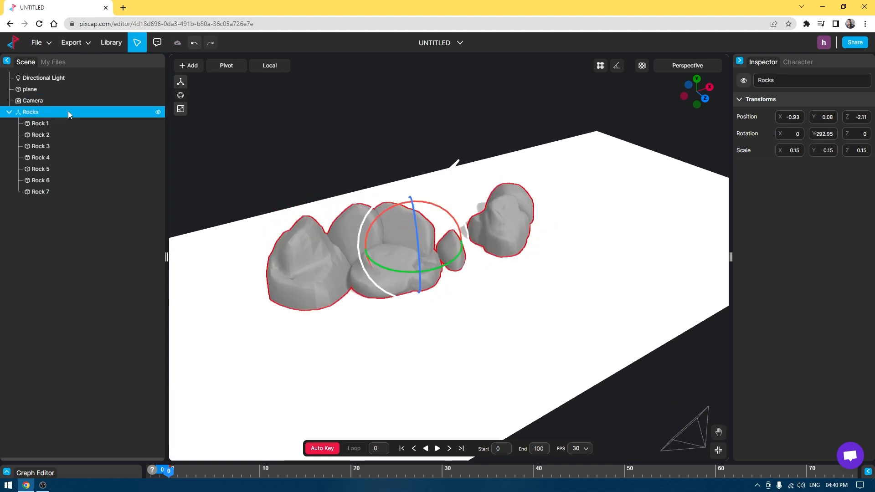
pyautogui.click(40, 181)
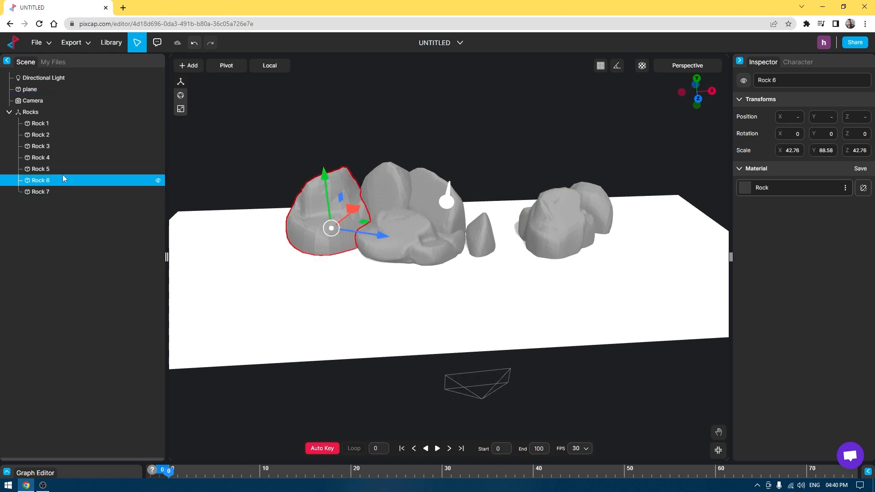
pyautogui.click(40, 192)
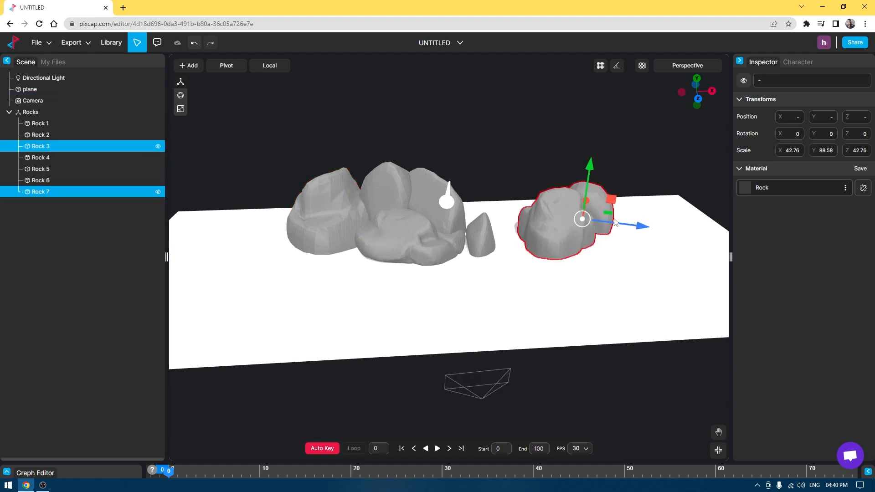
pyautogui.moveTo(255, 111)
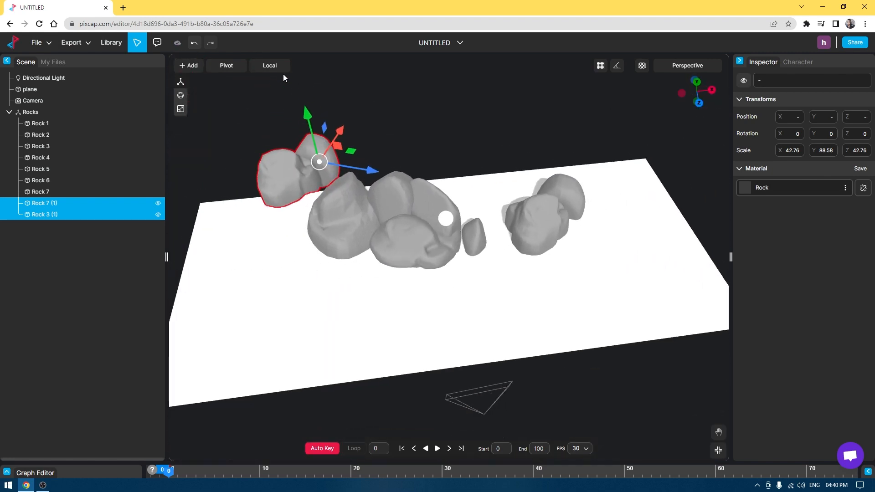
pyautogui.click(270, 66)
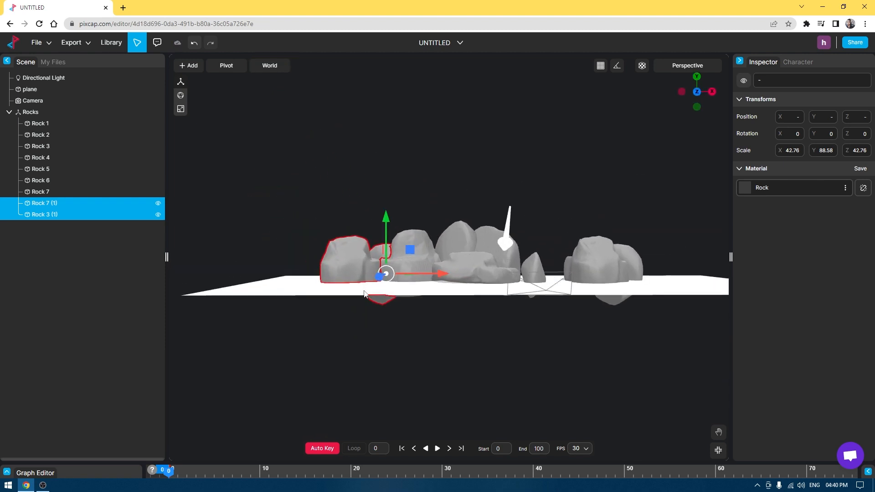
pyautogui.click(33, 100)
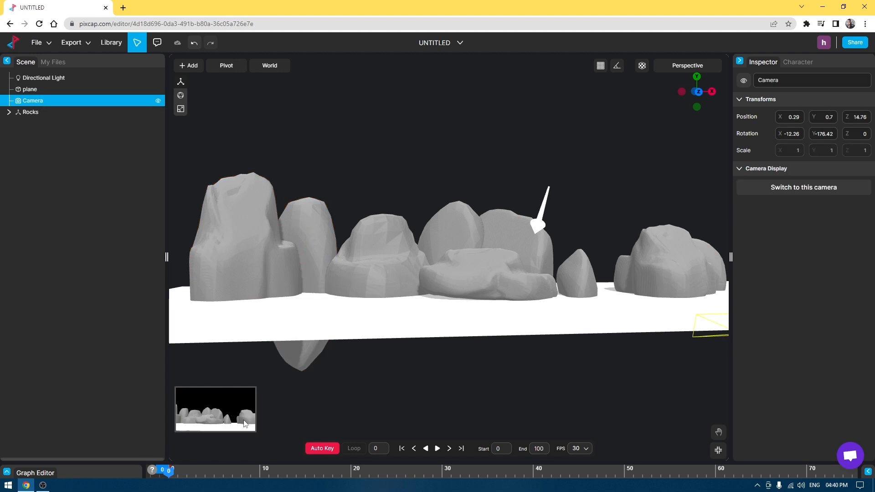
pyautogui.click(30, 112)
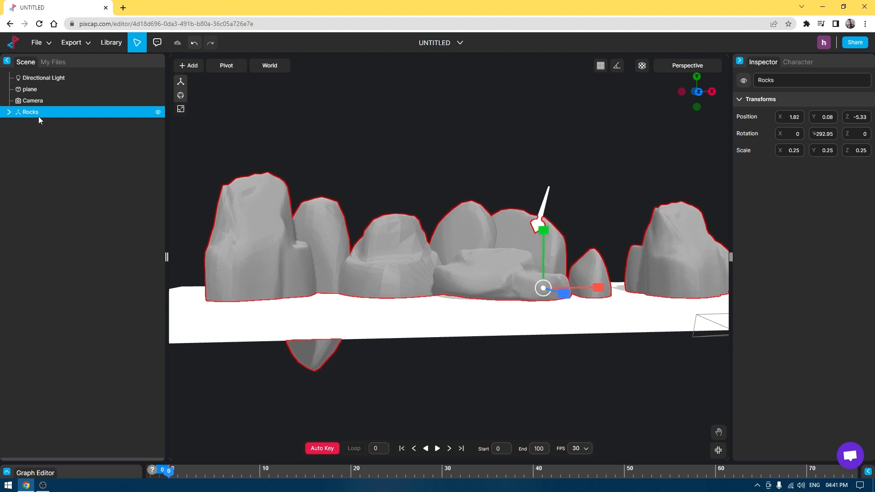
# Give all rocks a sandy tan Rock material and colour the ground plane sandy beige
pyautogui.click(9, 112)
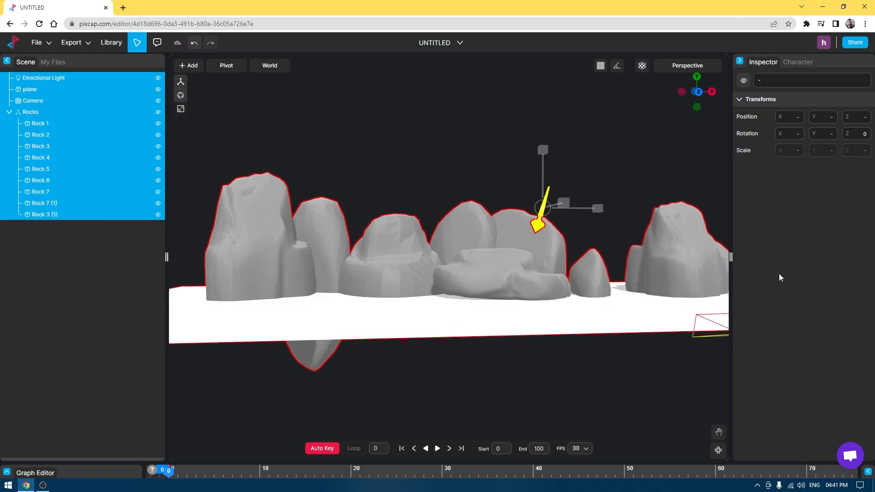
pyautogui.click(39, 123)
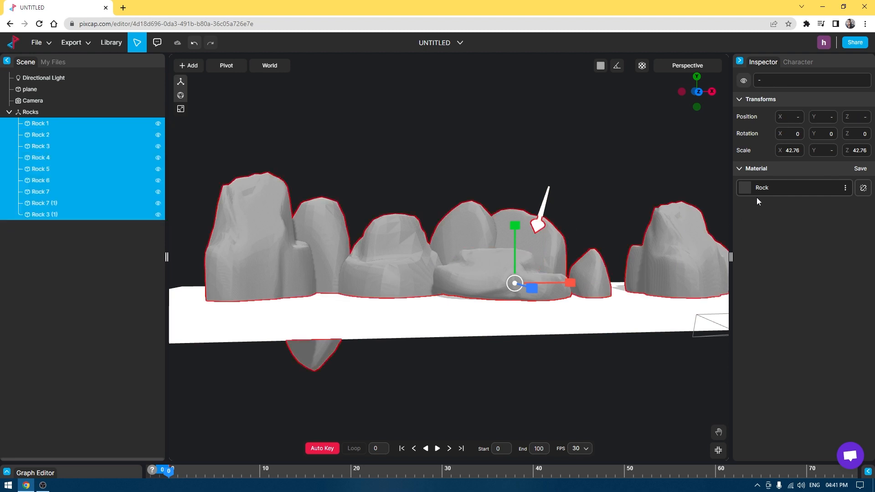
pyautogui.click(845, 188)
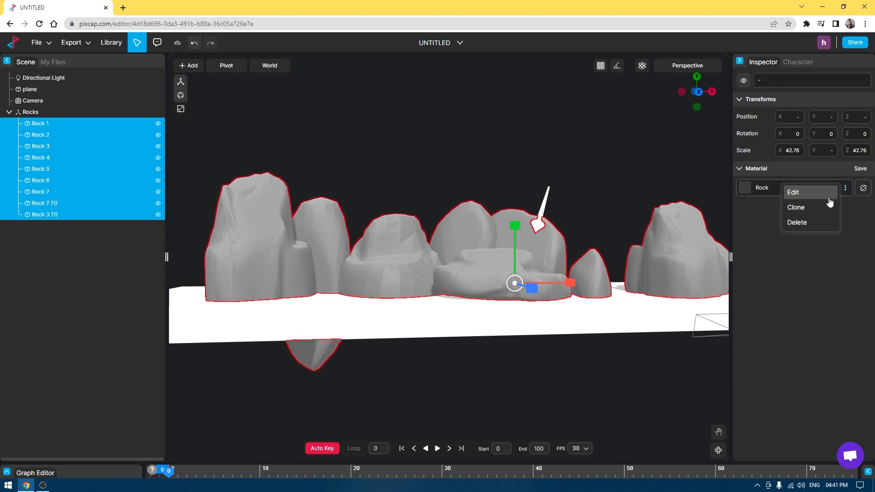
pyautogui.click(793, 193)
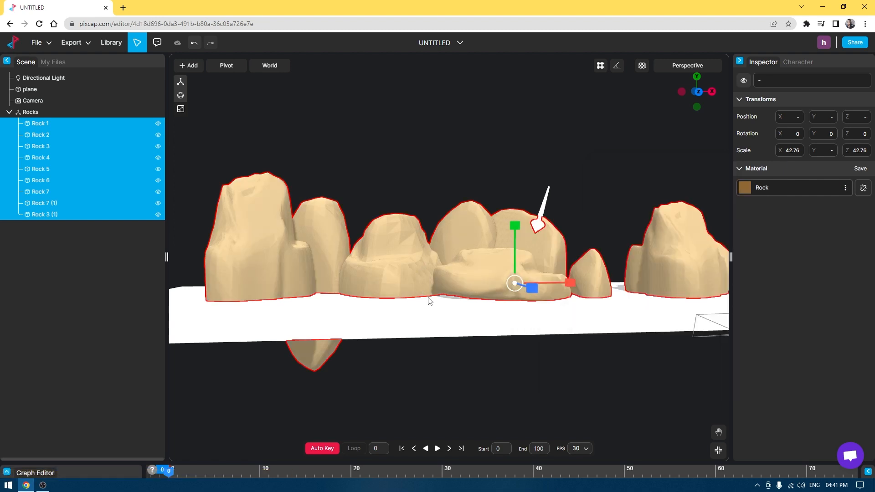
pyautogui.click(29, 90)
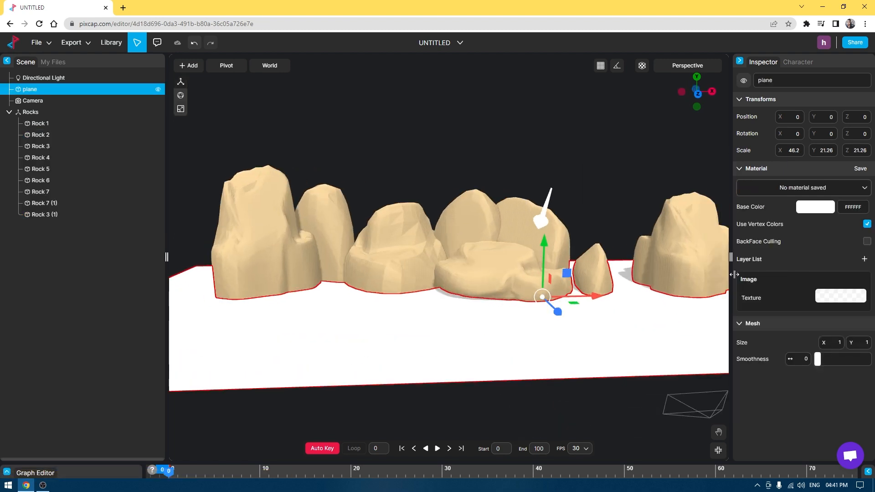
pyautogui.click(552, 156)
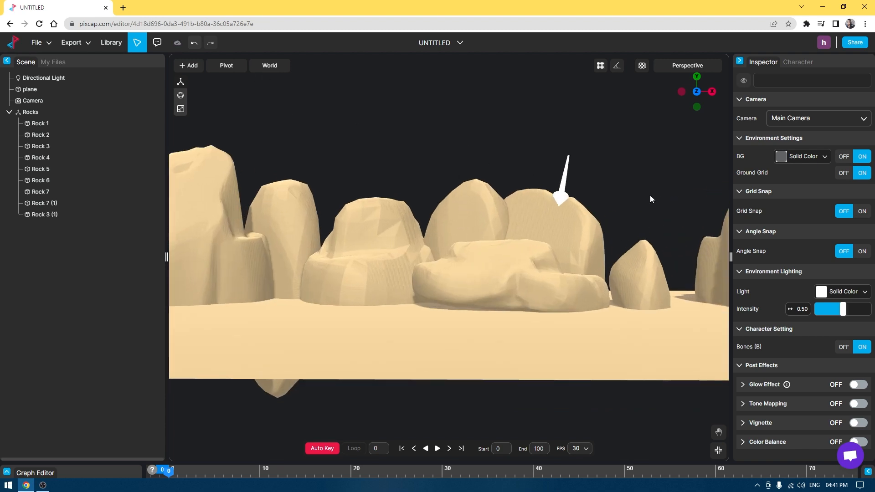
pyautogui.moveTo(633, 185)
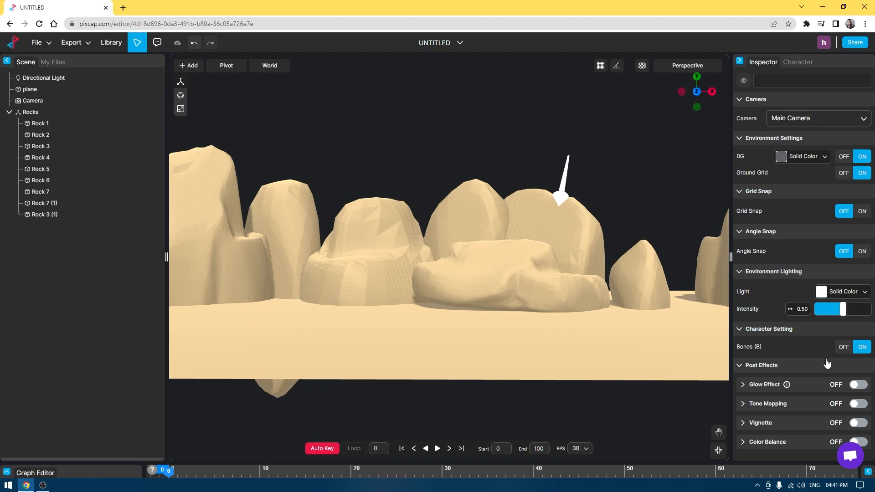
pyautogui.moveTo(828, 162)
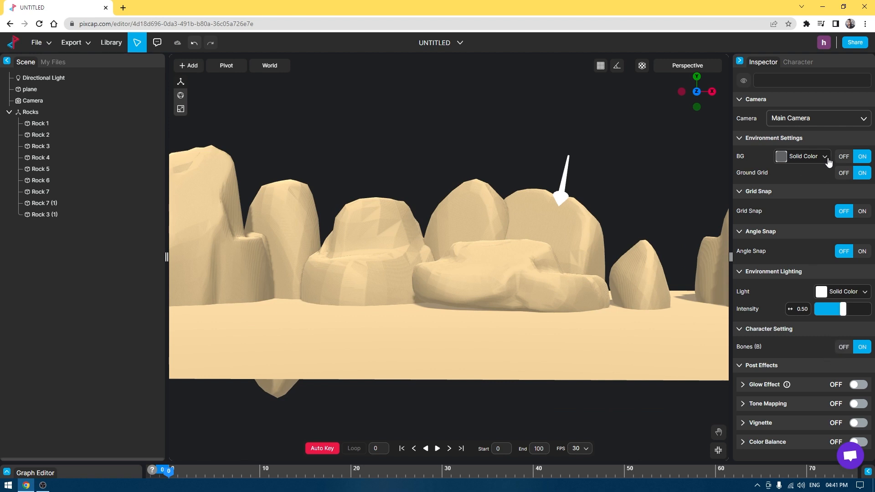
# Set the Environment BG Solid Color to a light sky blue
pyautogui.click(782, 156)
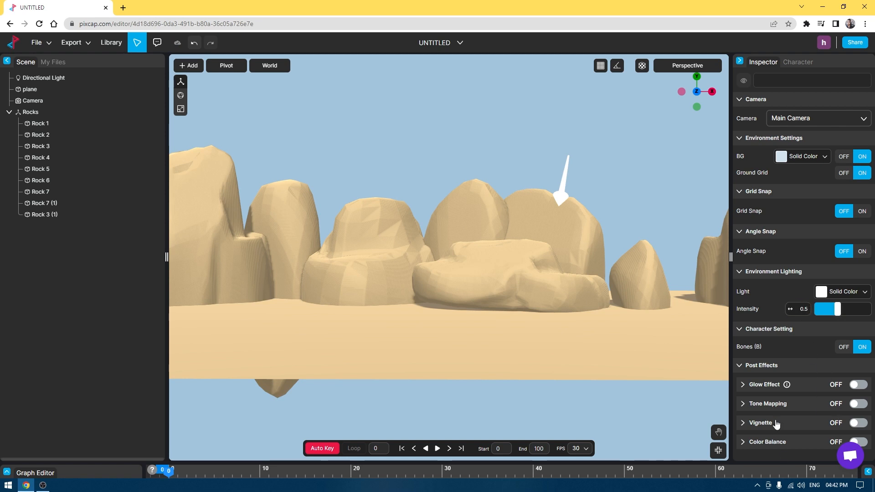
pyautogui.moveTo(775, 431)
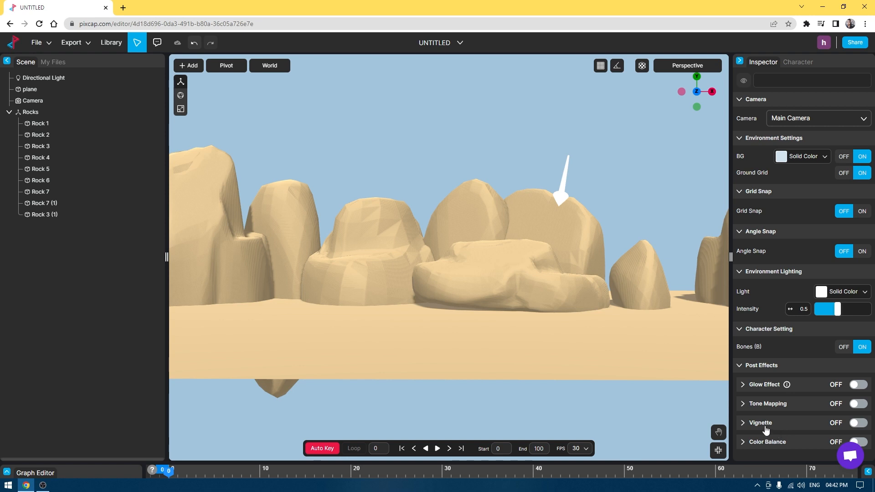
pyautogui.moveTo(55, 201)
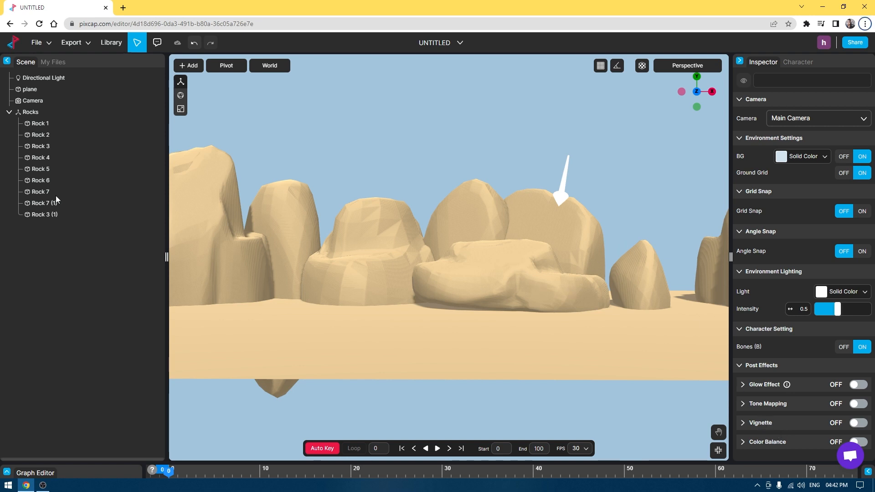
# Add two small mossy rocks, recolour their stones sandy and moss paler, and view through the scene camera
pyautogui.click(33, 101)
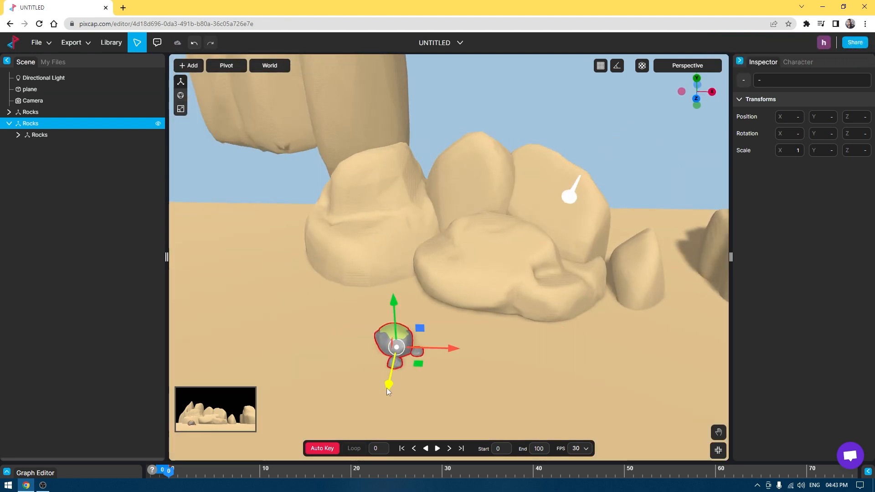
pyautogui.click(9, 123)
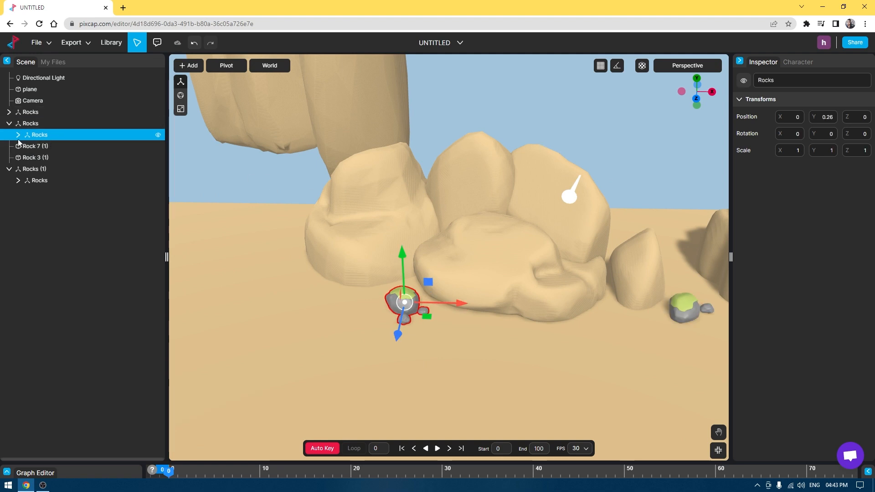
pyautogui.click(18, 135)
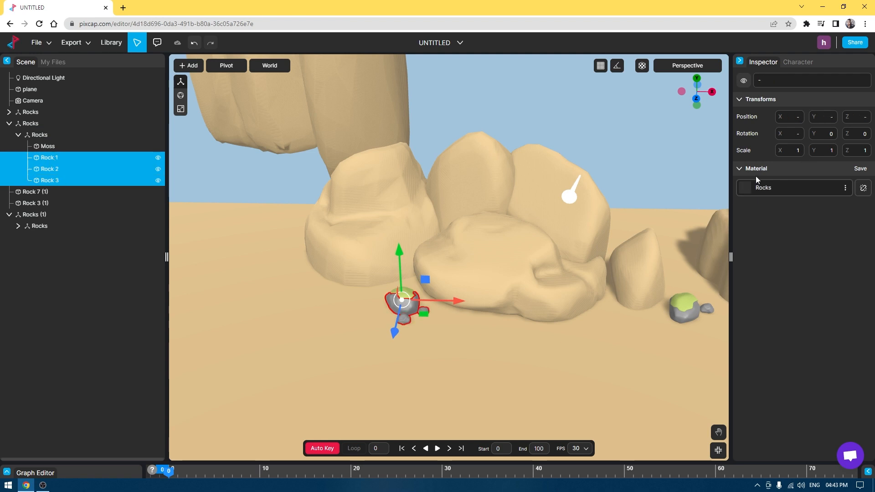
pyautogui.click(47, 146)
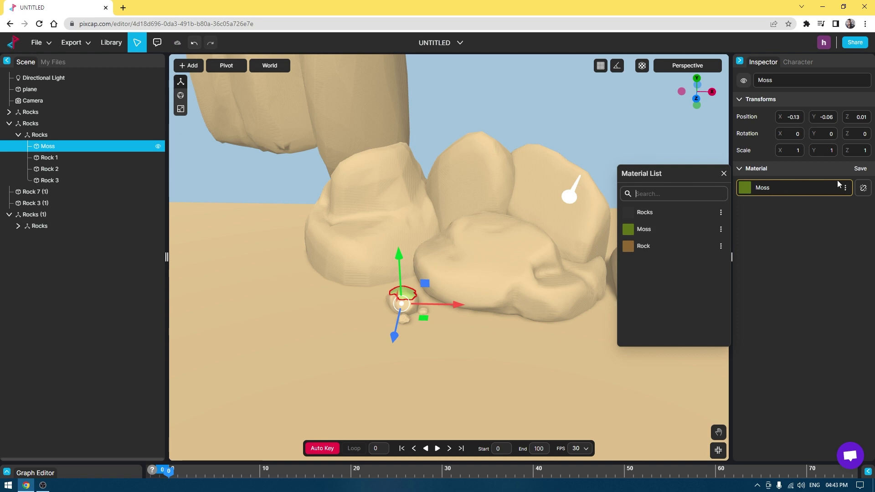
pyautogui.click(39, 225)
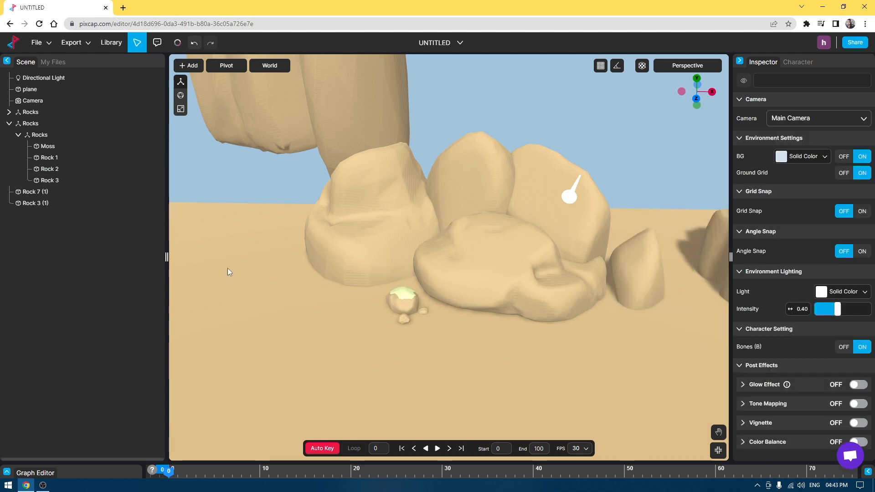
pyautogui.click(402, 301)
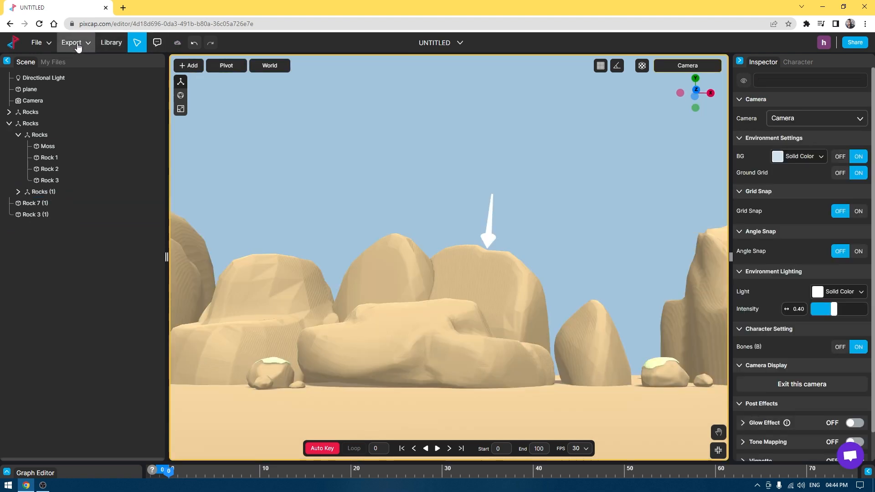
# Find the white armoured soldier in the Library and place it in the desert scene
pyautogui.click(110, 42)
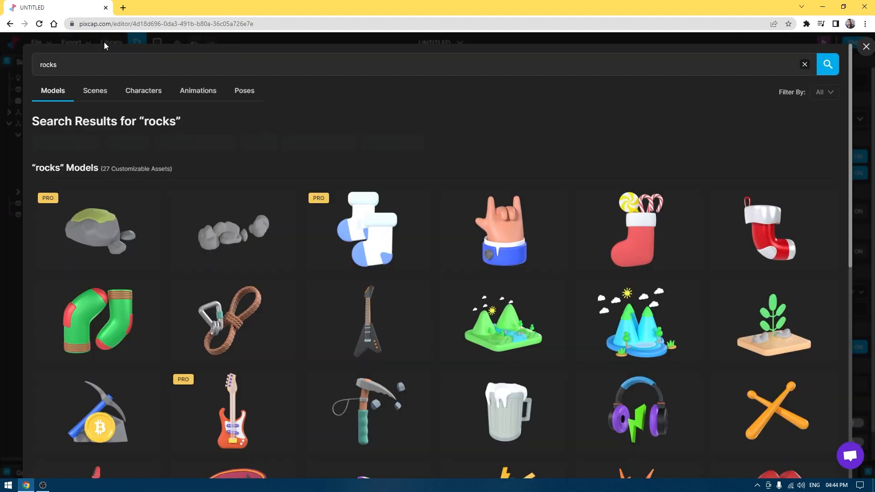
pyautogui.scroll(-3)
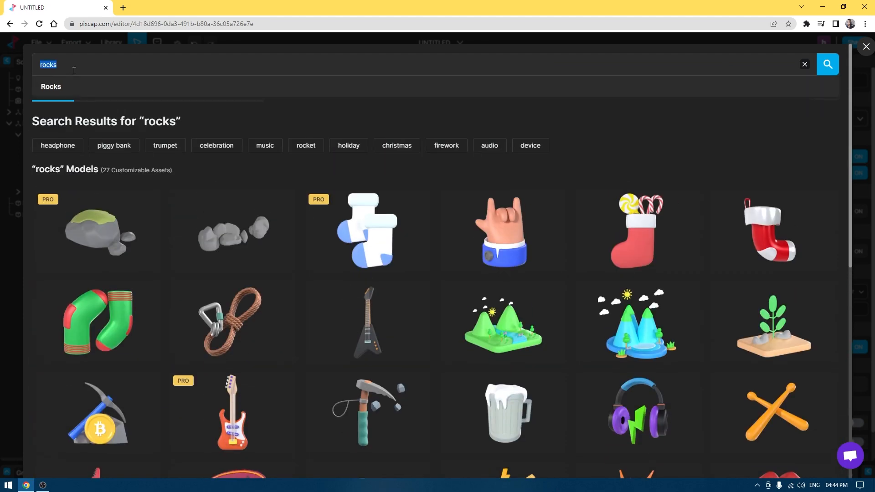
pyautogui.click(804, 64)
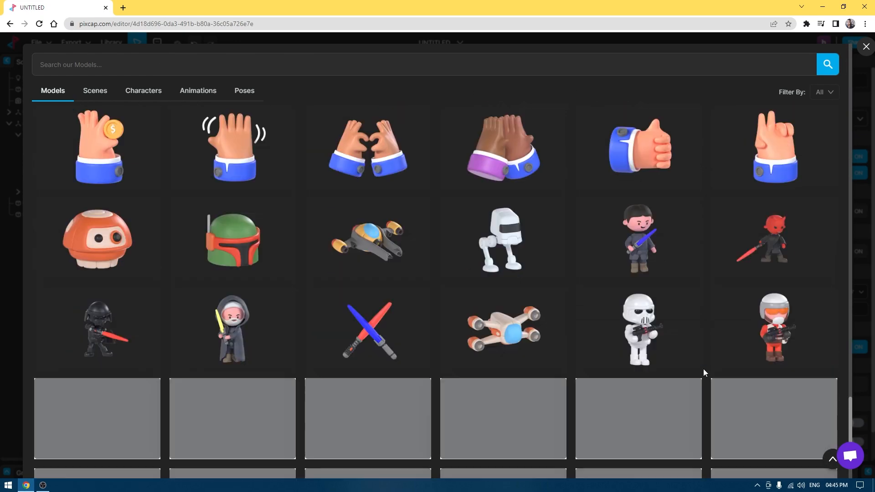
pyautogui.click(864, 46)
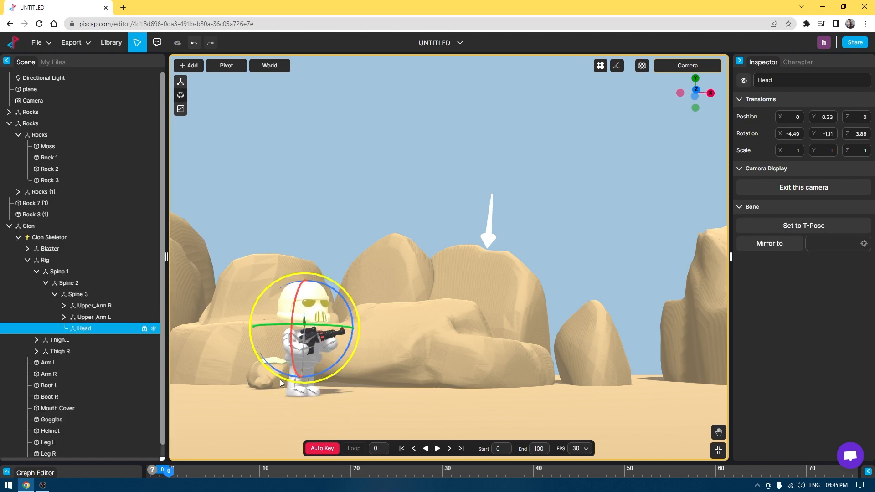
pyautogui.click(29, 158)
pyautogui.write('cac')
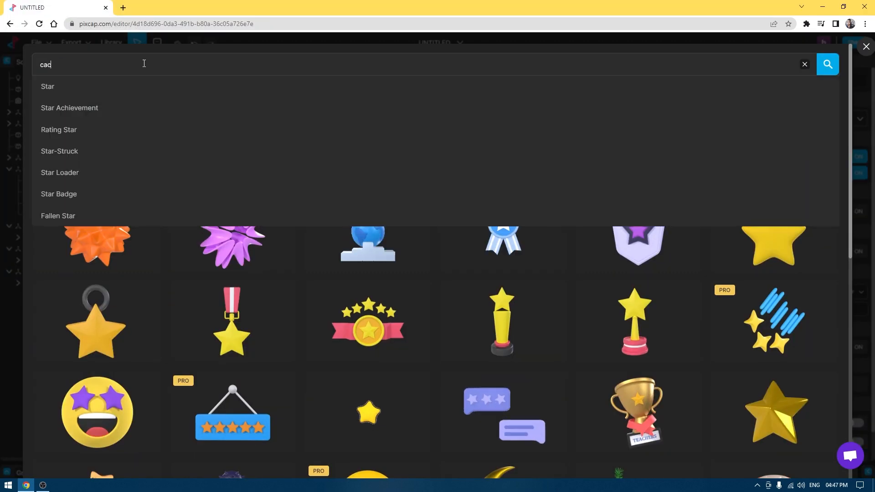
# Search the Library for cactus models and then a spaceship to add to the scene
pyautogui.click(866, 46)
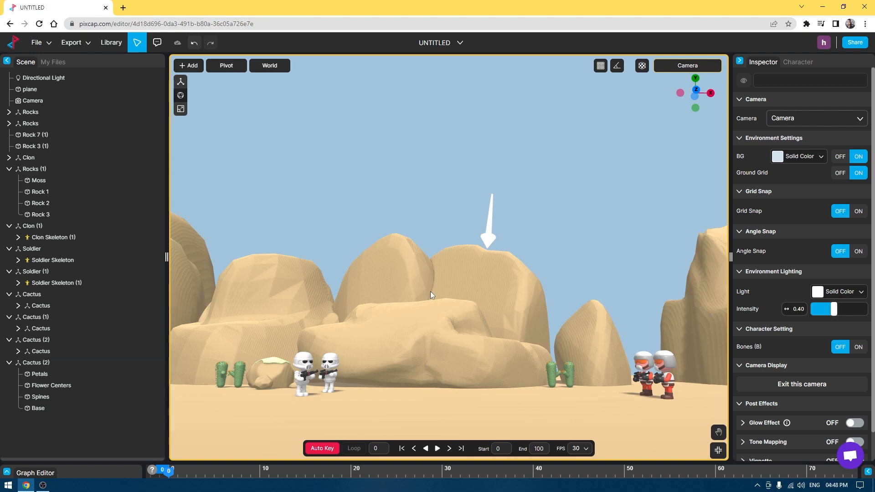
pyautogui.moveTo(127, 57)
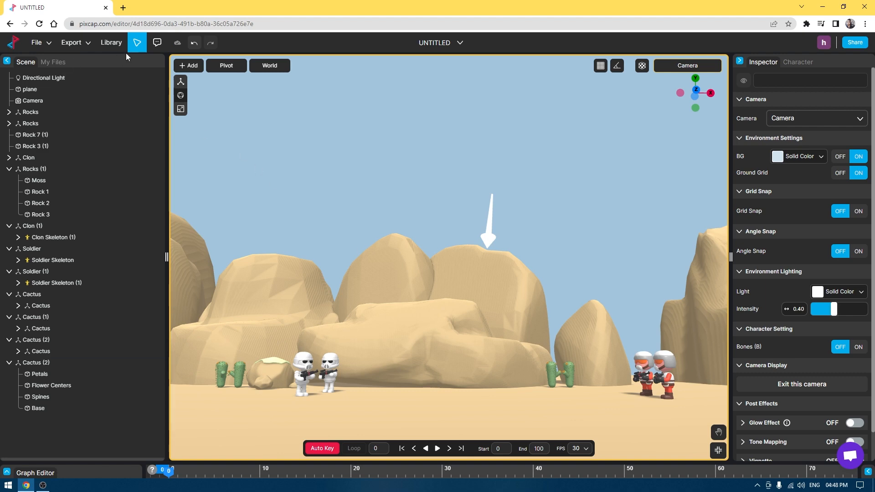
pyautogui.click(110, 42)
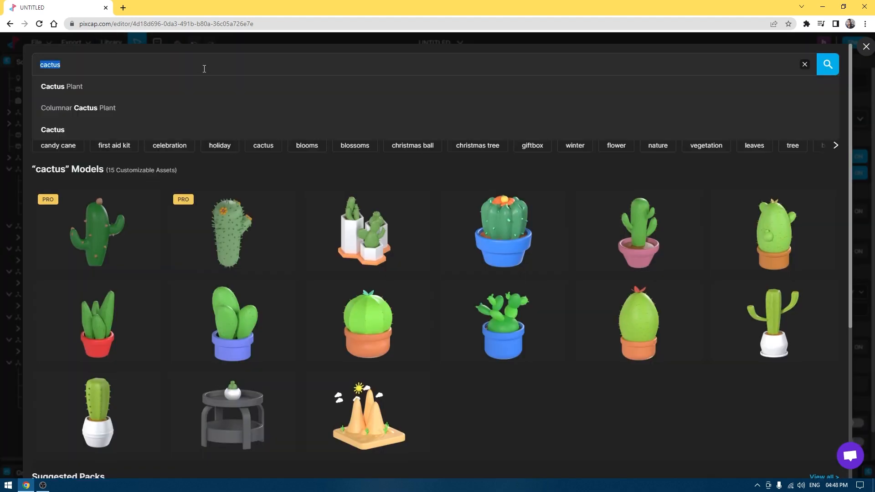
pyautogui.click(866, 46)
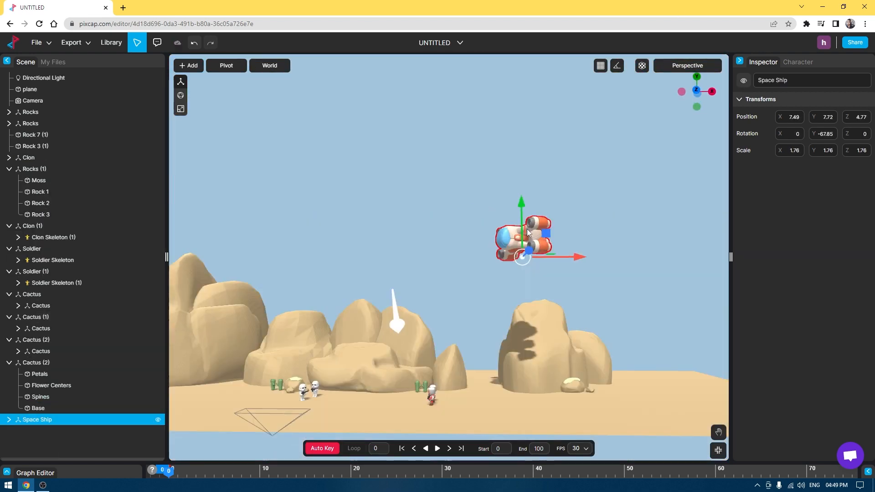
pyautogui.click(33, 100)
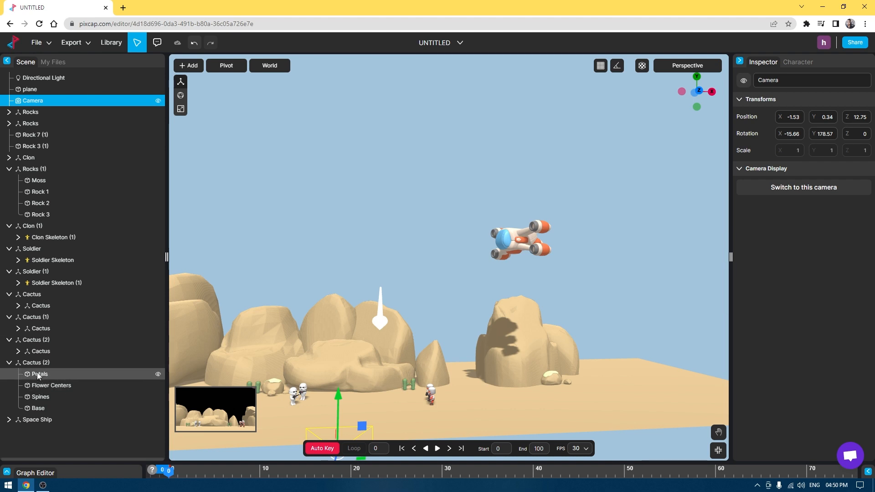
pyautogui.click(38, 419)
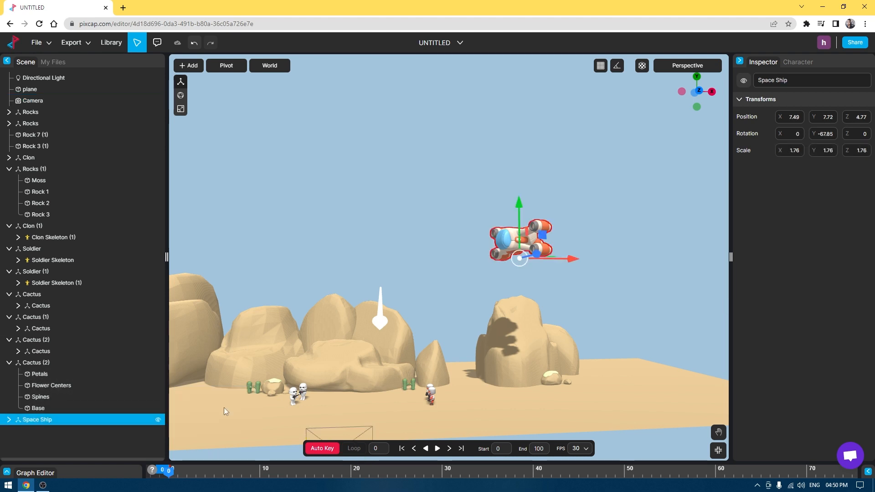
pyautogui.moveTo(54, 463)
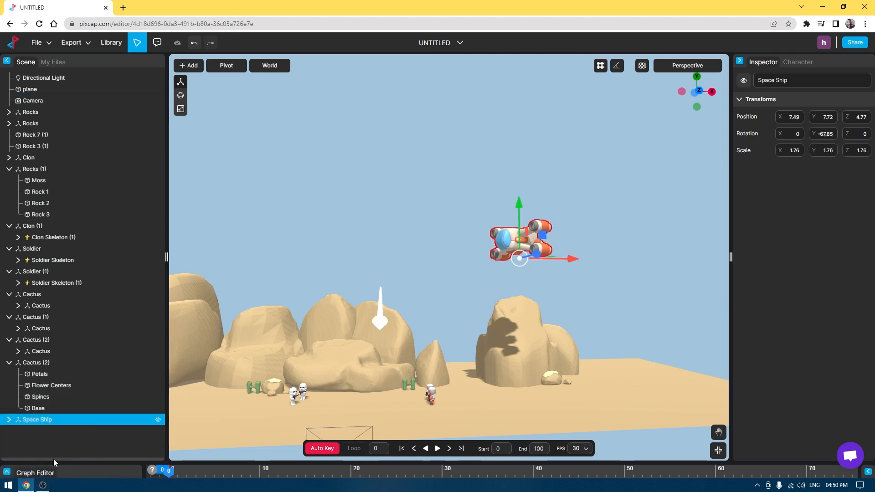
pyautogui.click(35, 473)
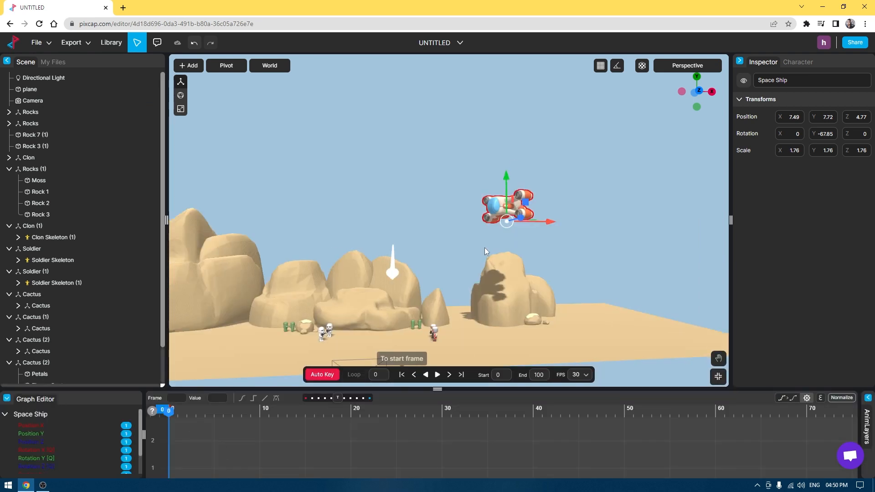
pyautogui.moveTo(215, 381)
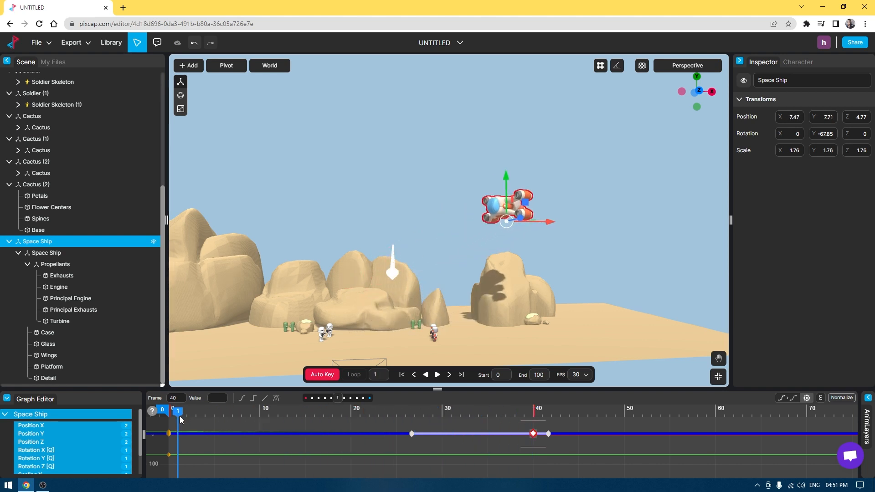
# Preview the ship's descent from frame 0 and switch the viewport to the Camera view
pyautogui.click(402, 375)
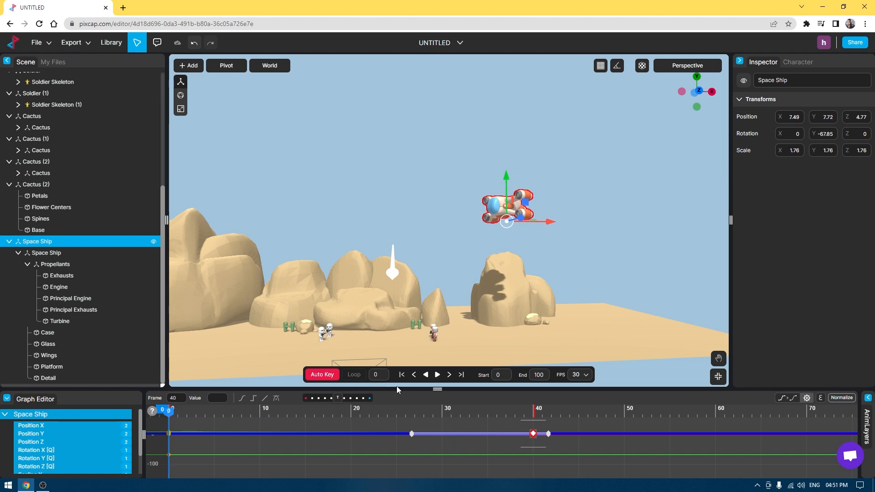
pyautogui.click(437, 374)
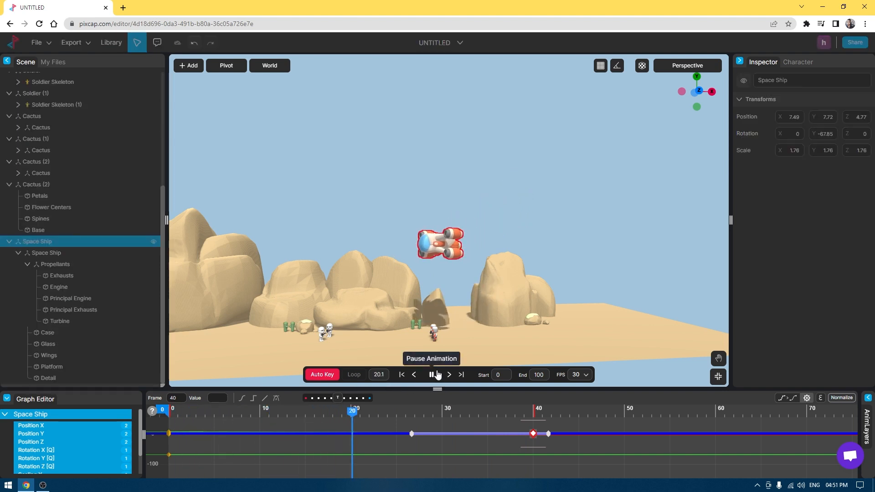
pyautogui.click(437, 375)
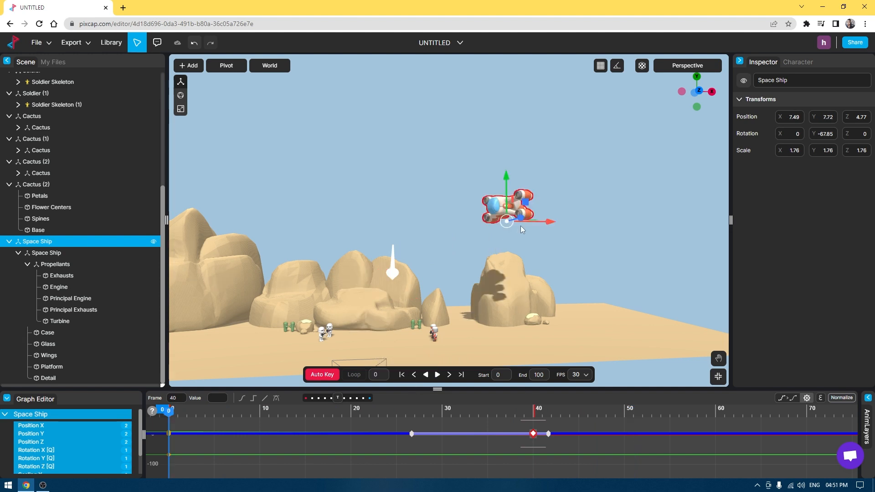
pyautogui.click(181, 94)
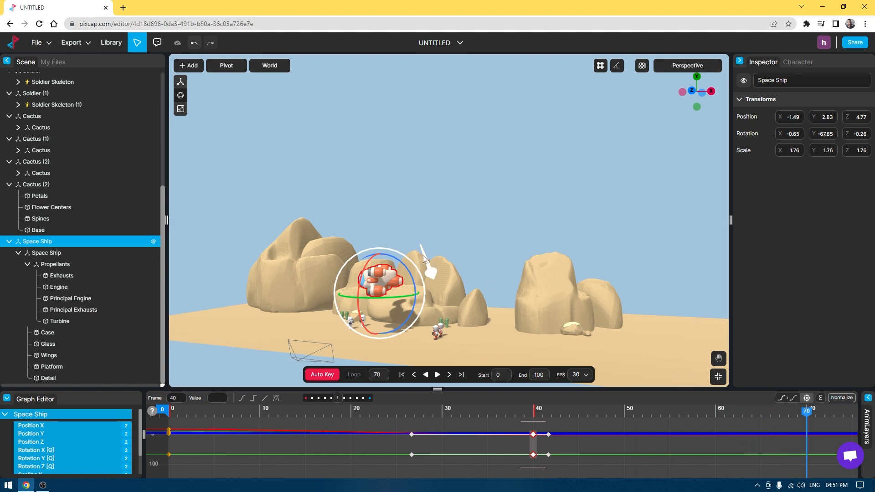
pyautogui.click(686, 66)
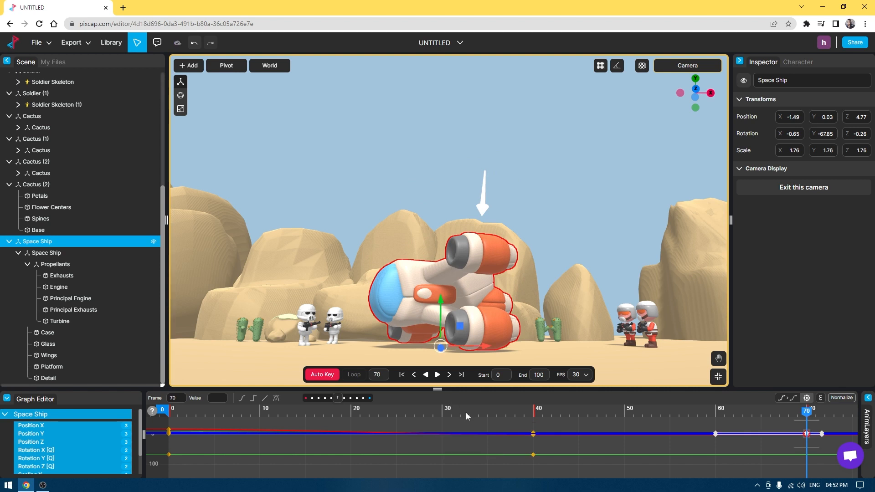
# Play the landing animation, pause near touchdown to adjust the final keyframe to frame 80, and return to frame 0
pyautogui.click(402, 375)
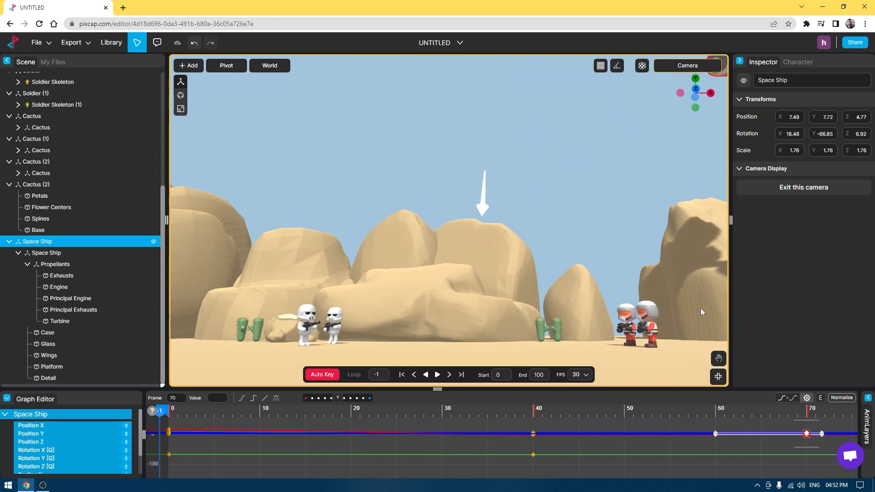
pyautogui.moveTo(437, 375)
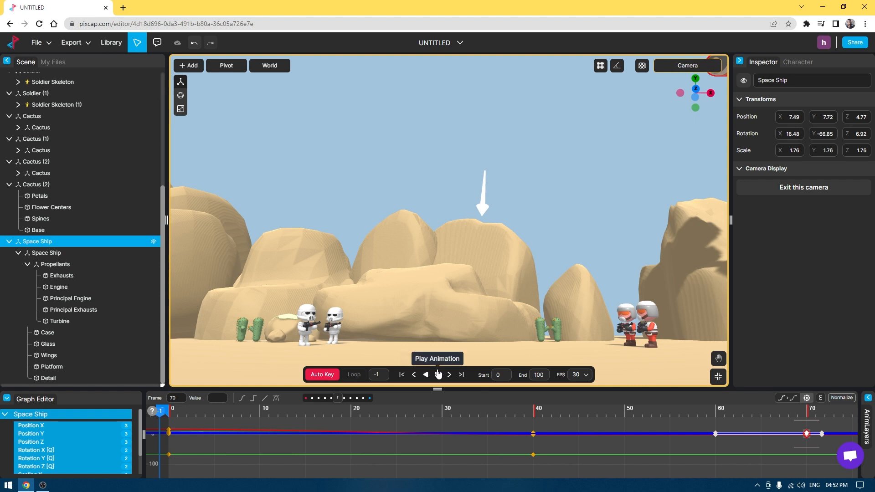
pyautogui.click(437, 375)
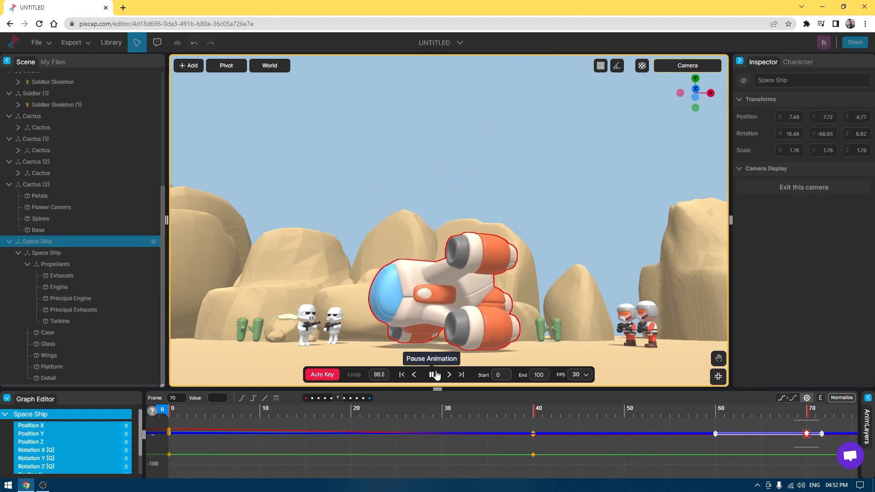
pyautogui.click(435, 375)
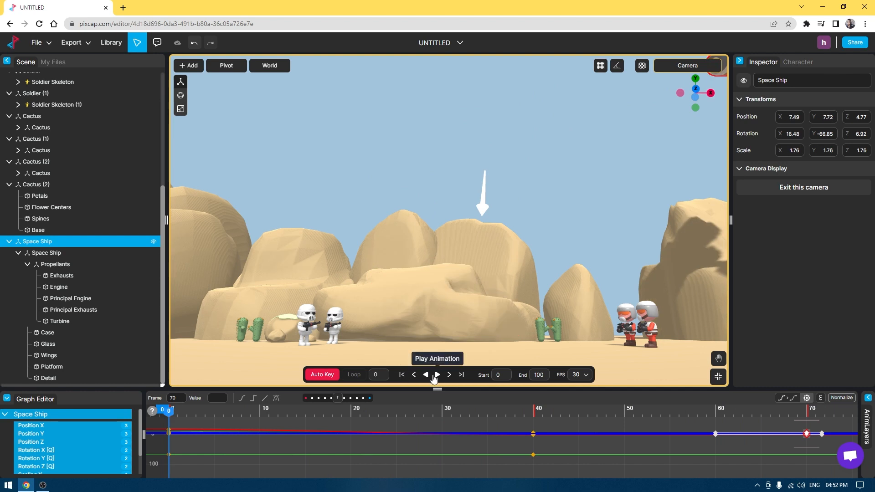
pyautogui.click(432, 375)
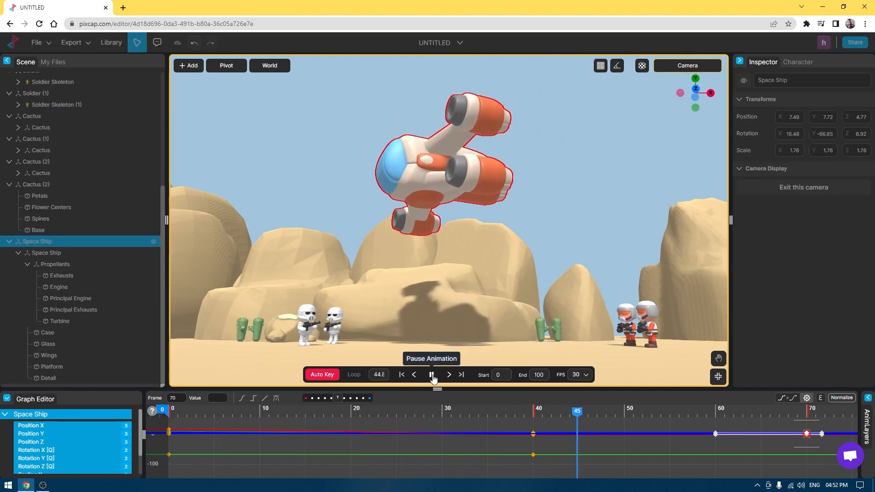
pyautogui.click(432, 375)
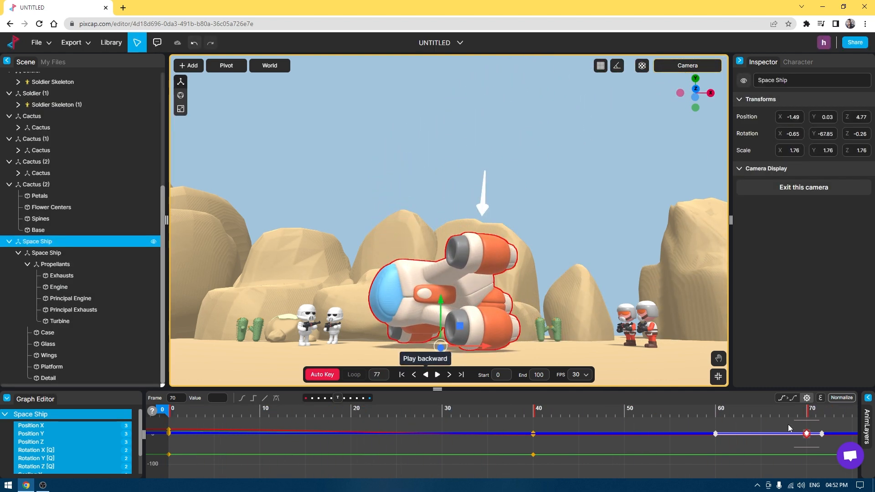
pyautogui.moveTo(712, 416)
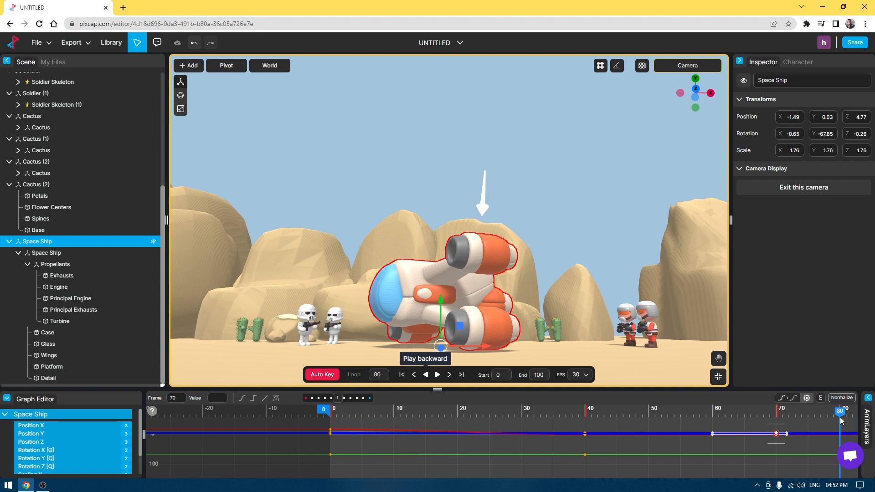
pyautogui.moveTo(793, 462)
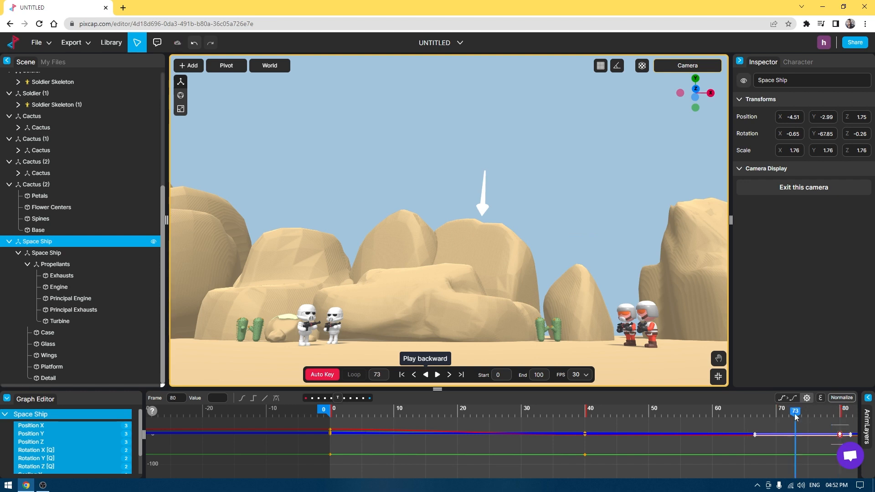
pyautogui.click(401, 374)
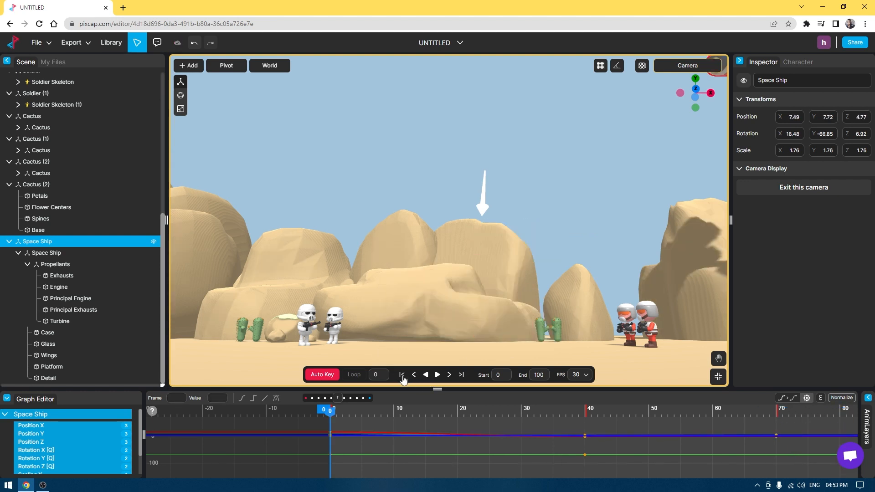
pyautogui.moveTo(61, 399)
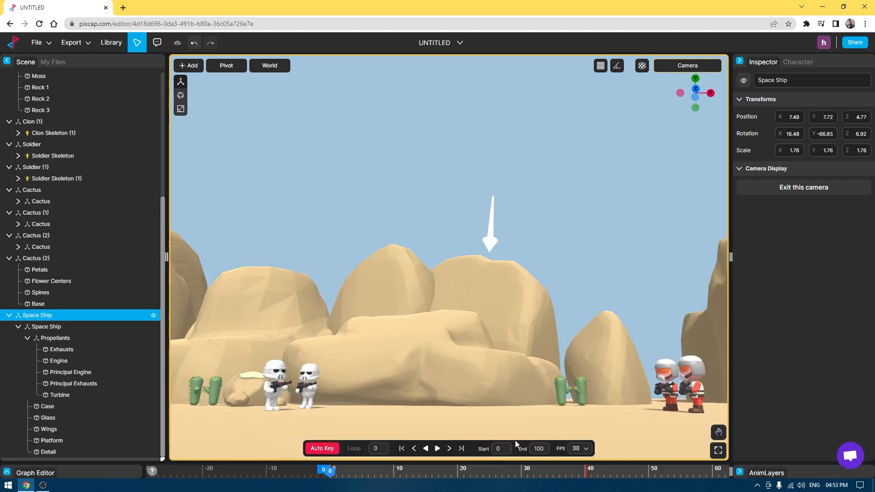
pyautogui.moveTo(129, 93)
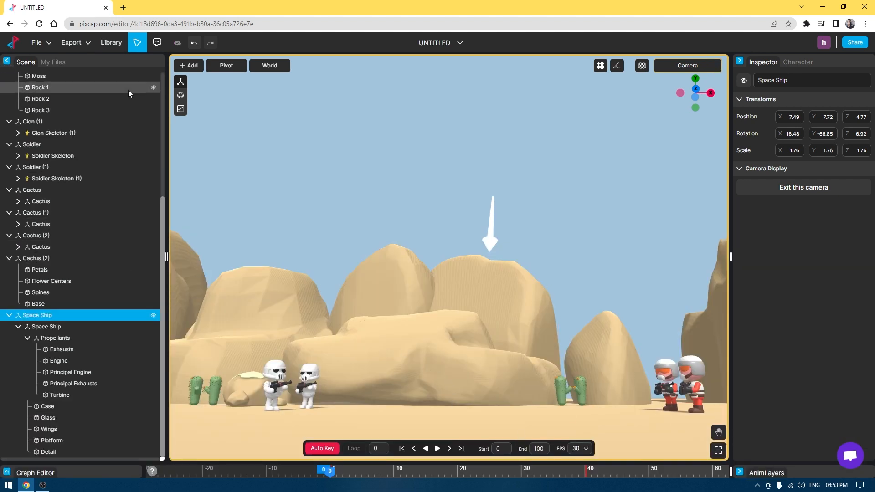
# Collapse the side panels and preview the full landing in the maximised camera viewport
pyautogui.click(6, 60)
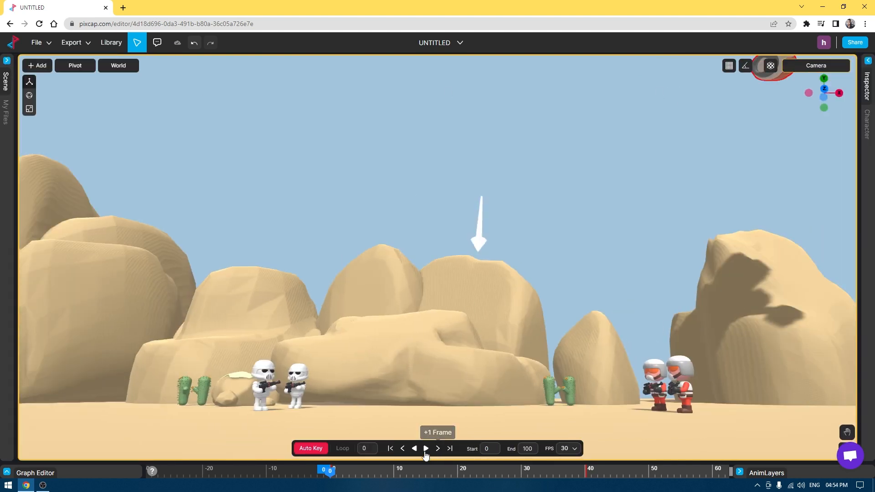
pyautogui.click(426, 448)
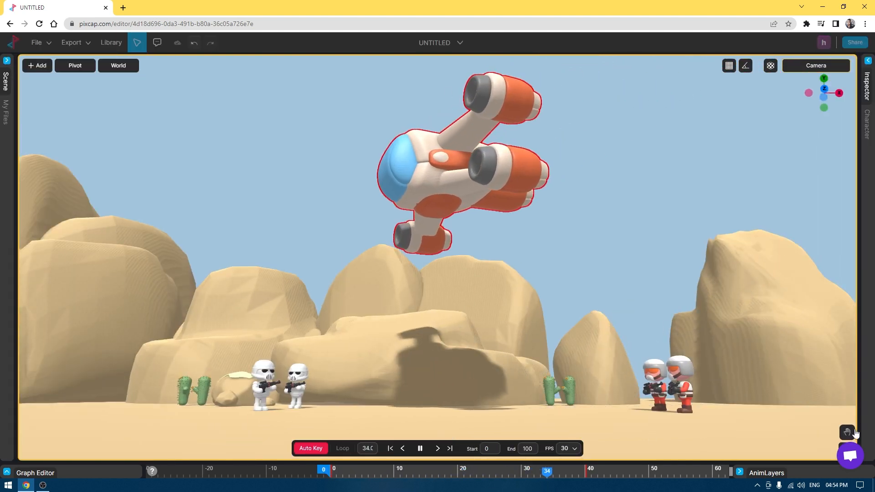
pyautogui.click(420, 449)
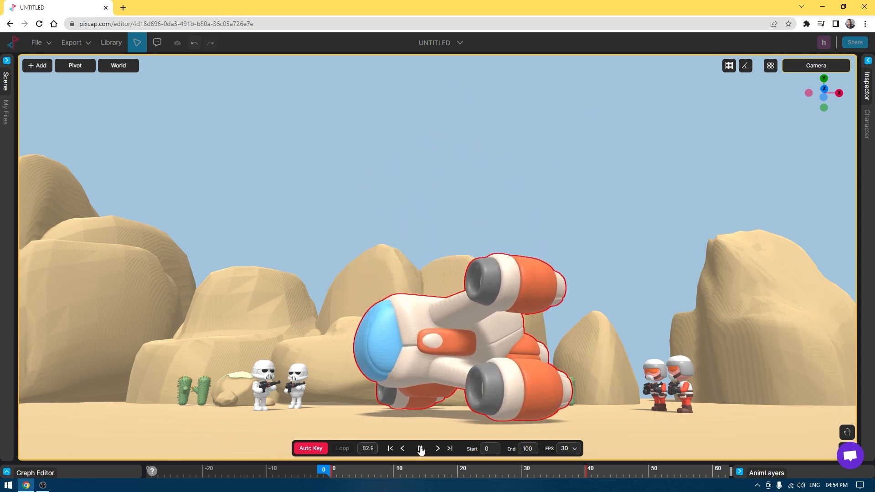
pyautogui.click(420, 448)
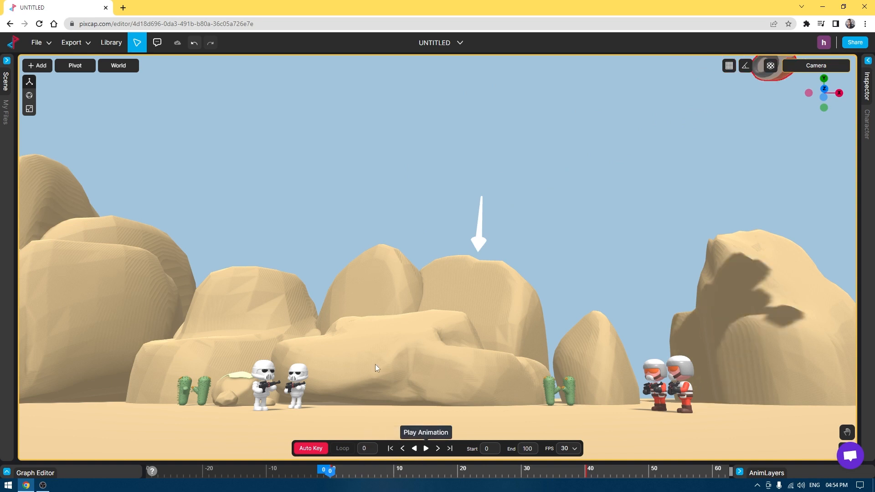
pyautogui.click(71, 43)
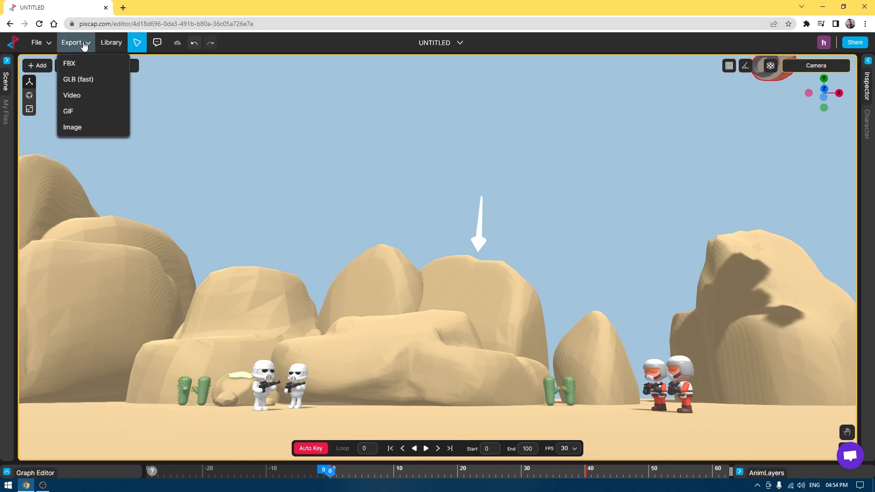
pyautogui.moveTo(71, 95)
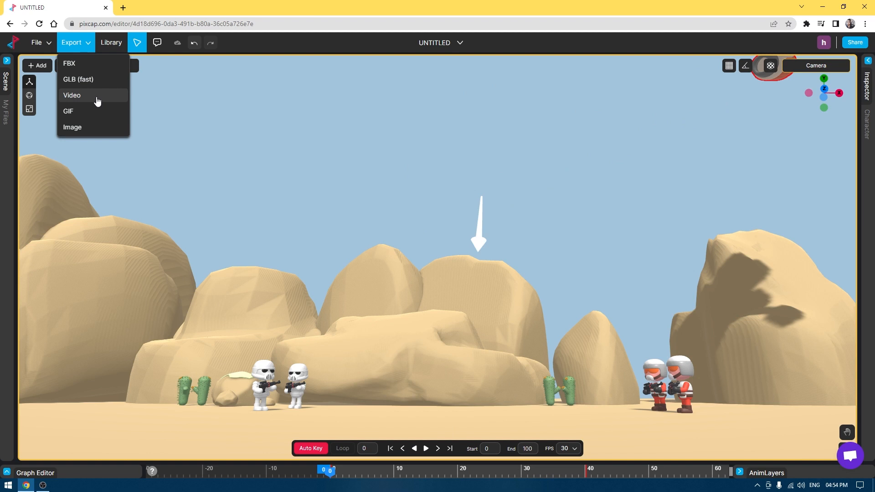
# Export the animation as a Custom-size 1920 × 1080 MP4 video and start rendering
pyautogui.click(71, 95)
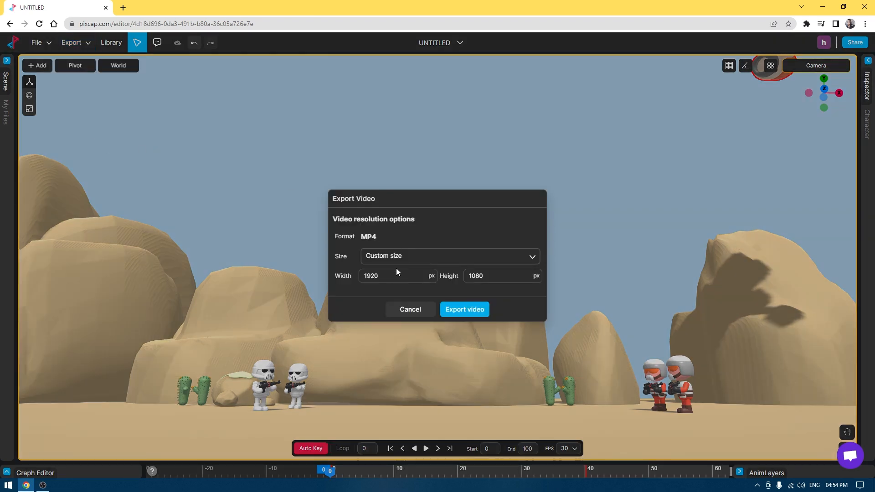
pyautogui.click(397, 275)
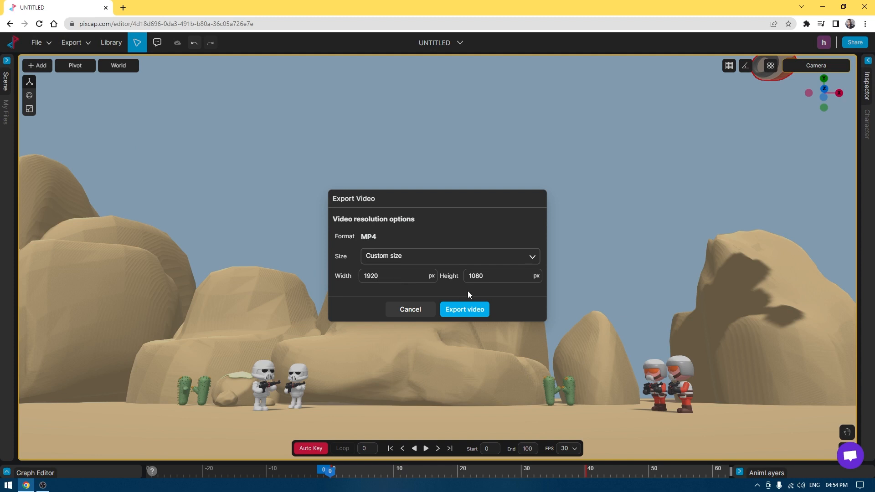
pyautogui.moveTo(492, 293)
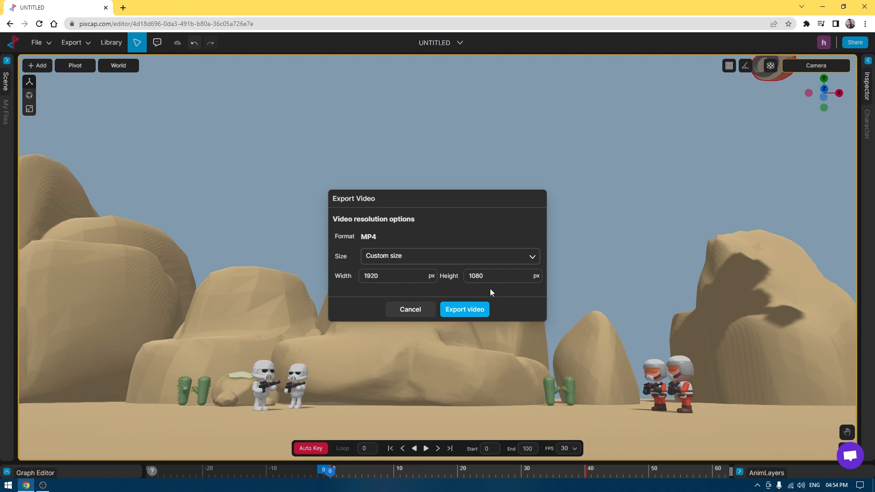
pyautogui.click(464, 309)
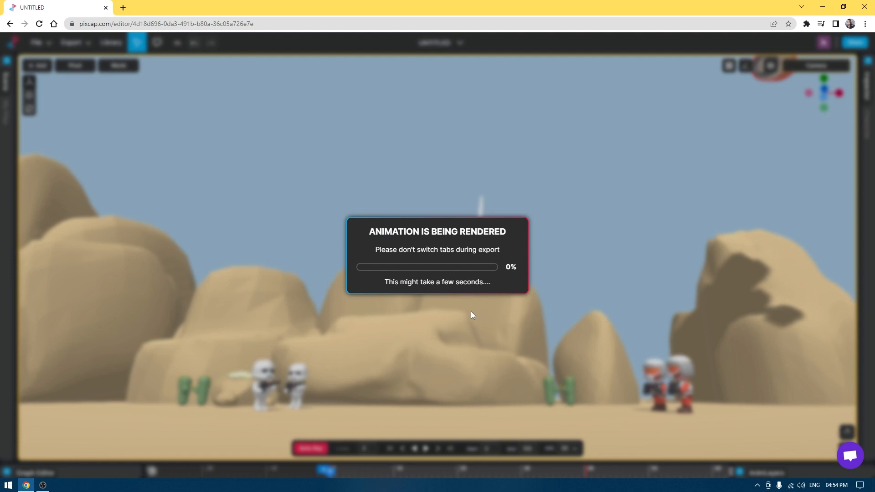